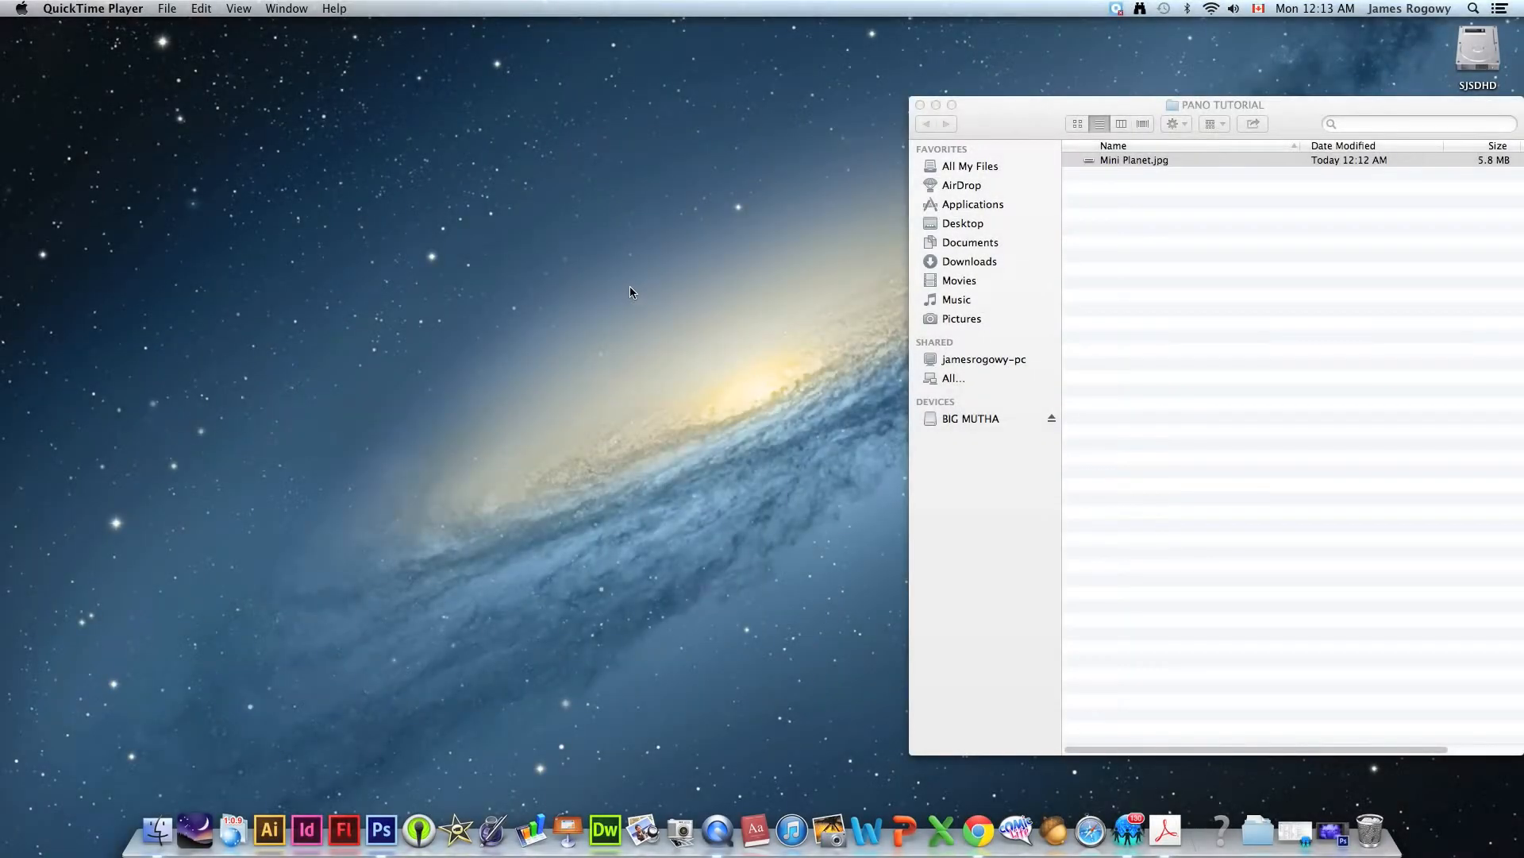
mouse_move(690, 286)
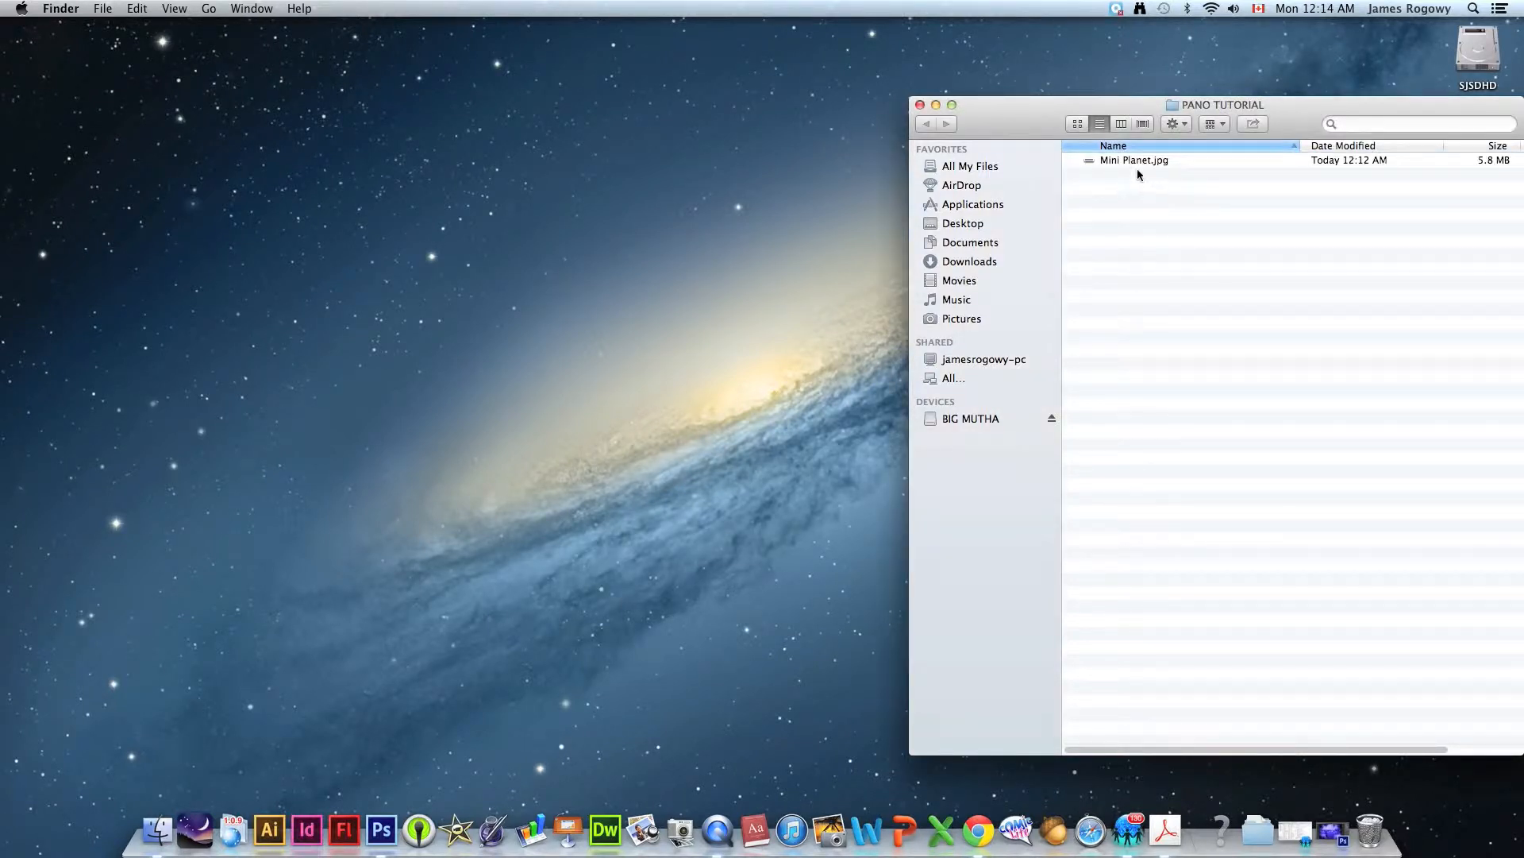
Quick Look Mini Planet.jpg in Finder and view the pier panorama full screen.
left_click(1134, 159)
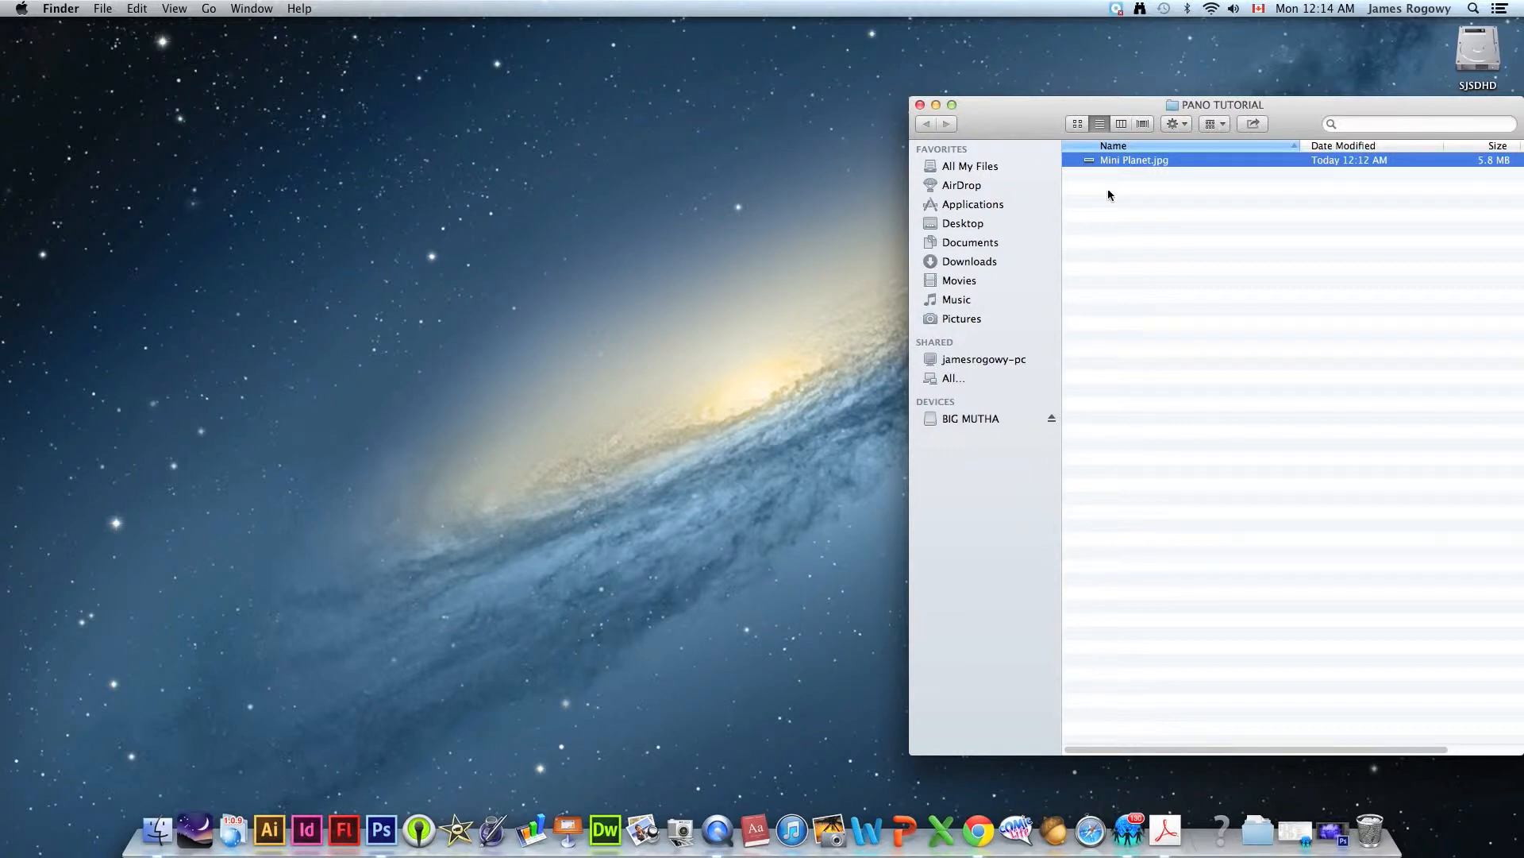
key("space")
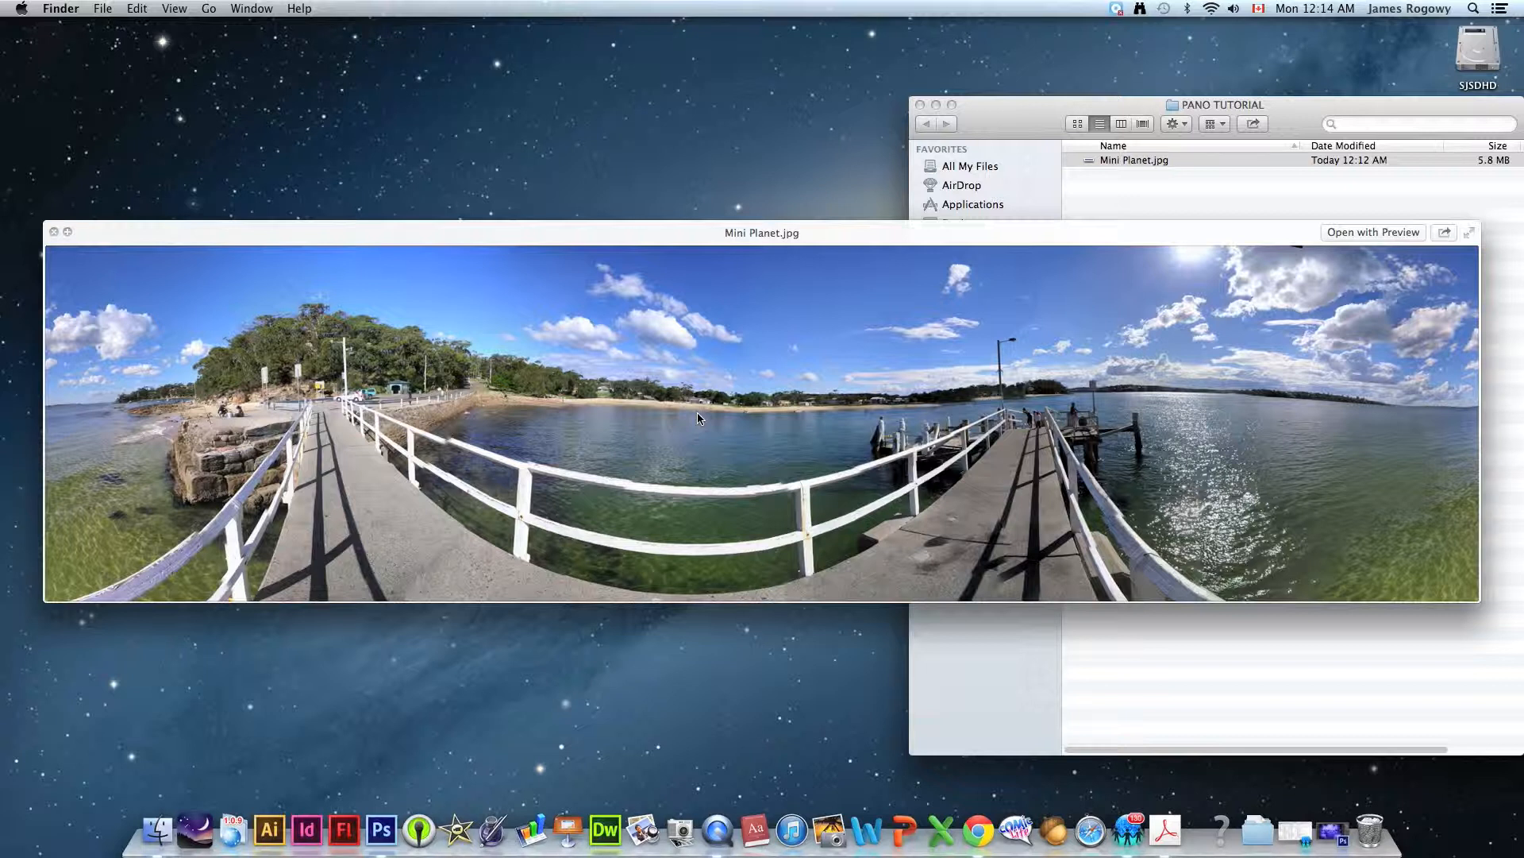
mouse_move(692, 414)
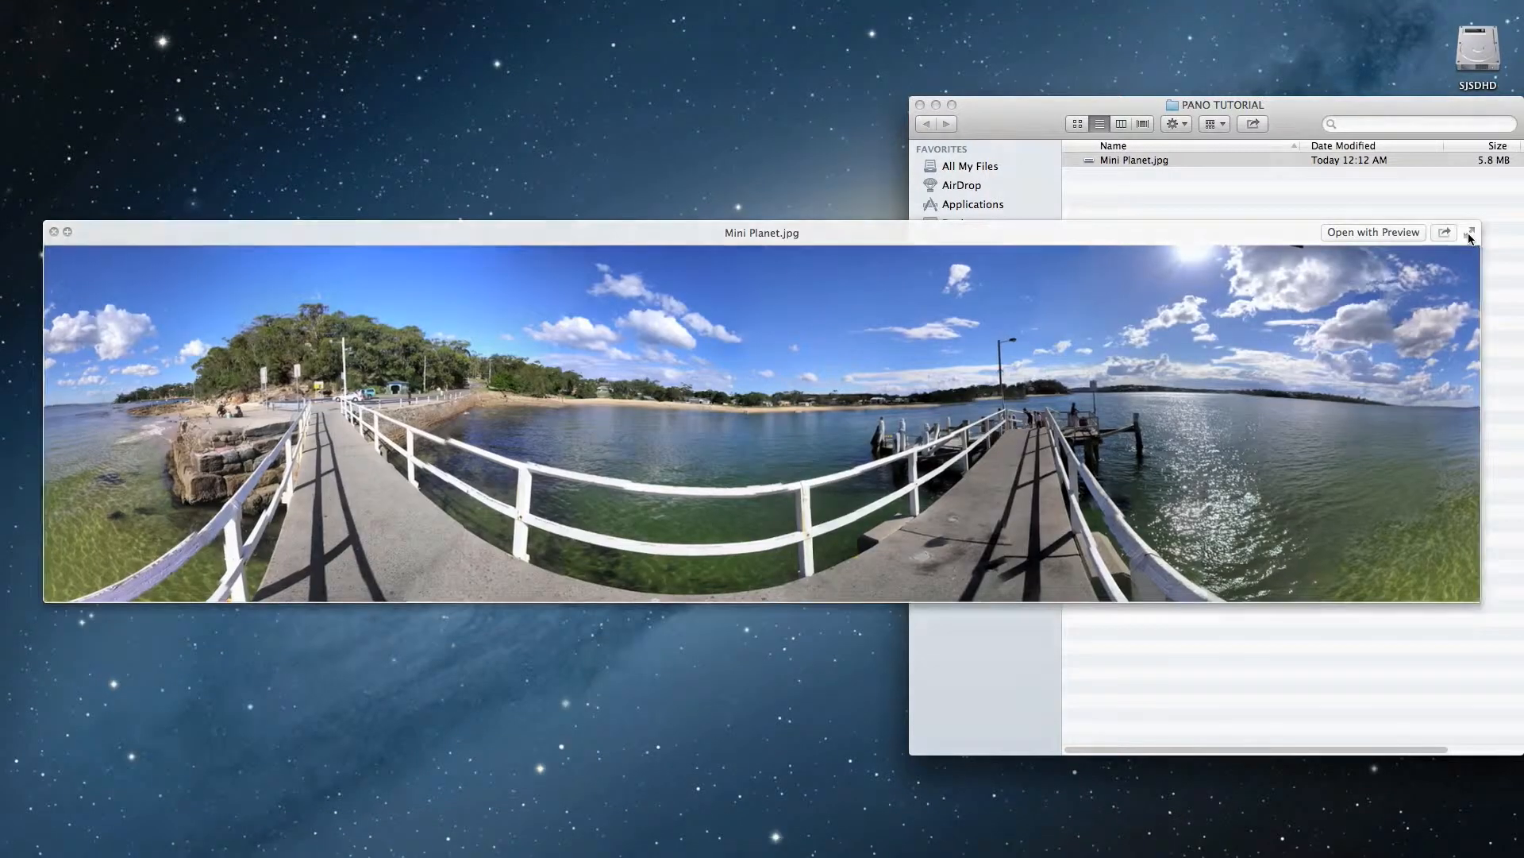
left_click(1471, 232)
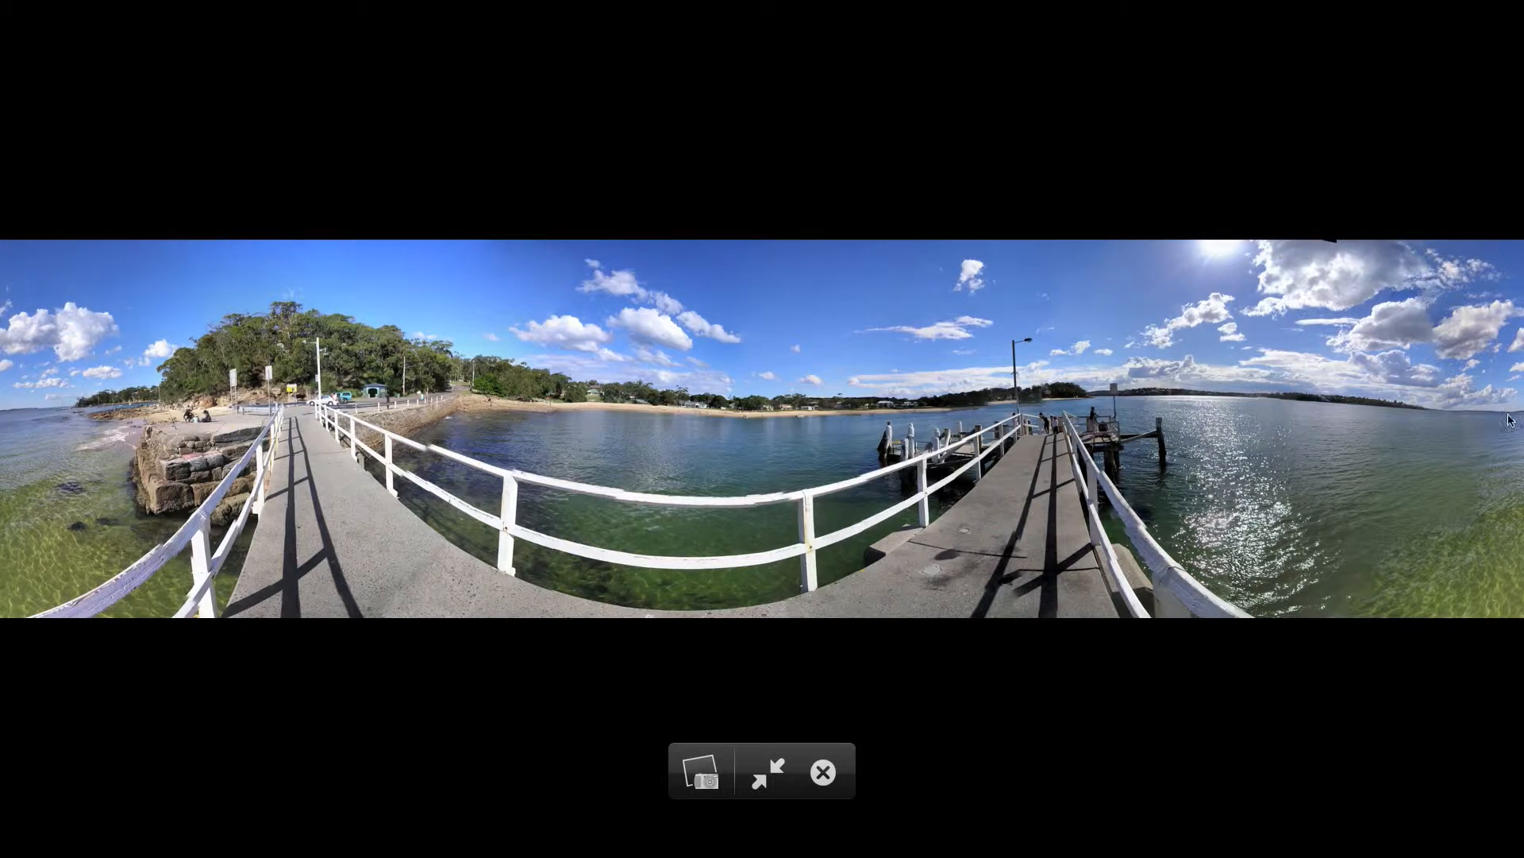
mouse_move(866, 381)
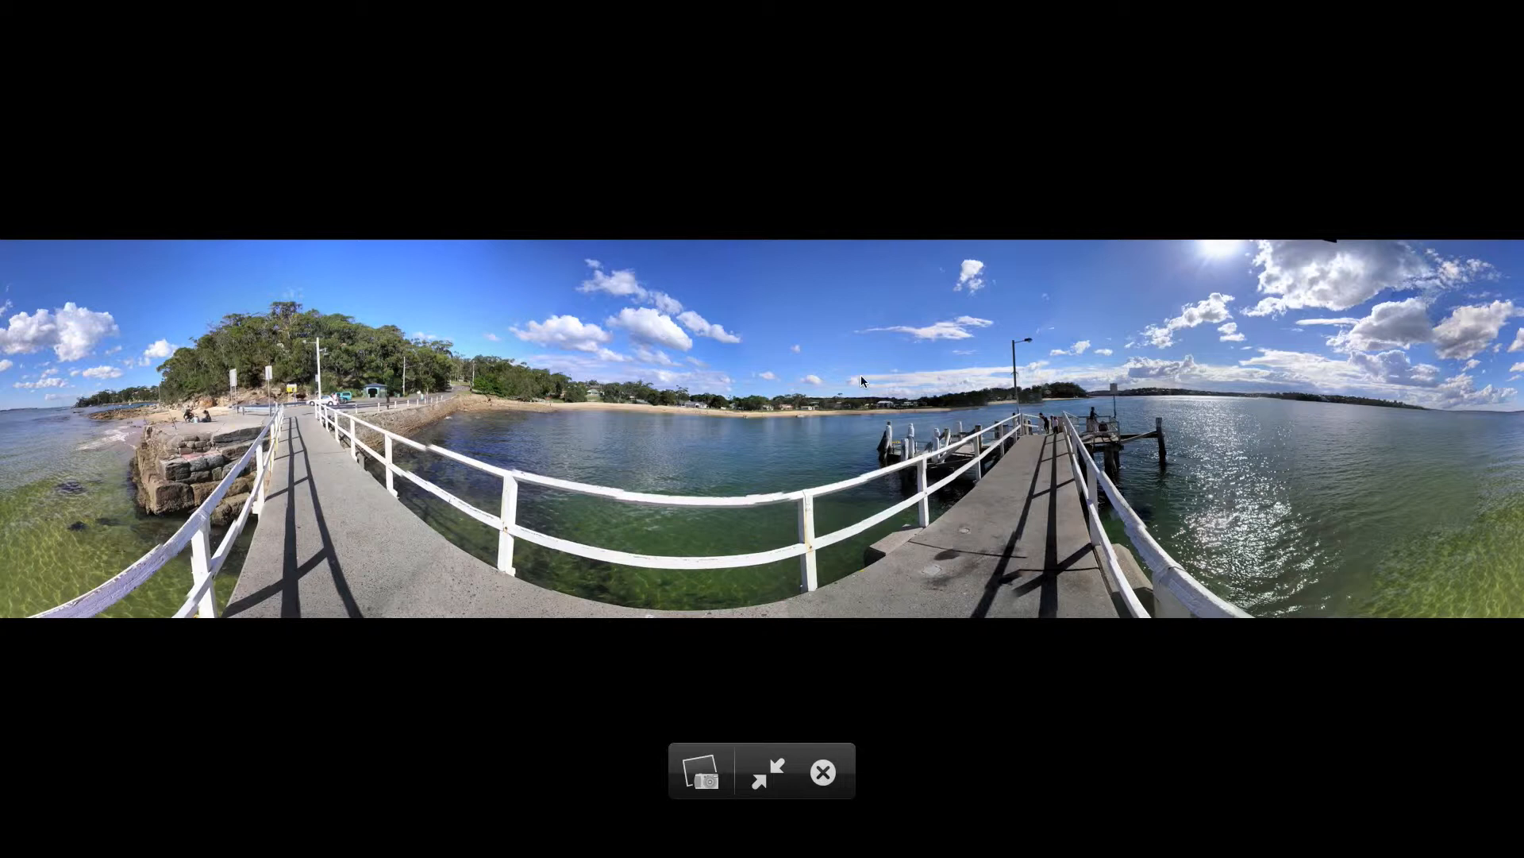
mouse_move(724, 518)
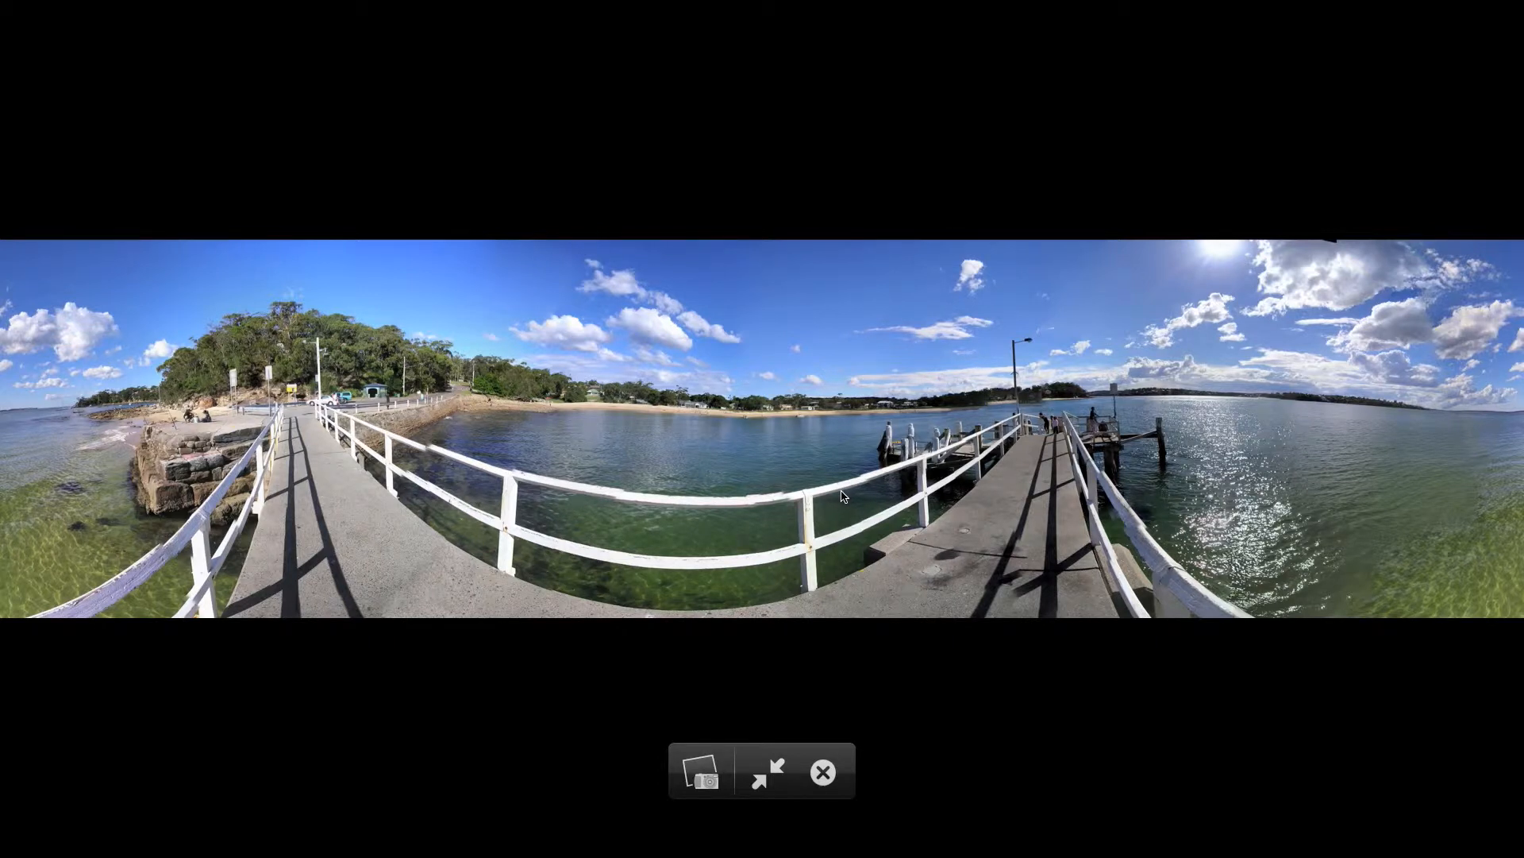
mouse_move(341, 400)
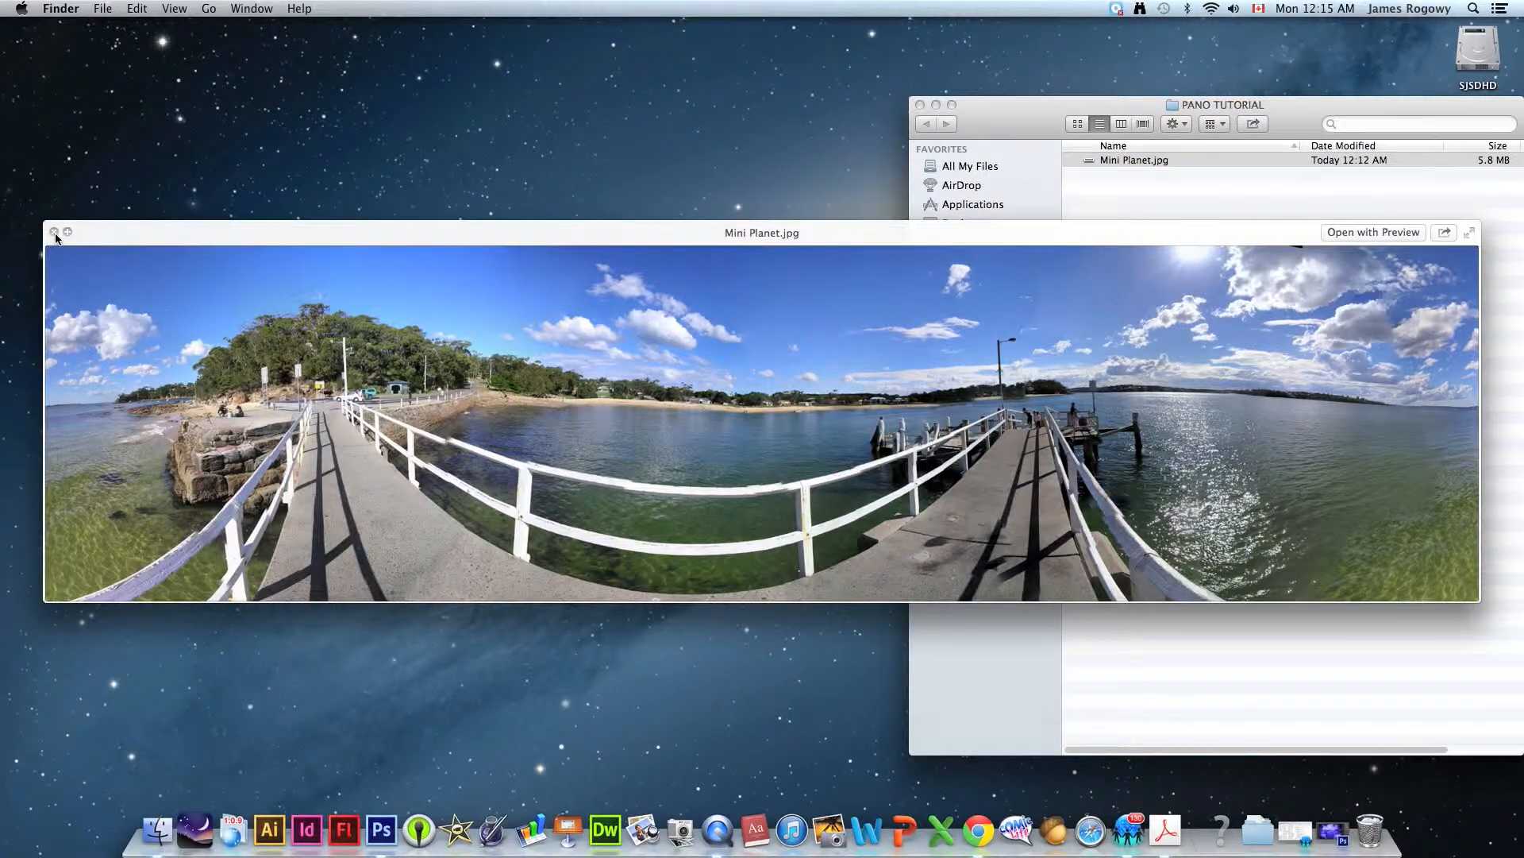
Close Quick Look and open Mini Planet.jpg in Photoshop from the dock.
left_click(54, 232)
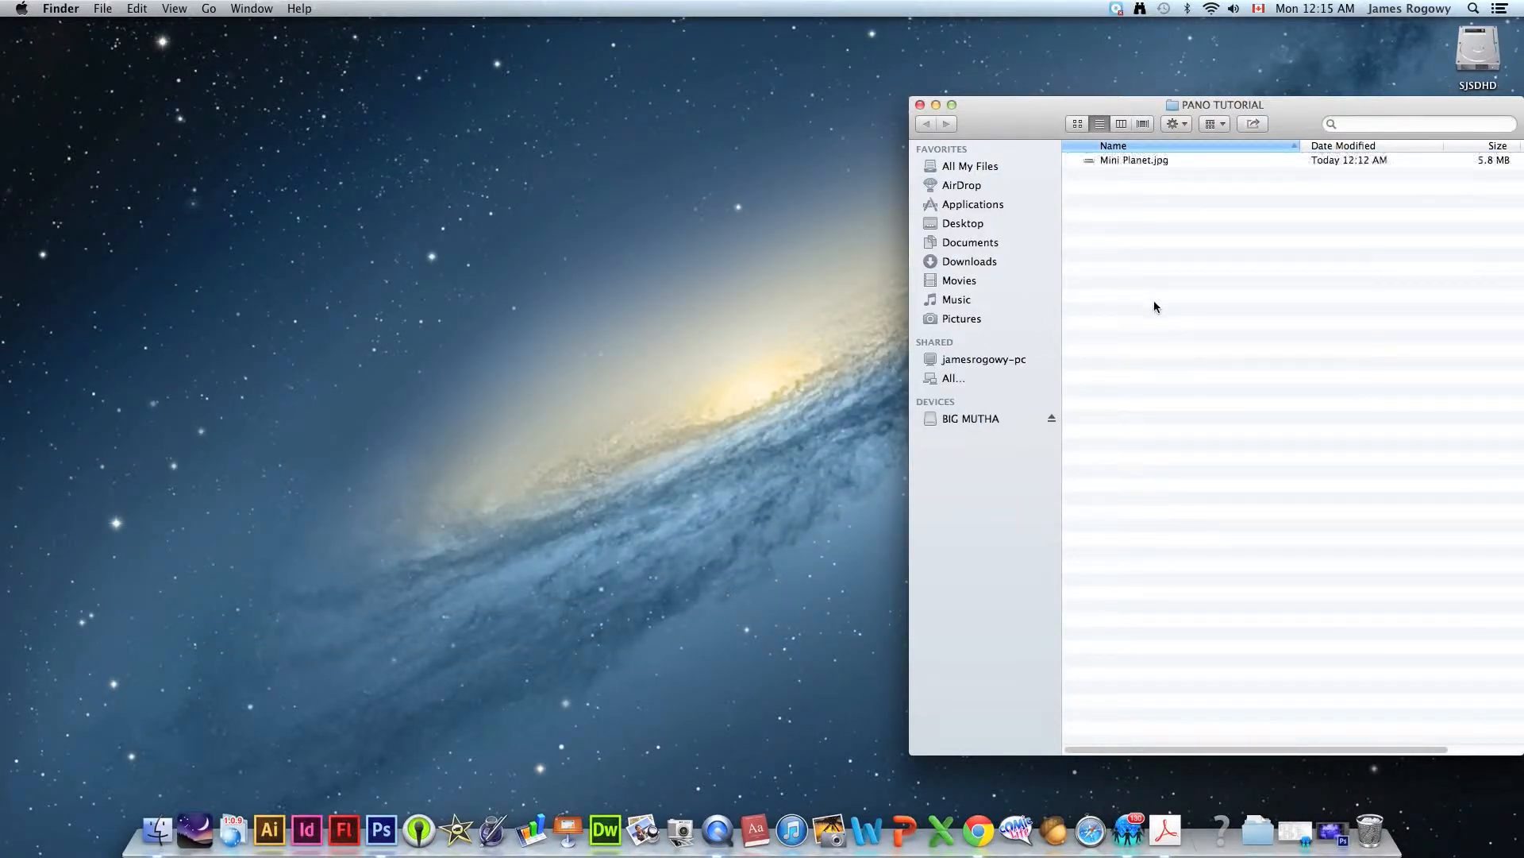
left_click(1133, 159)
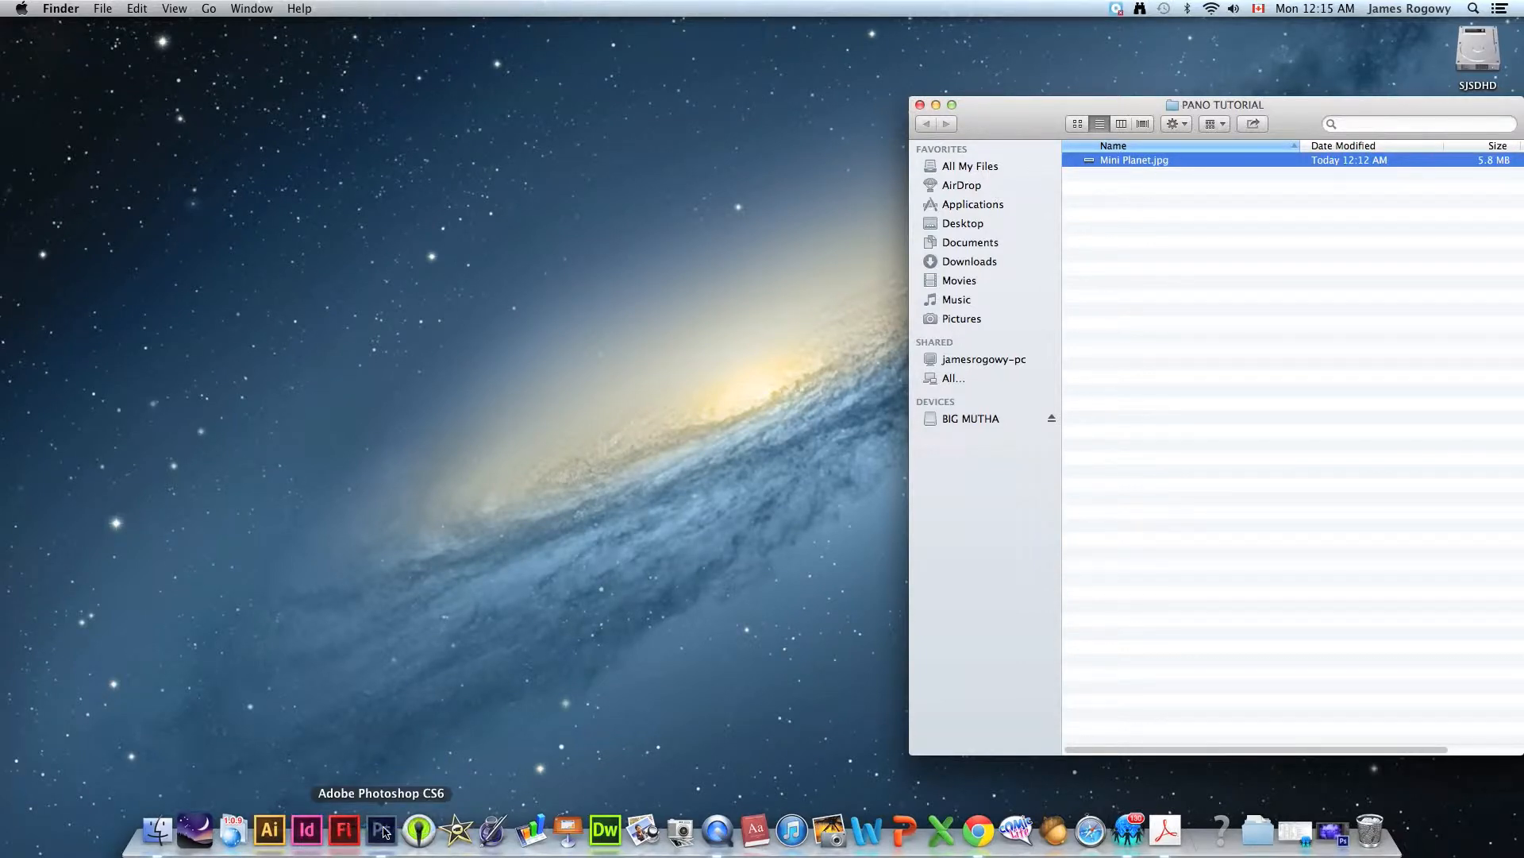
left_click(380, 834)
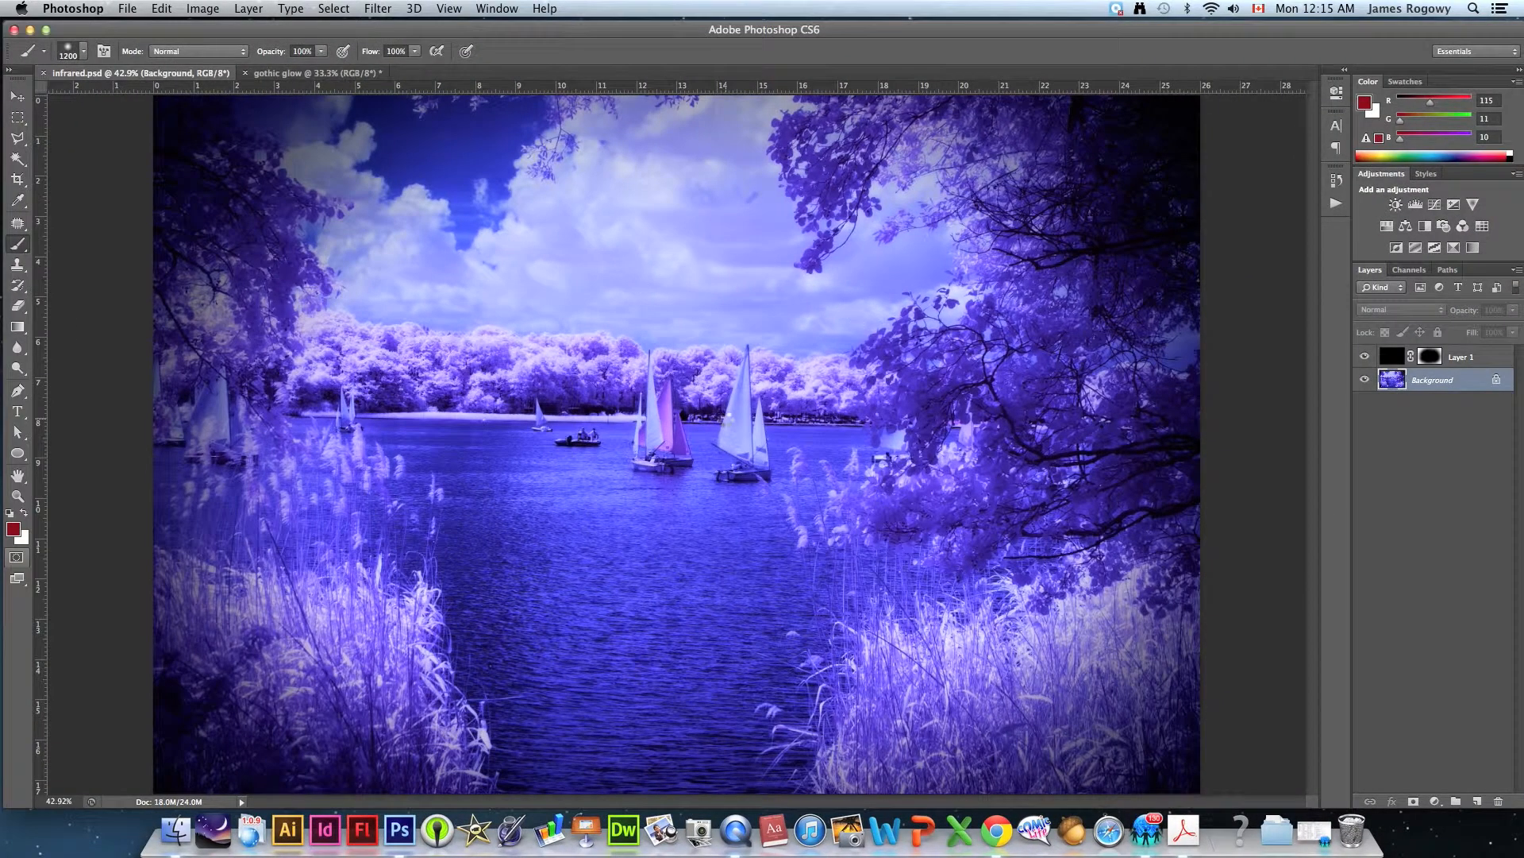
left_click(470, 73)
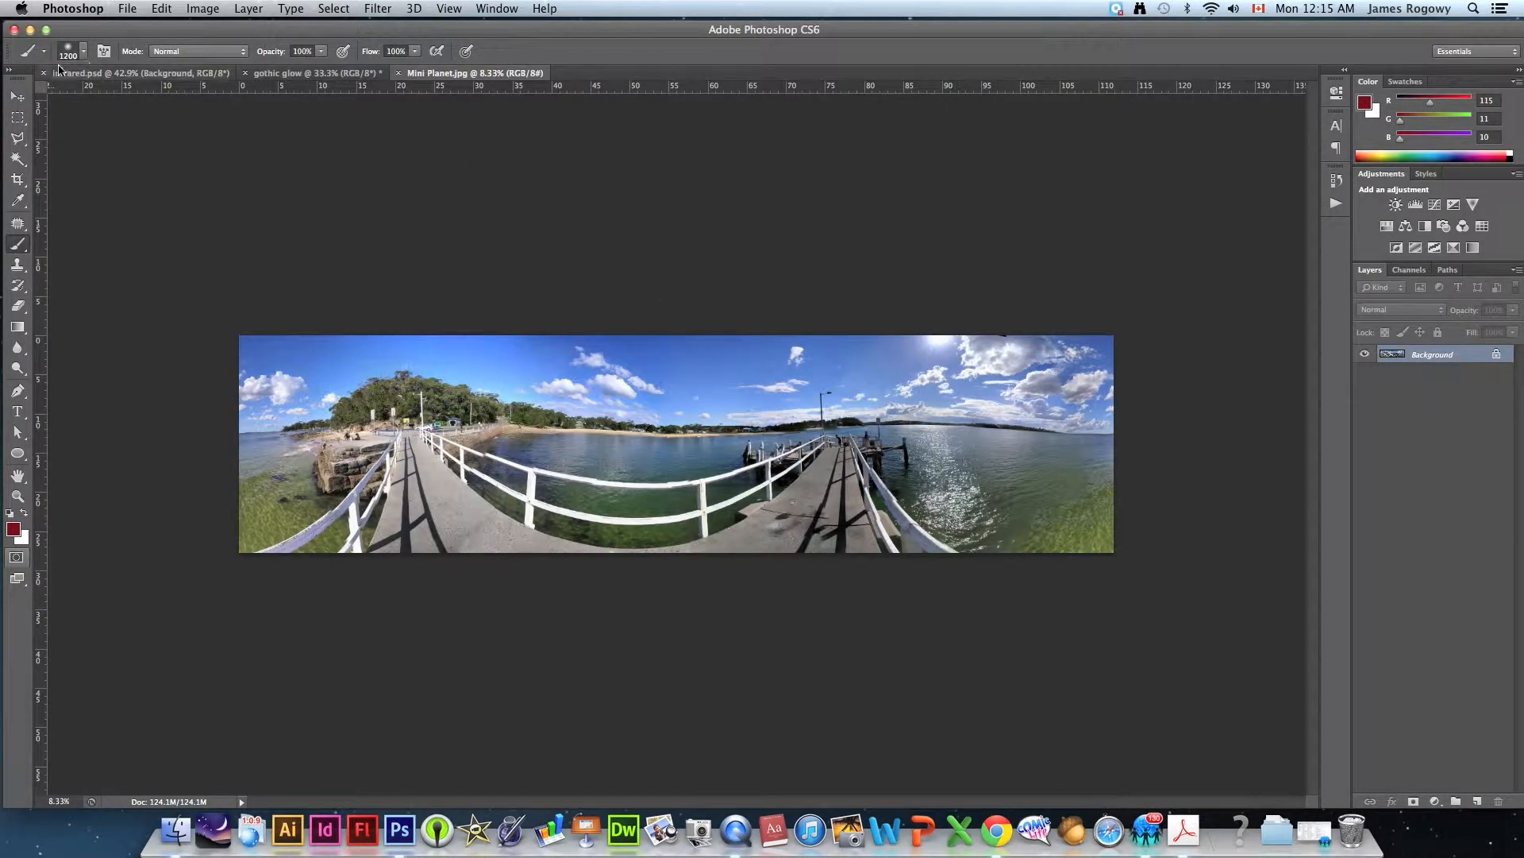
Close infrared.psd and gothic glow without saving, leaving only Mini Planet.jpg open.
left_click(41, 73)
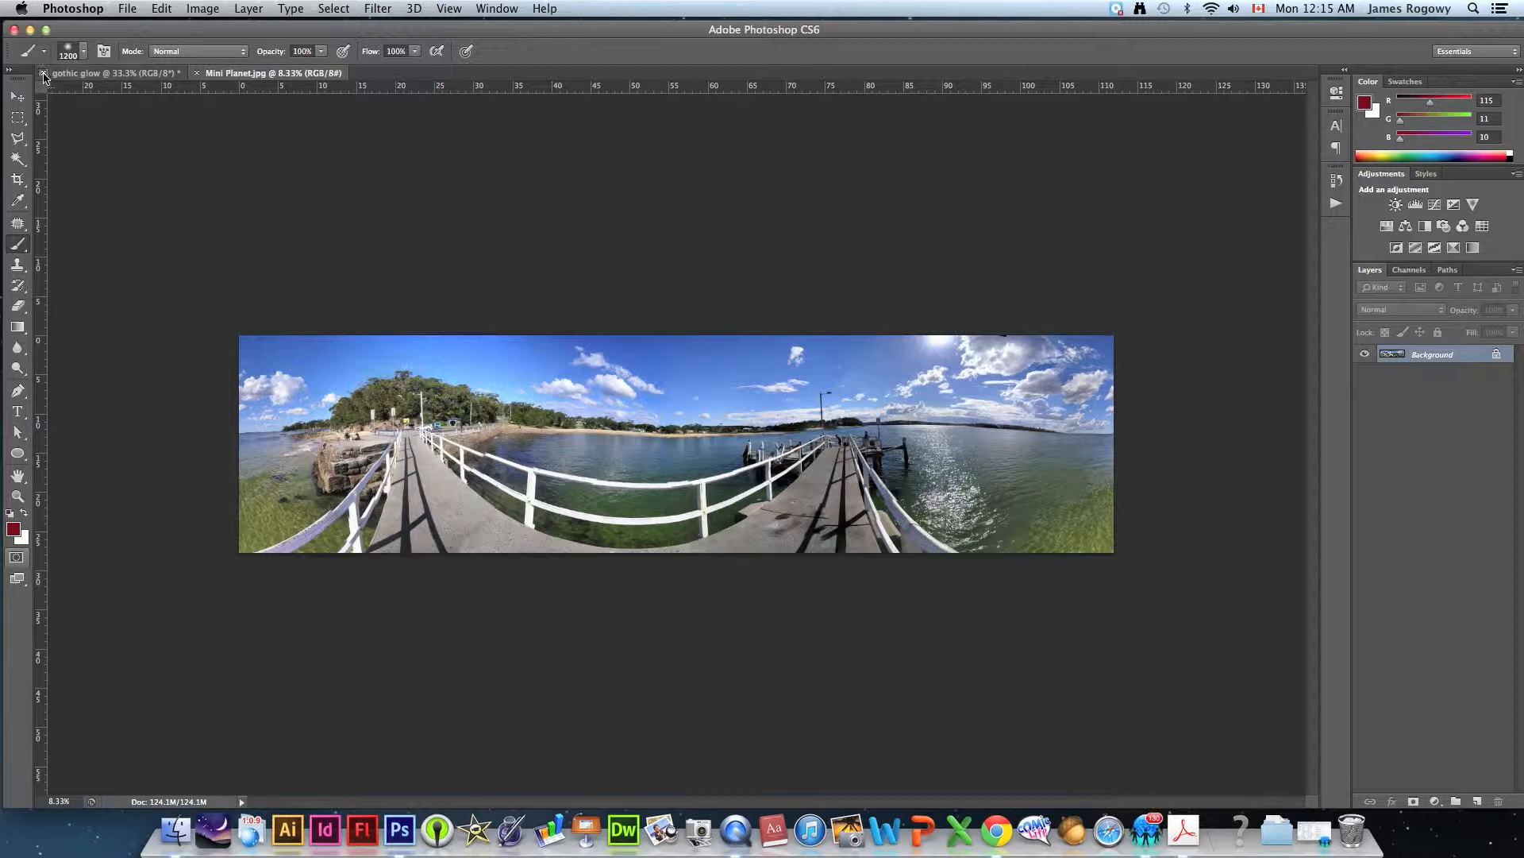
left_click(43, 75)
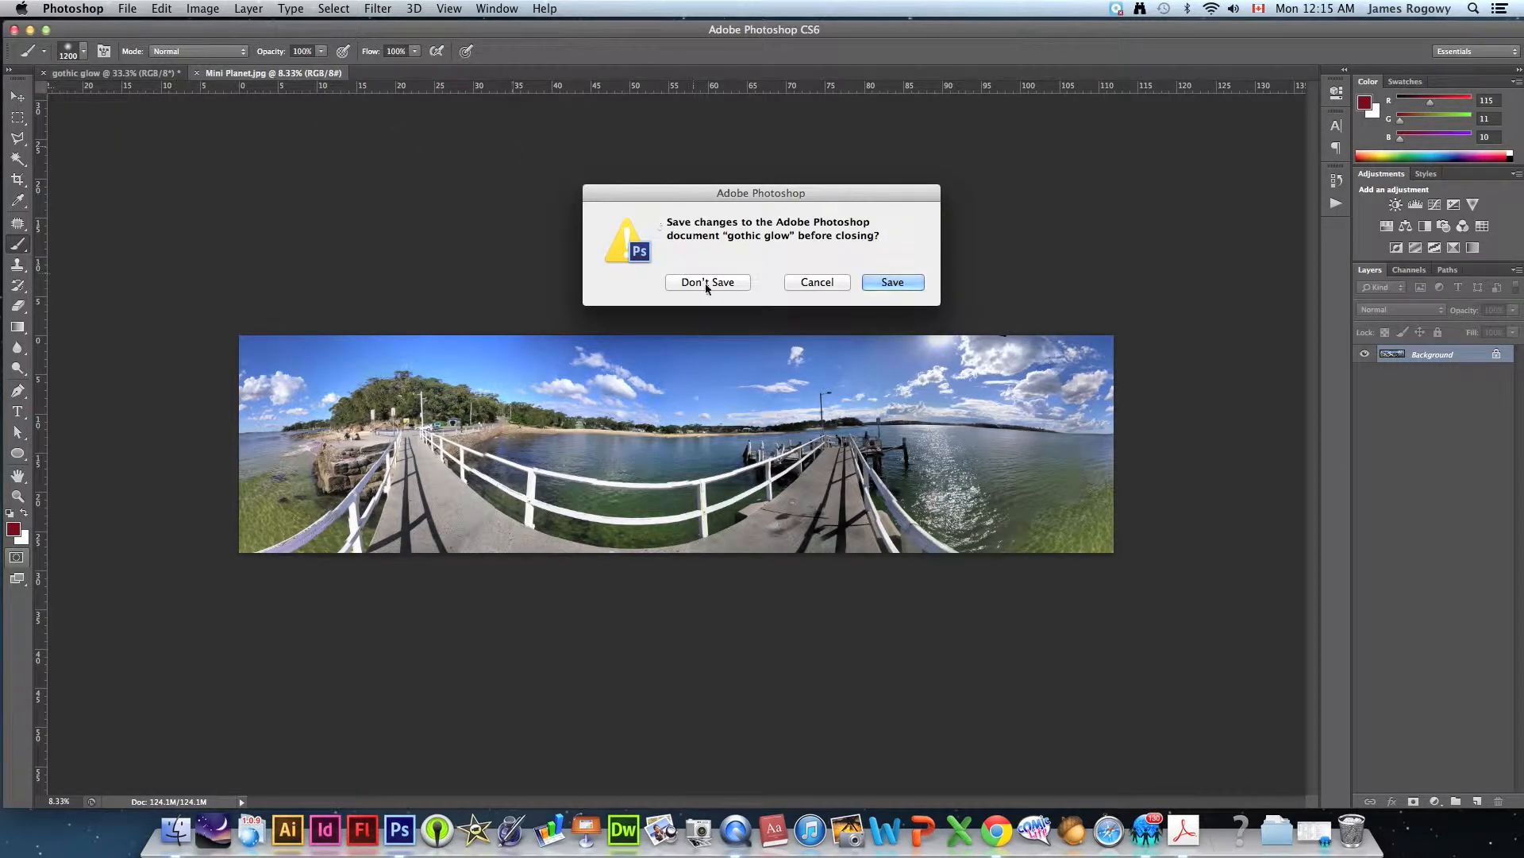
left_click(709, 283)
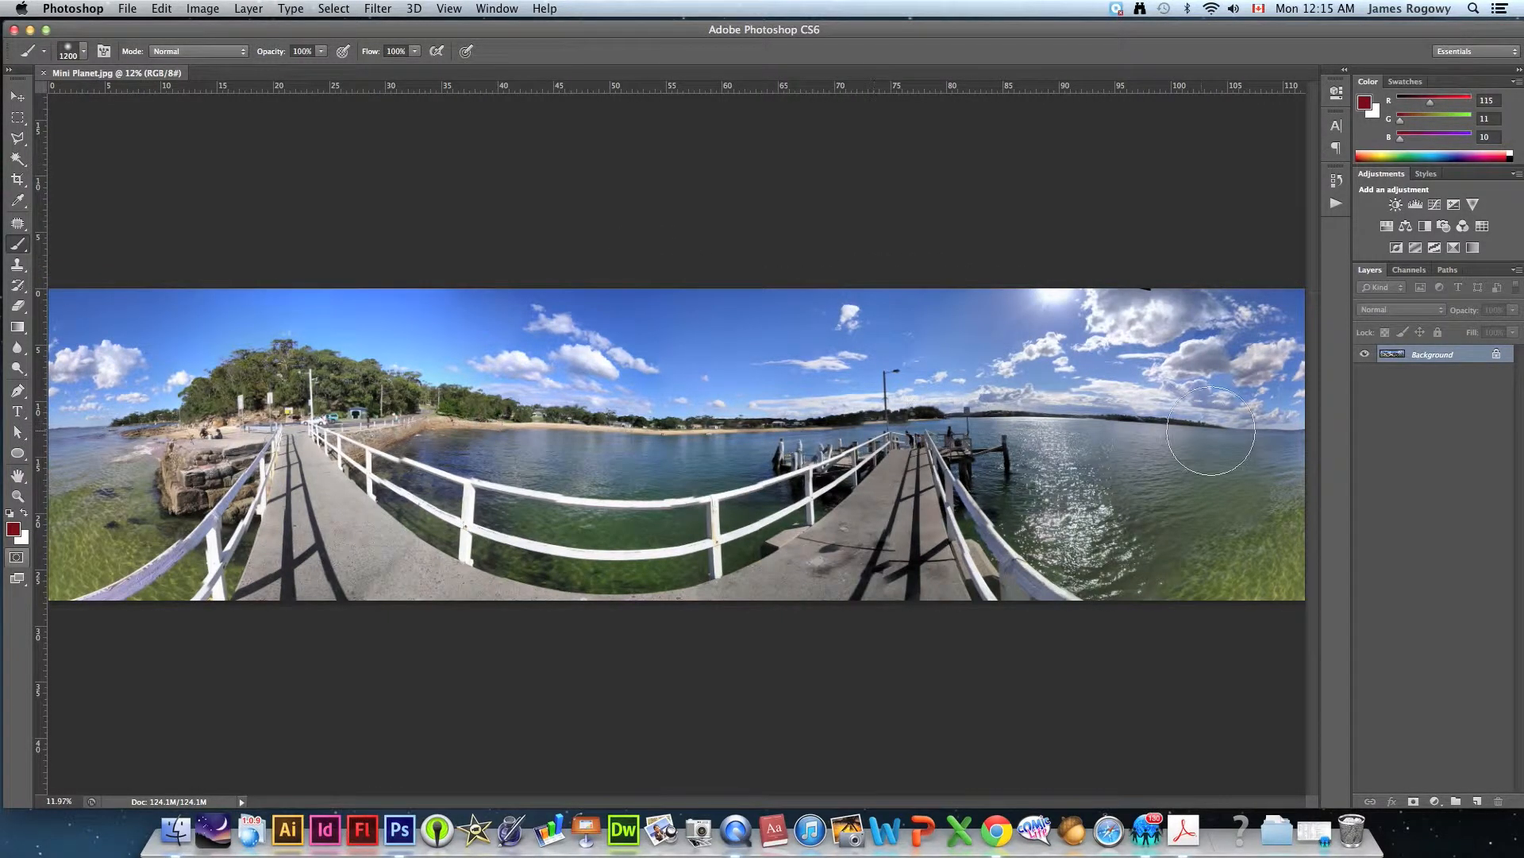
mouse_move(826, 362)
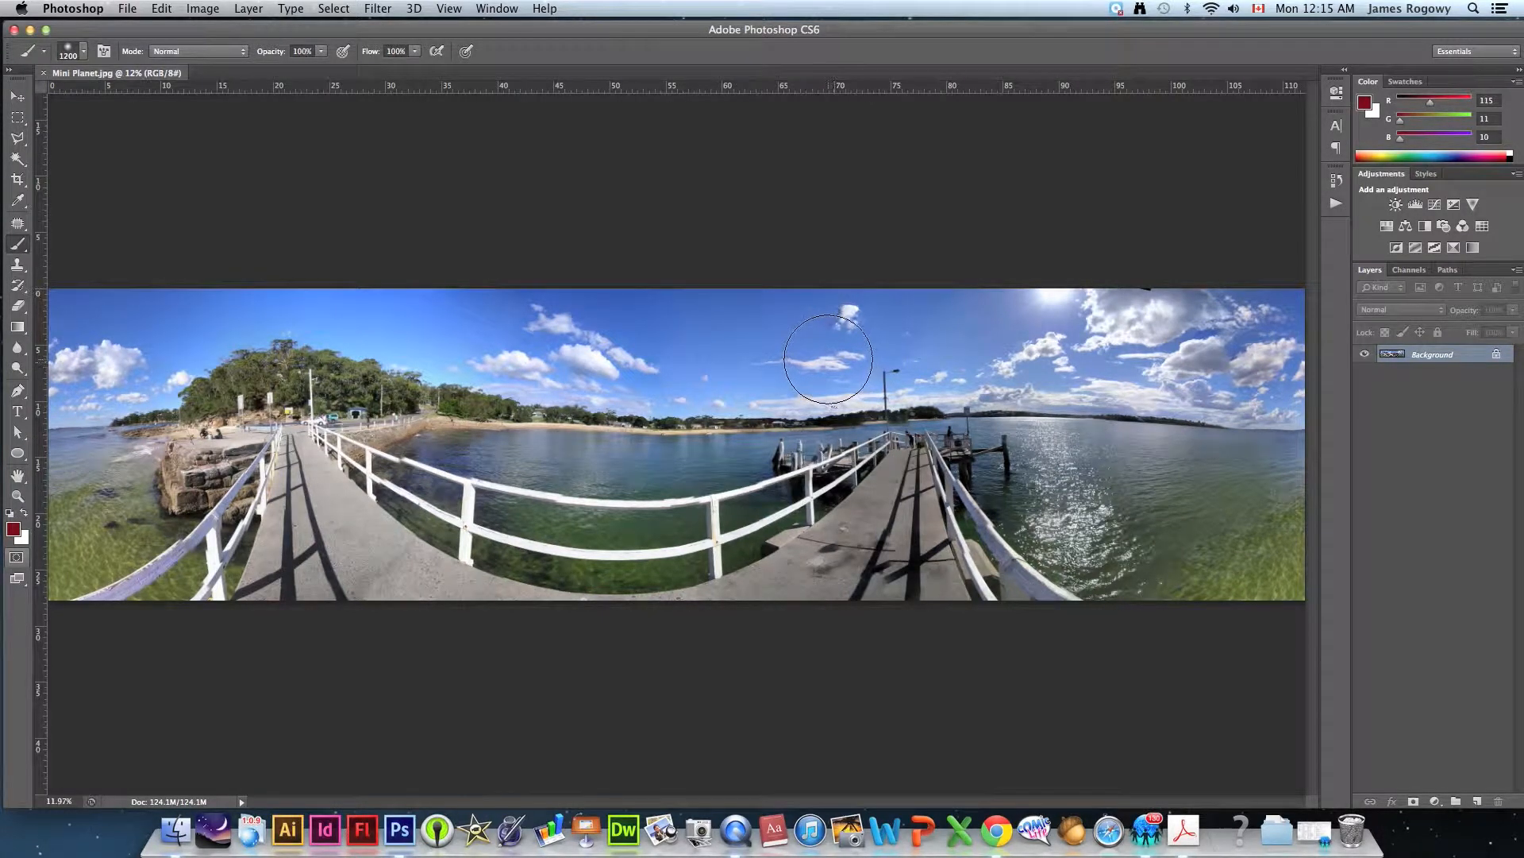
mouse_move(354, 135)
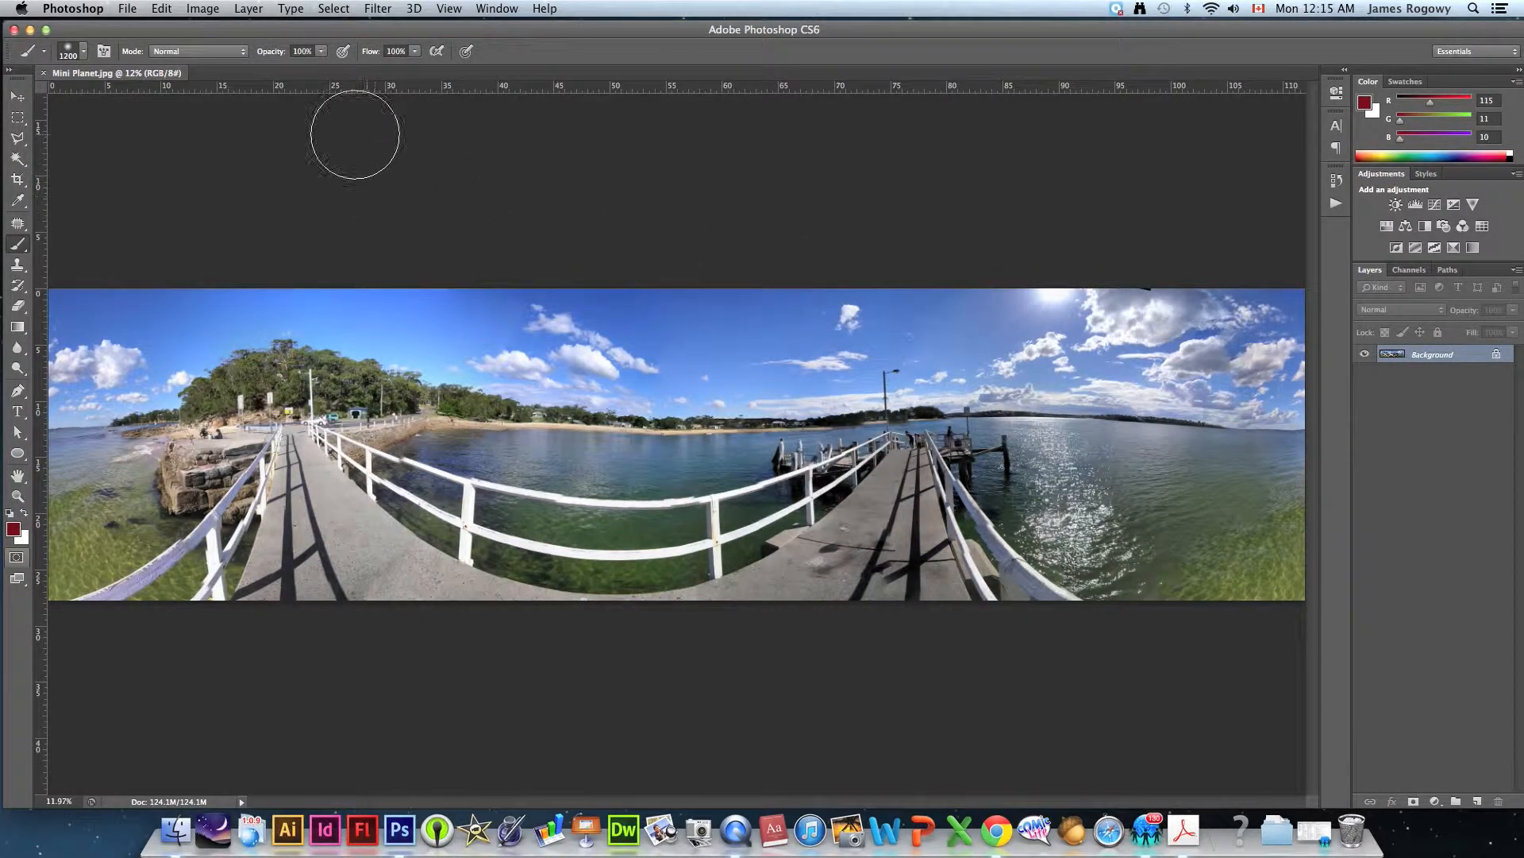
left_click(204, 8)
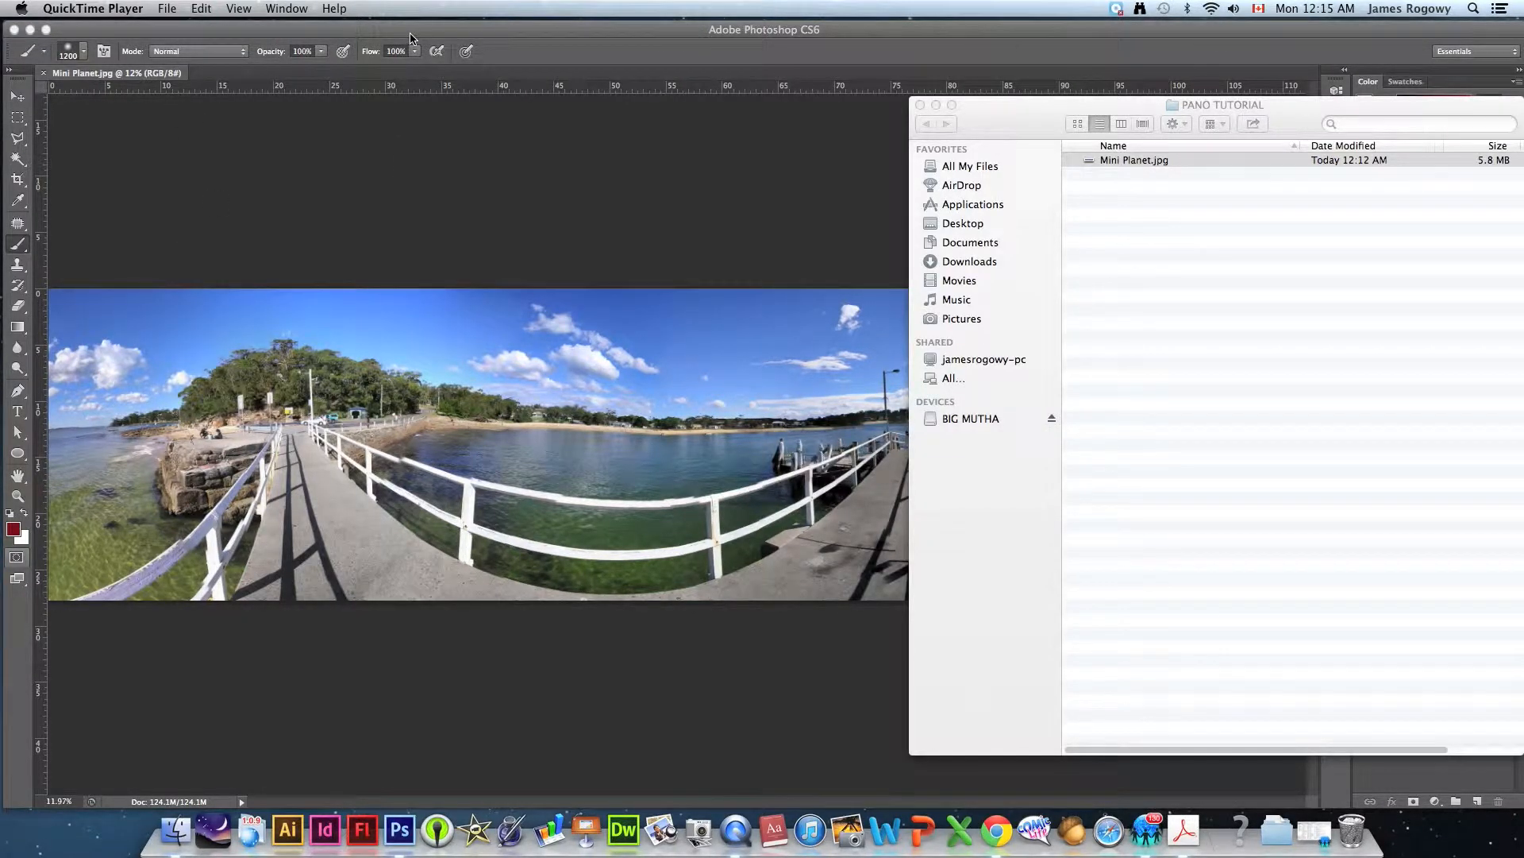
Resize the panorama to 5000 × 5000 pixels with Constrain Proportions turned off.
left_click(203, 8)
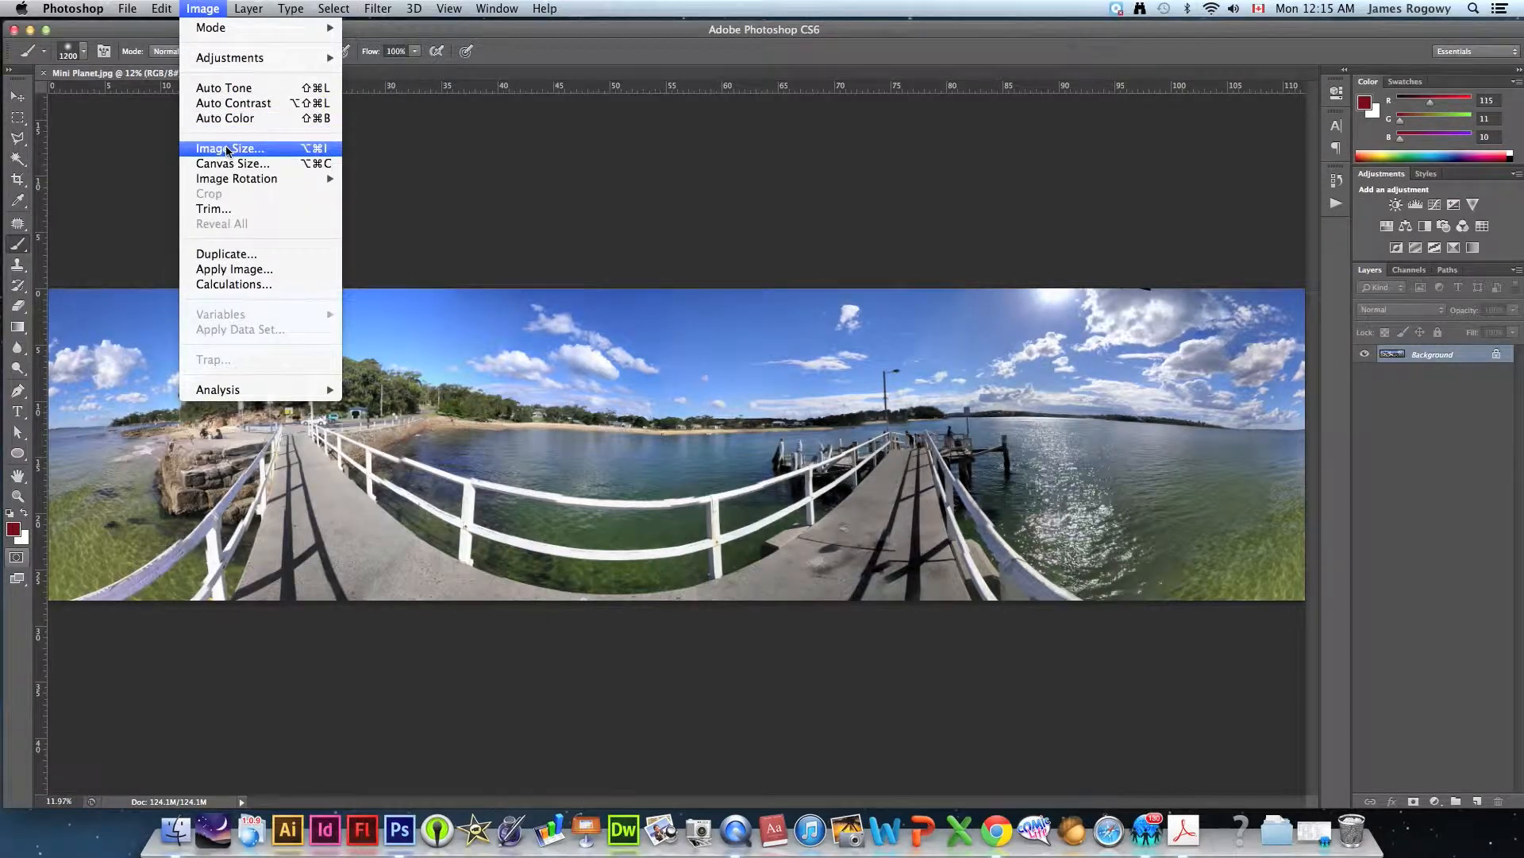
left_click(229, 149)
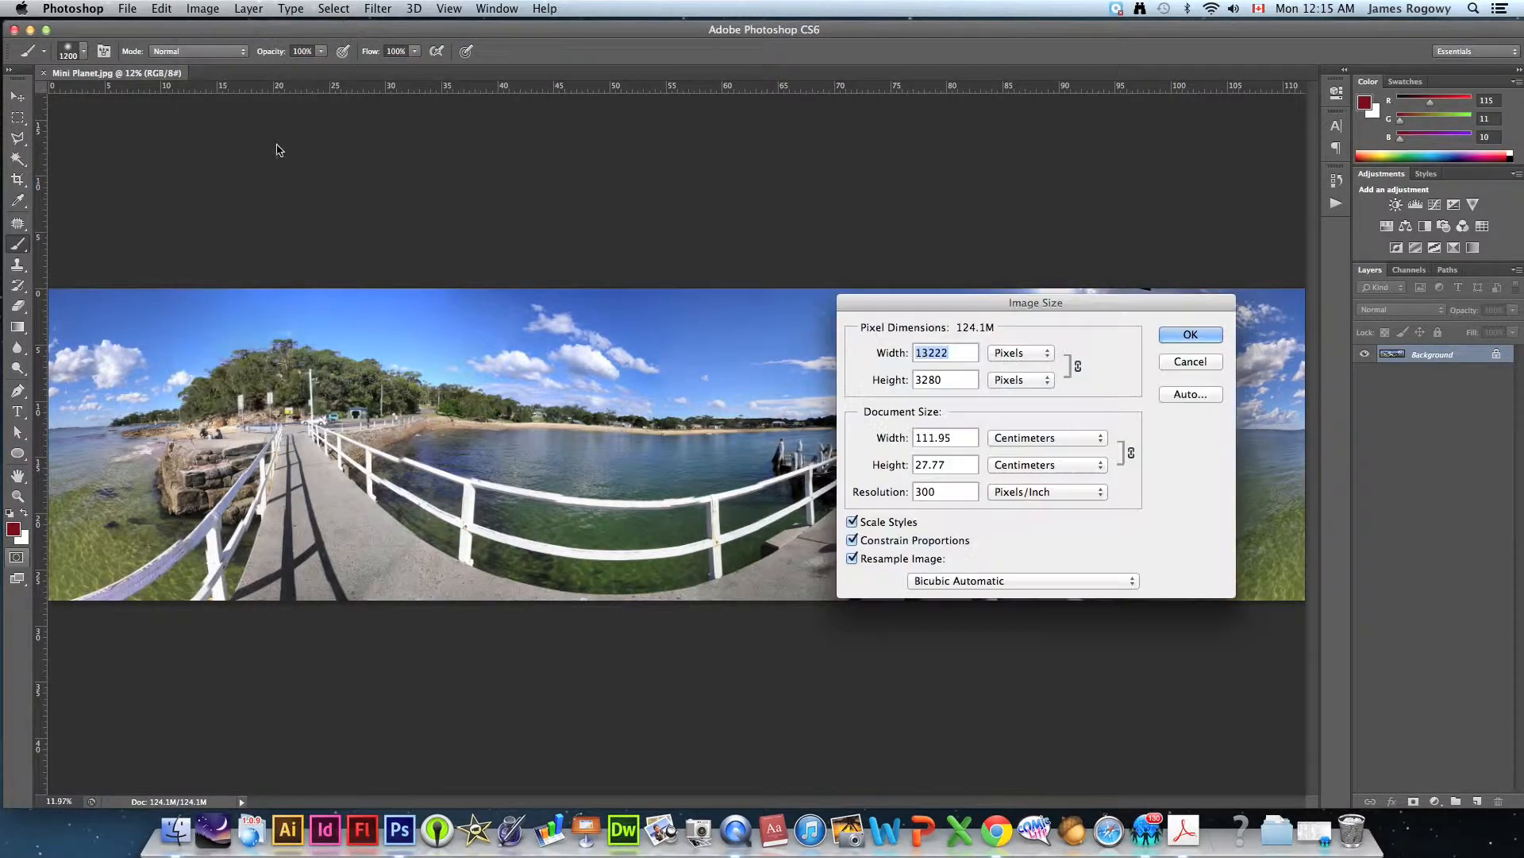
left_click_drag(1034, 301, 643, 92)
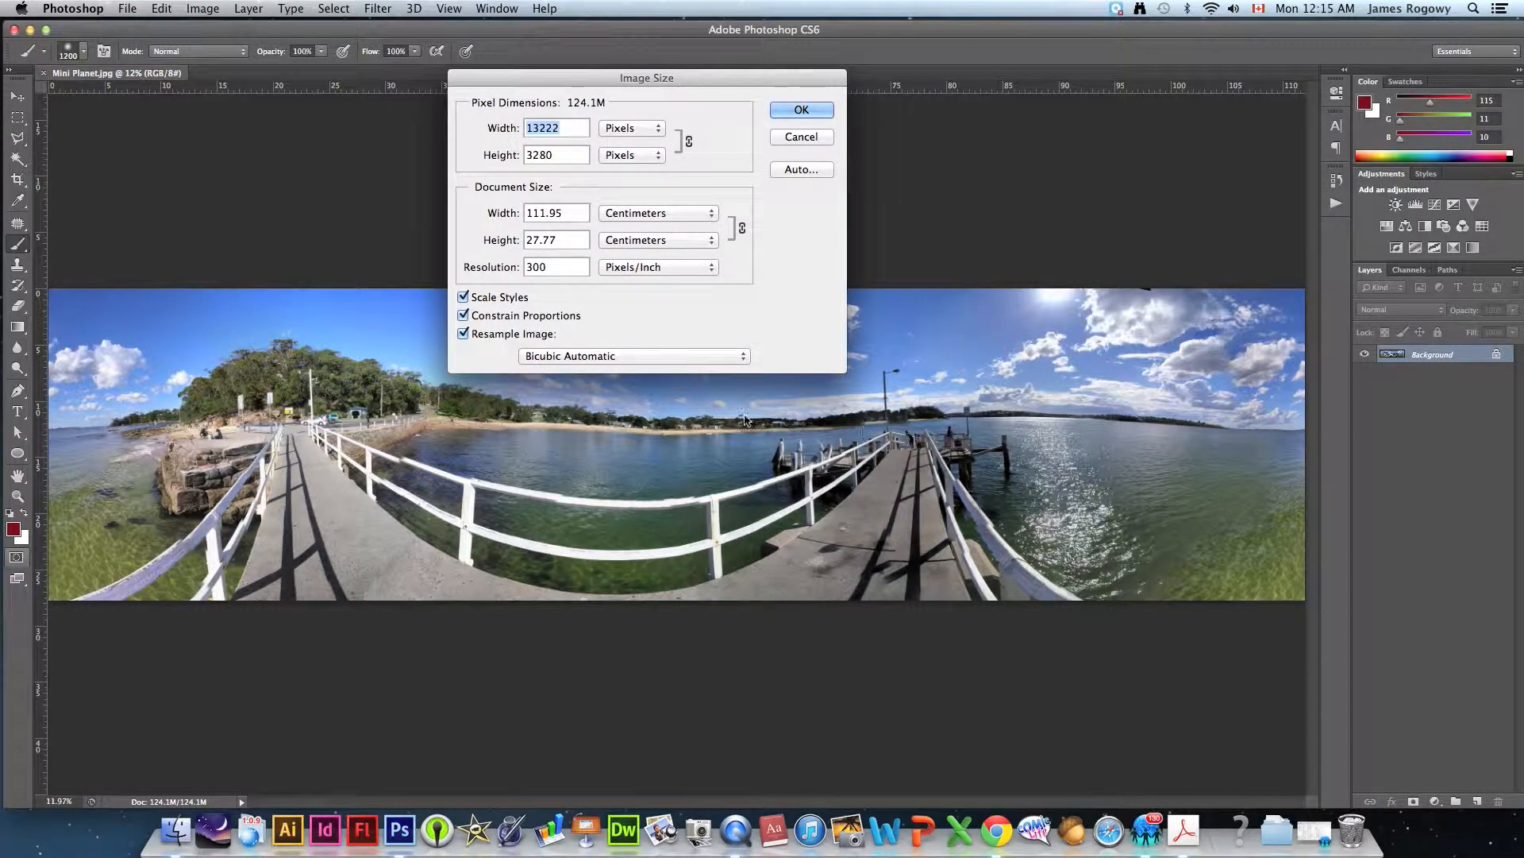
left_click(564, 267)
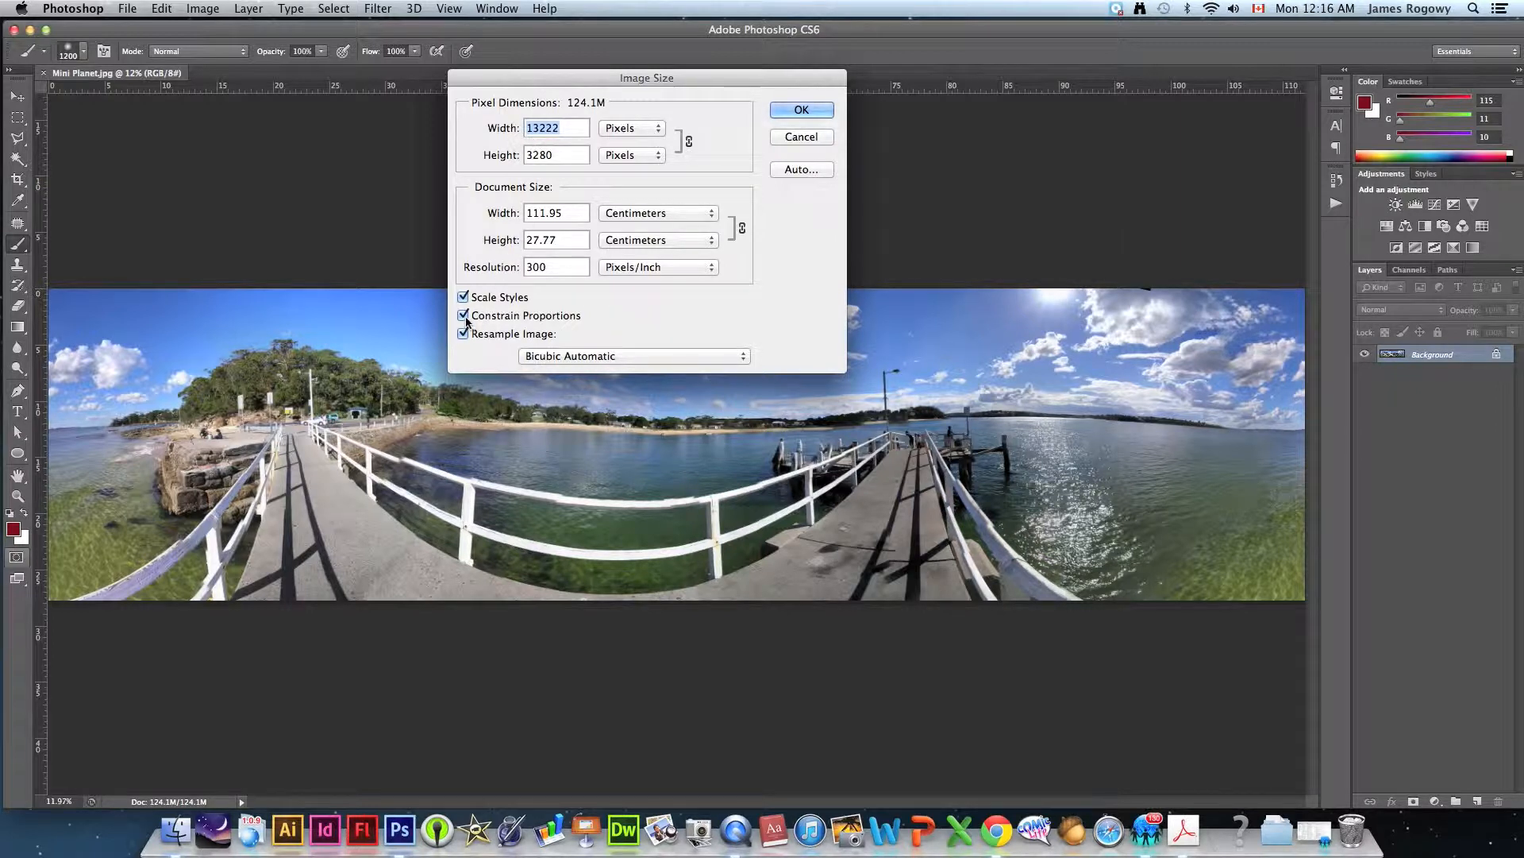
left_click(464, 315)
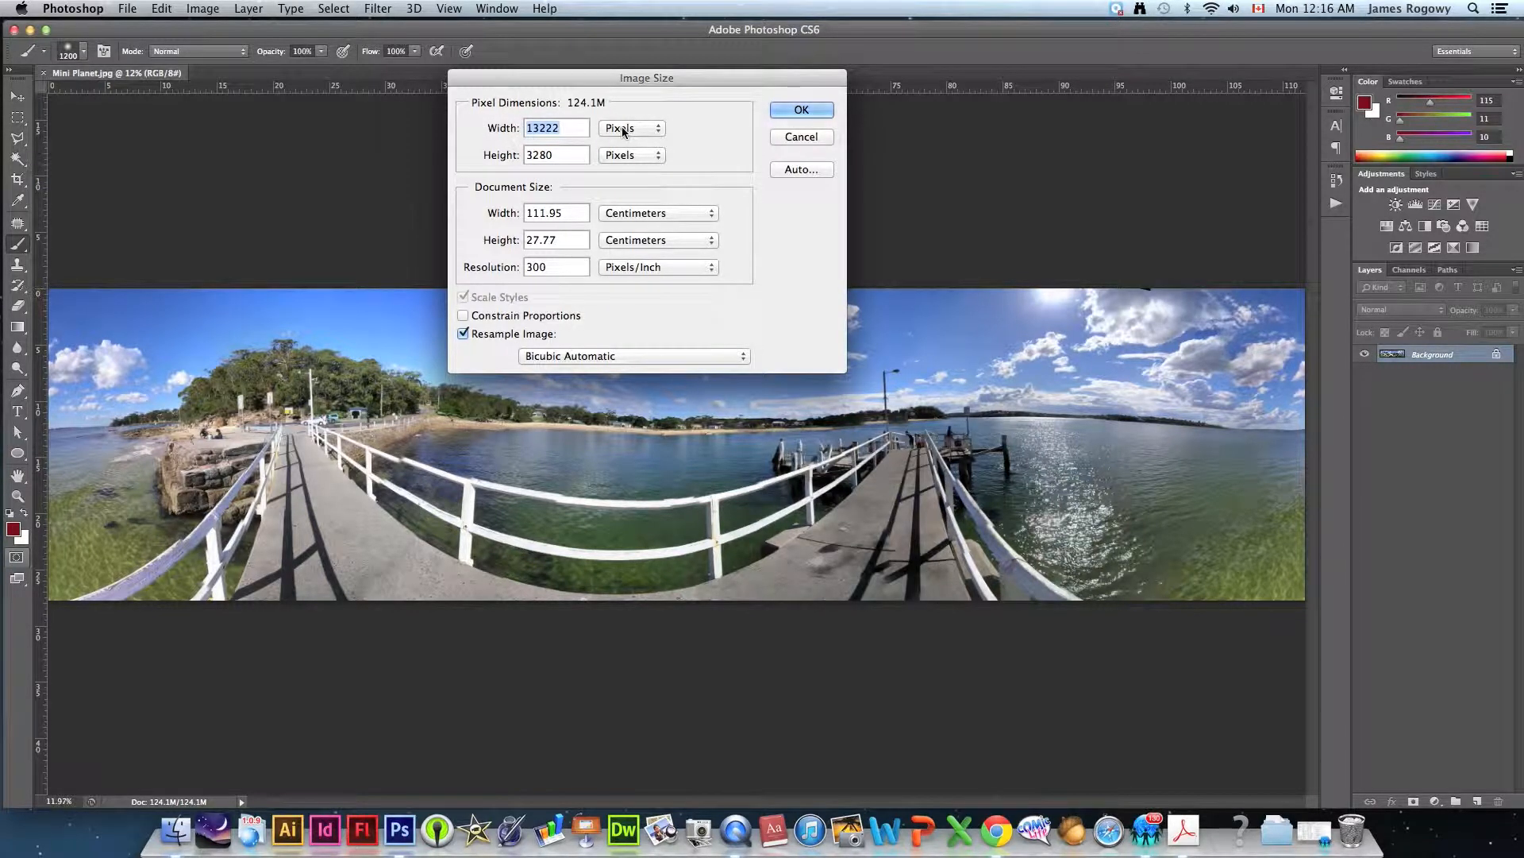
mouse_move(623, 130)
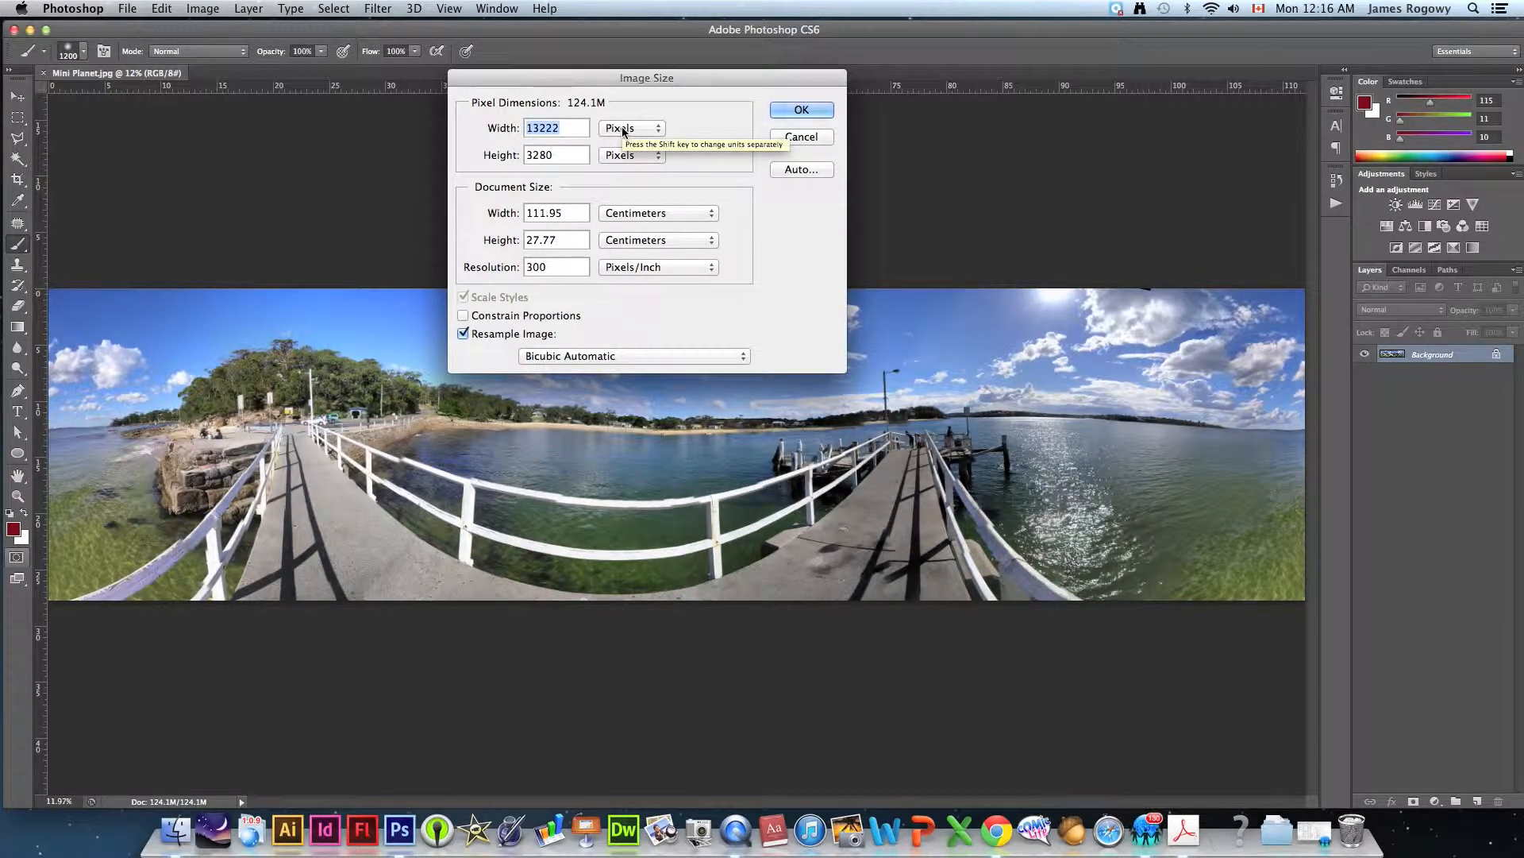
mouse_move(594, 143)
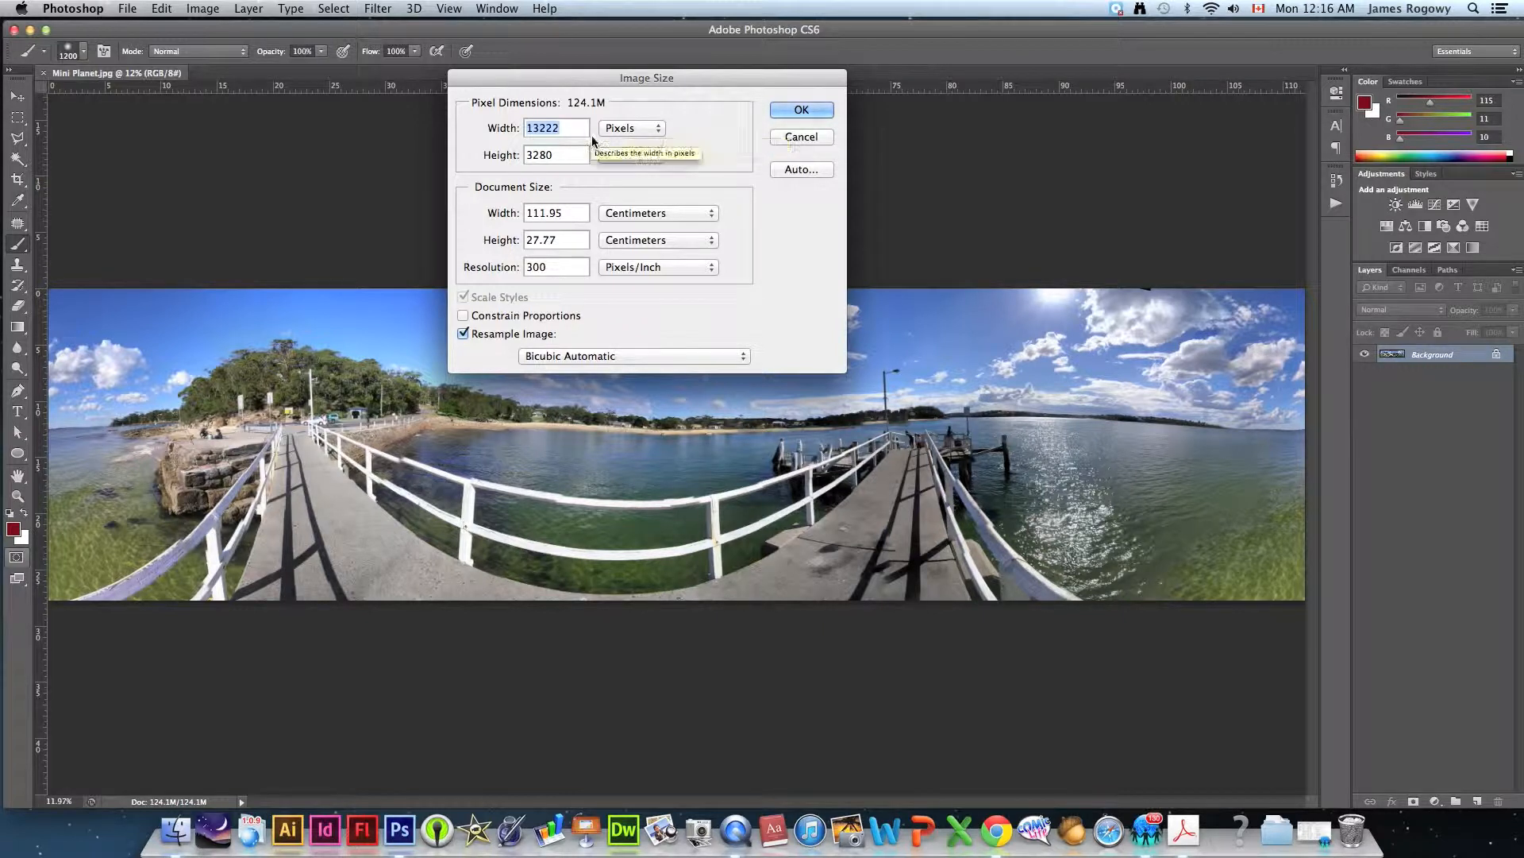
mouse_move(573, 152)
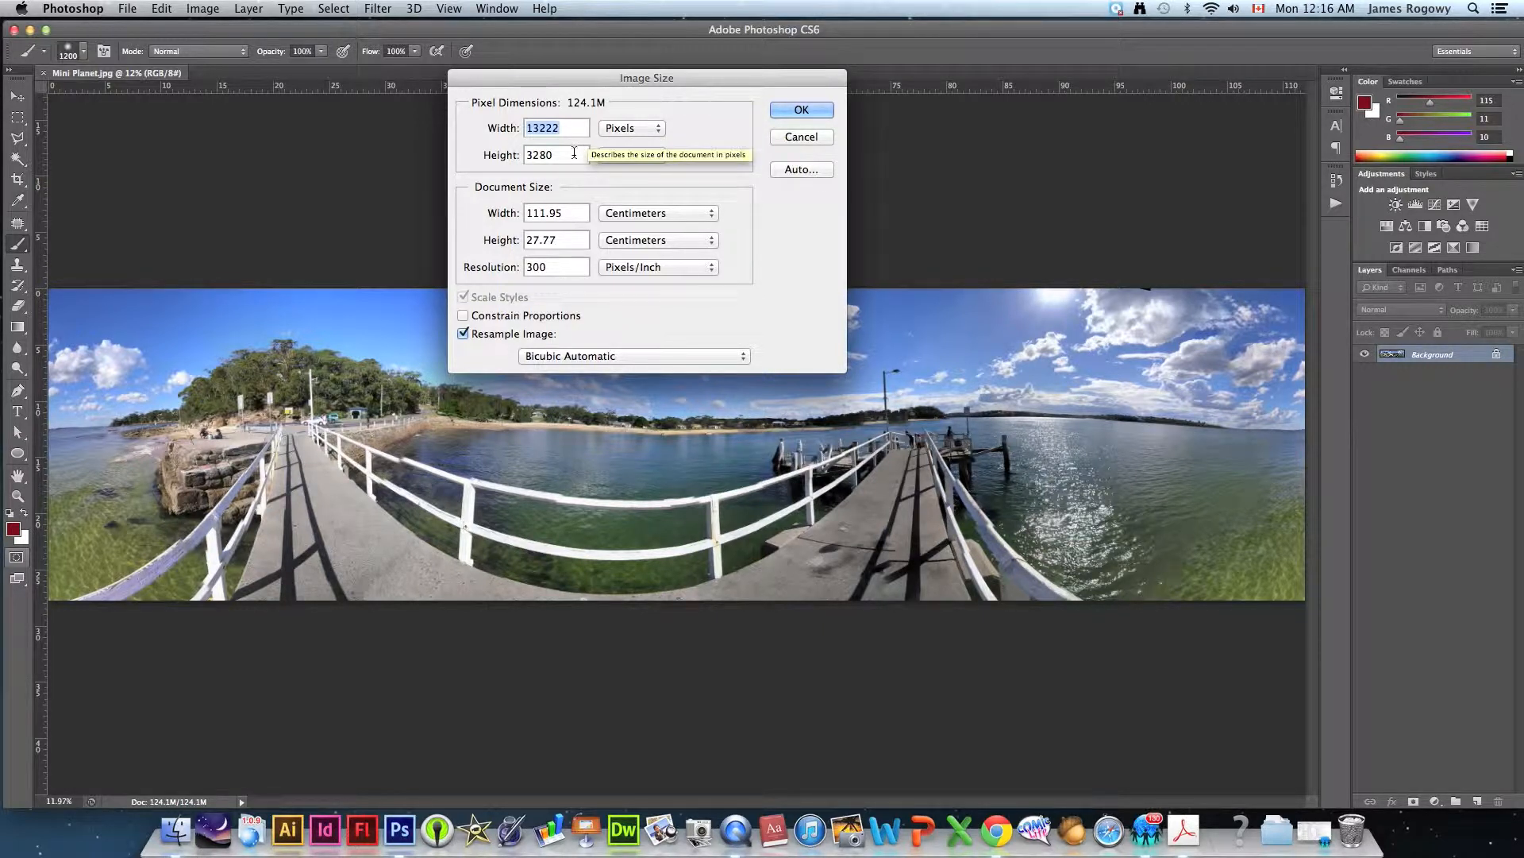
type("5000")
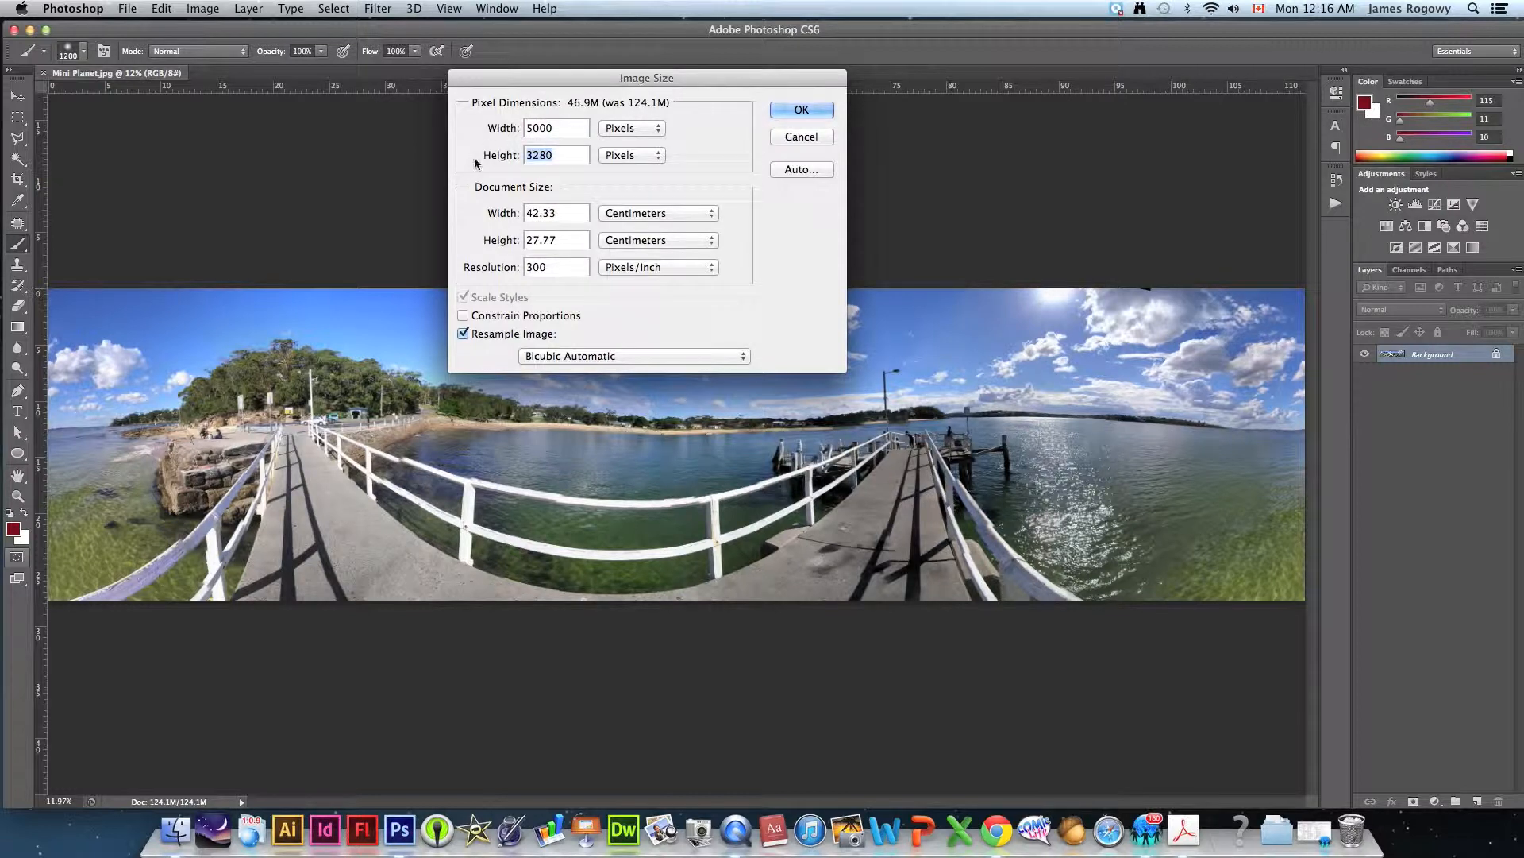
type("5000")
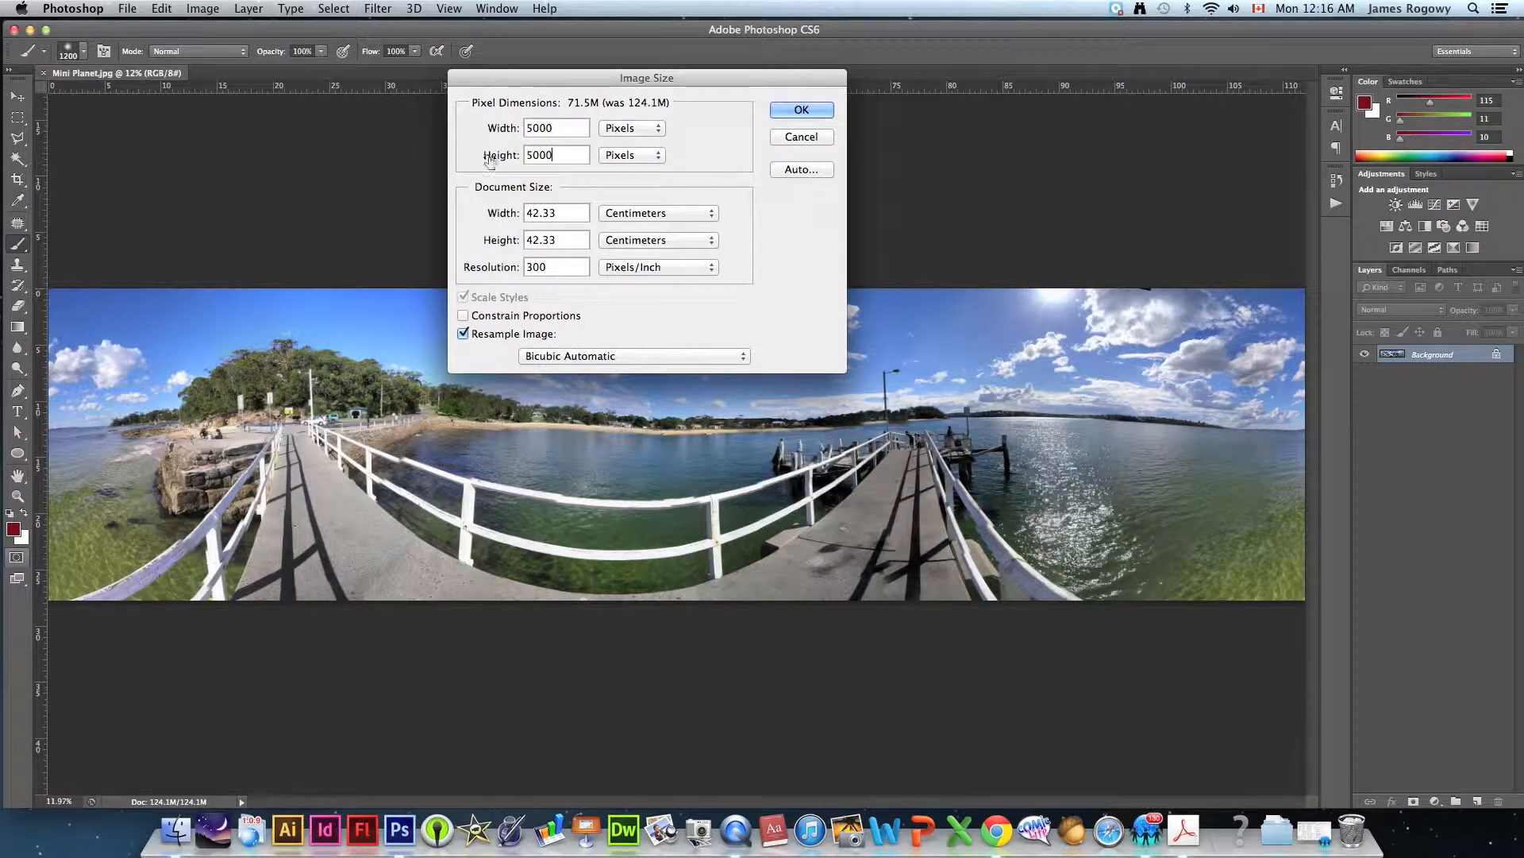
mouse_move(802, 116)
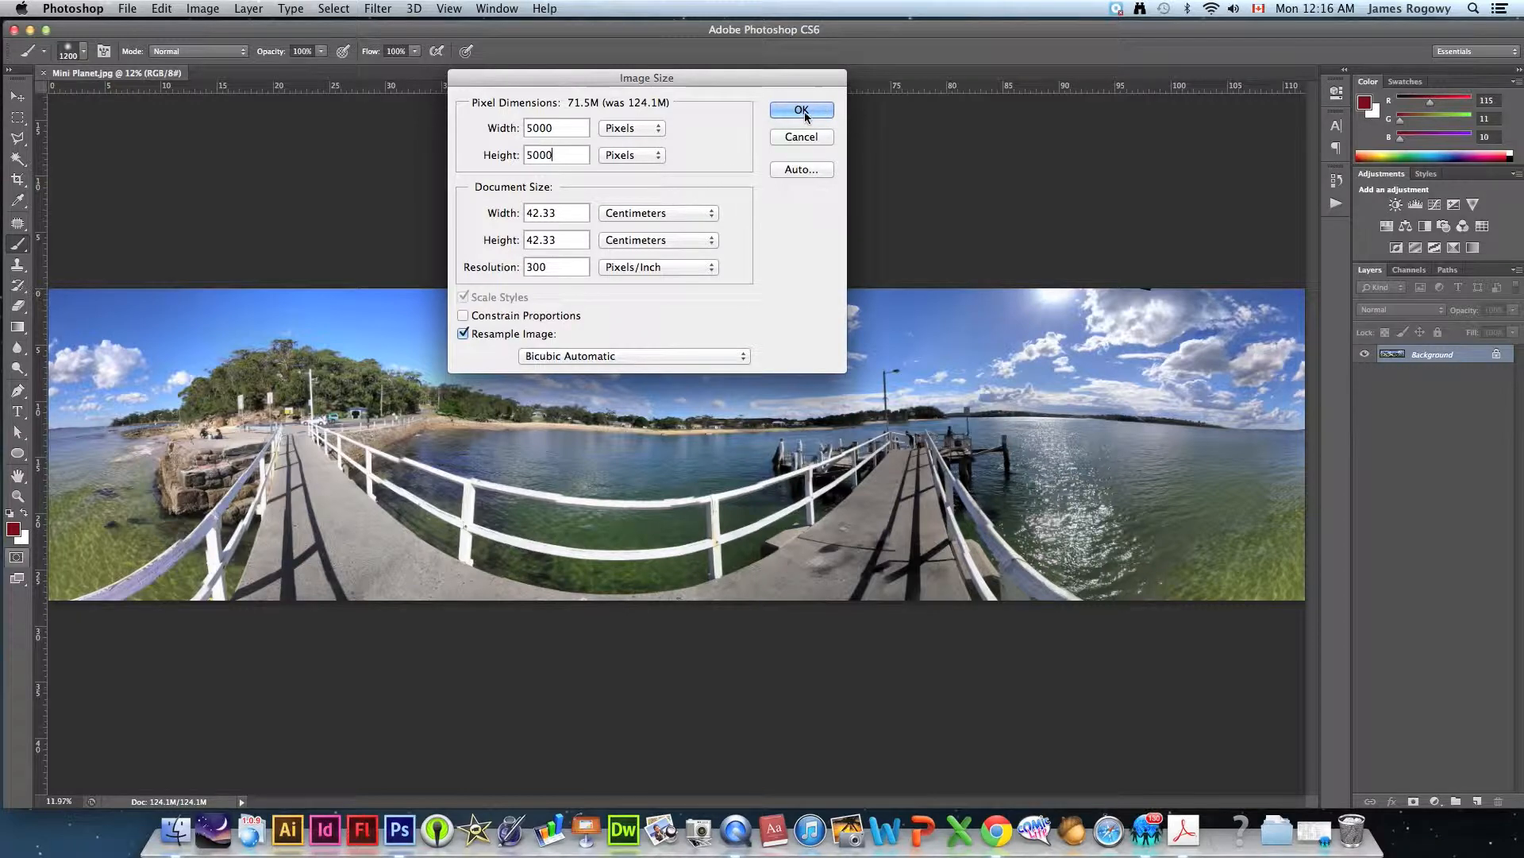
left_click(800, 109)
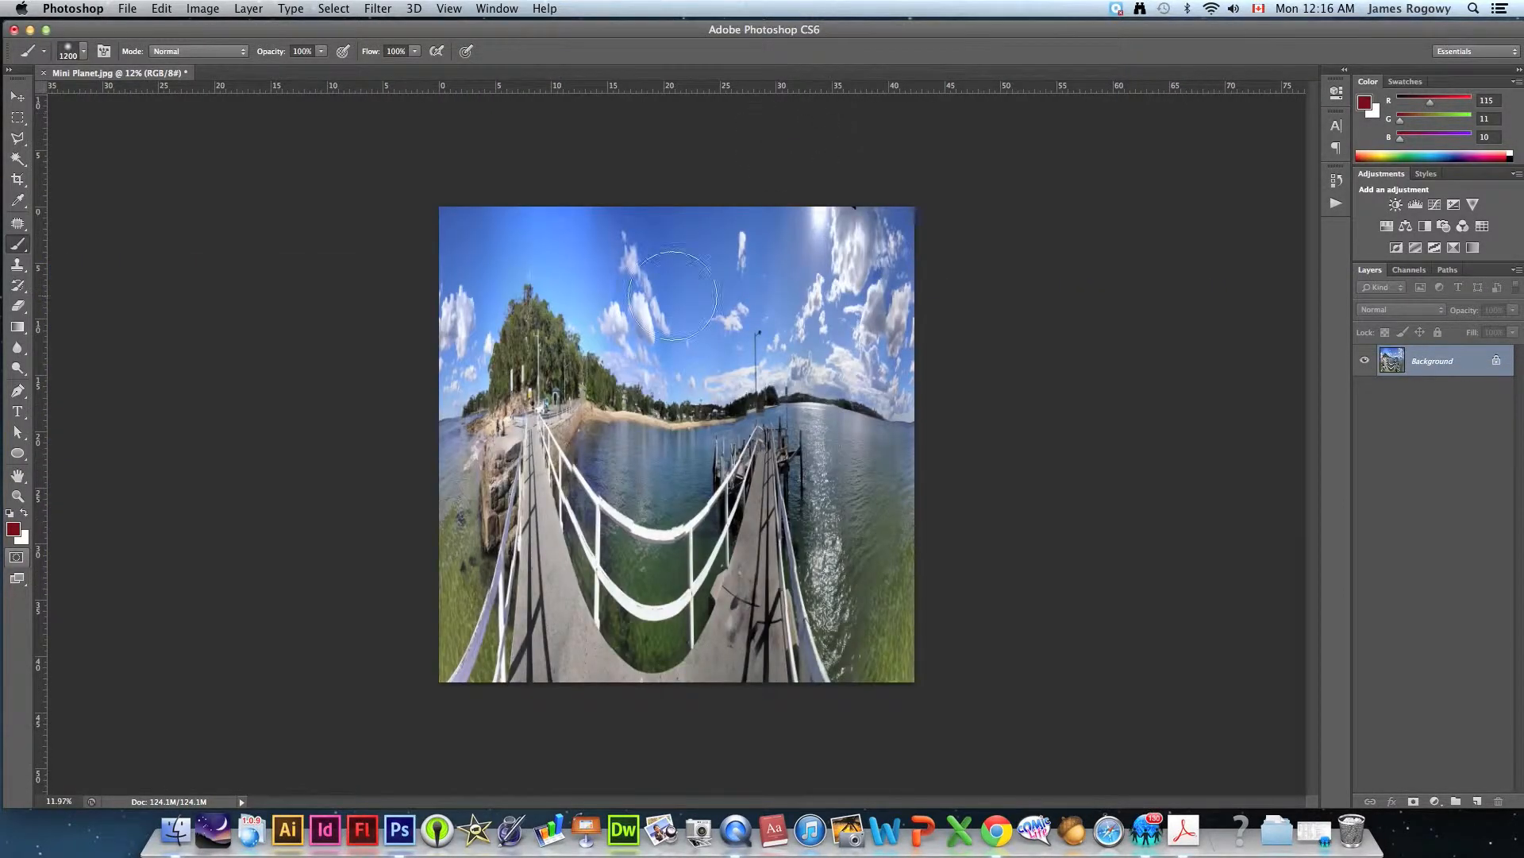
mouse_move(612, 434)
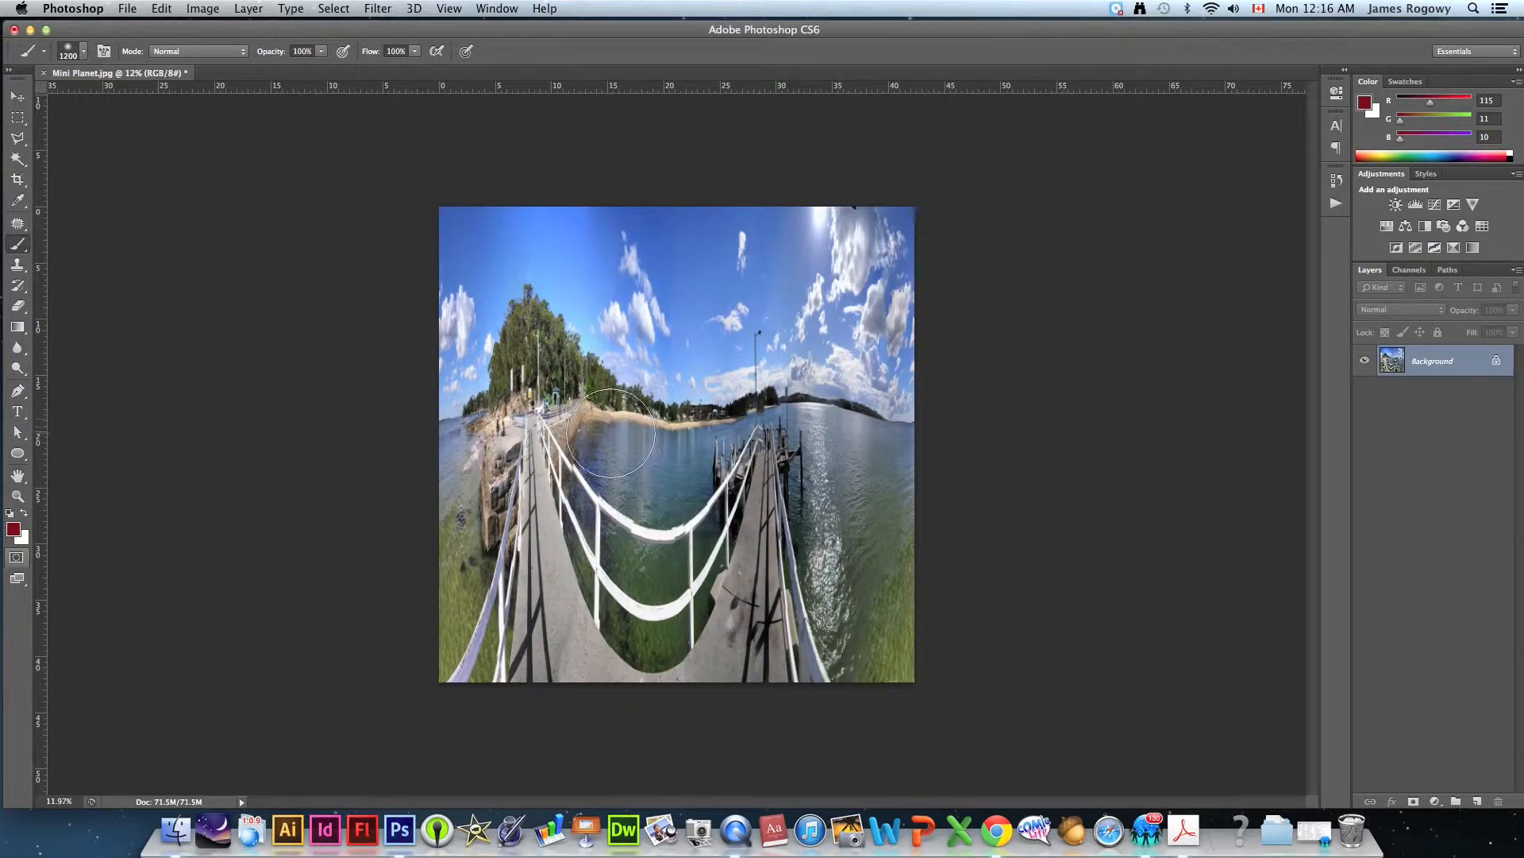
mouse_move(427, 441)
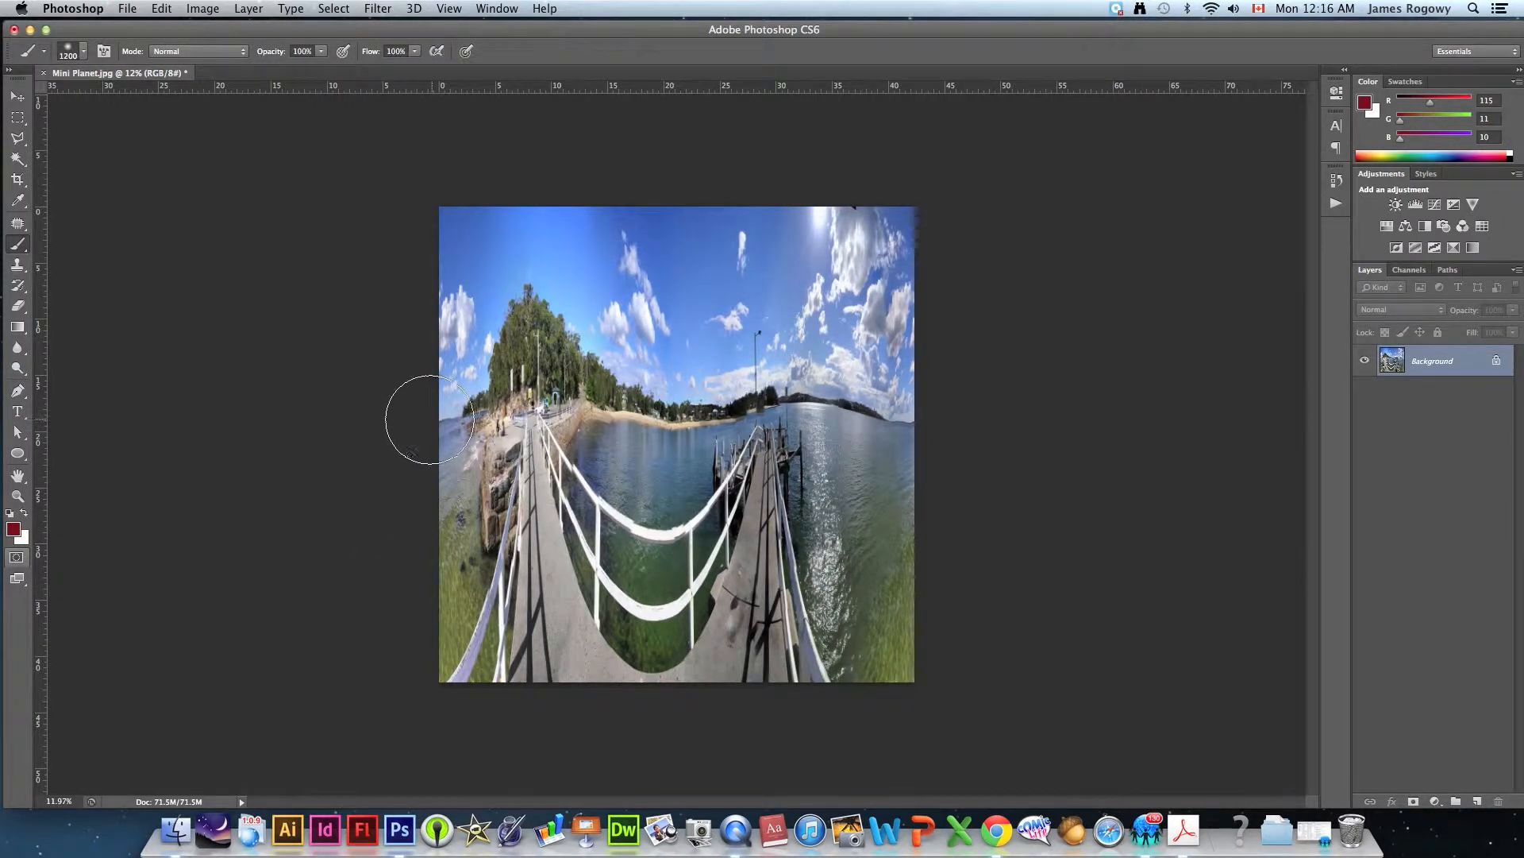
mouse_move(877, 419)
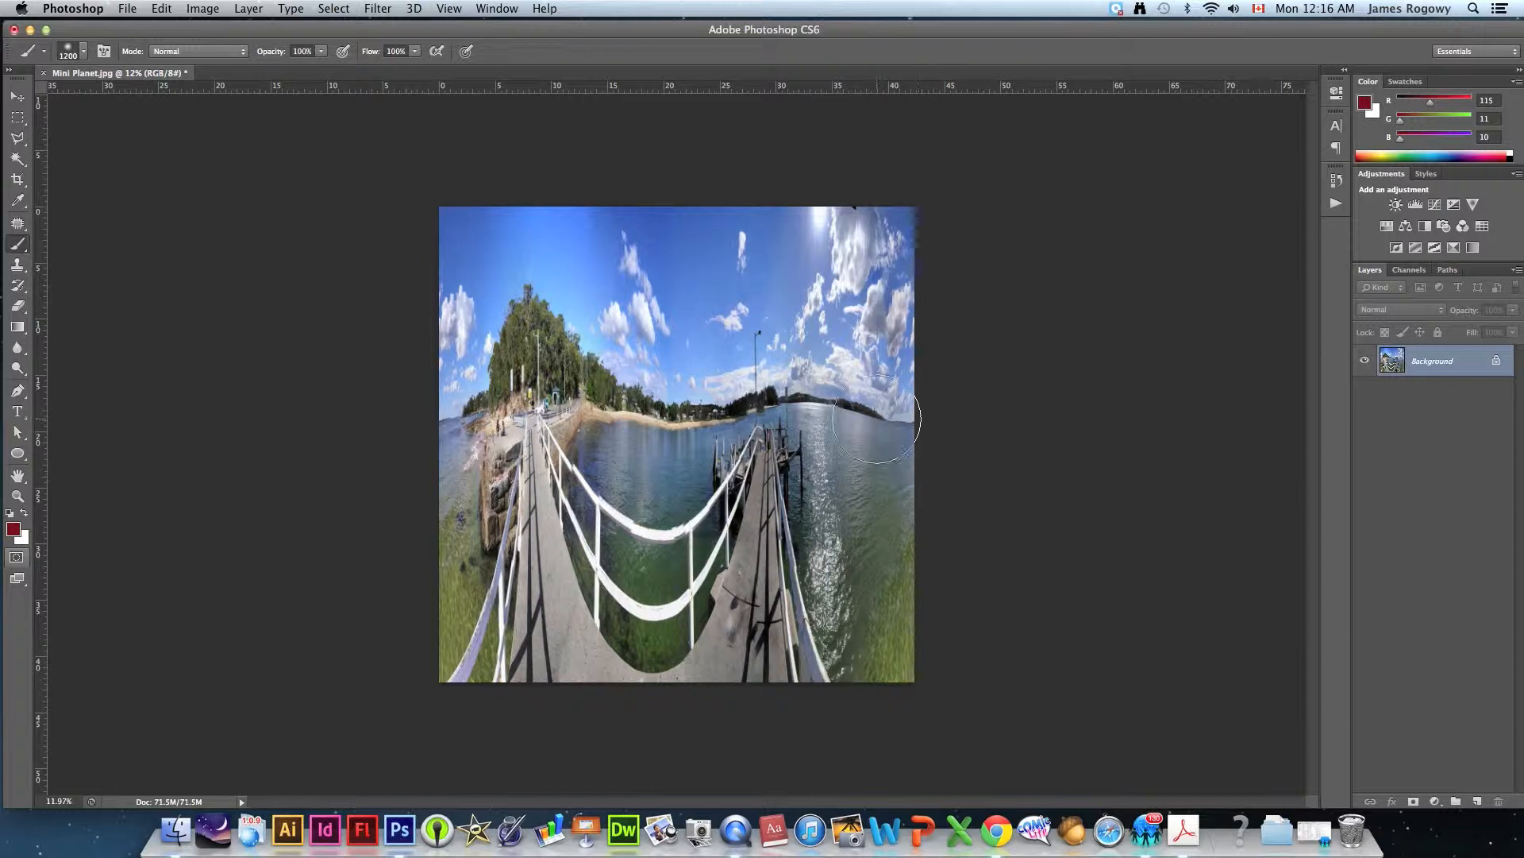
mouse_move(905, 424)
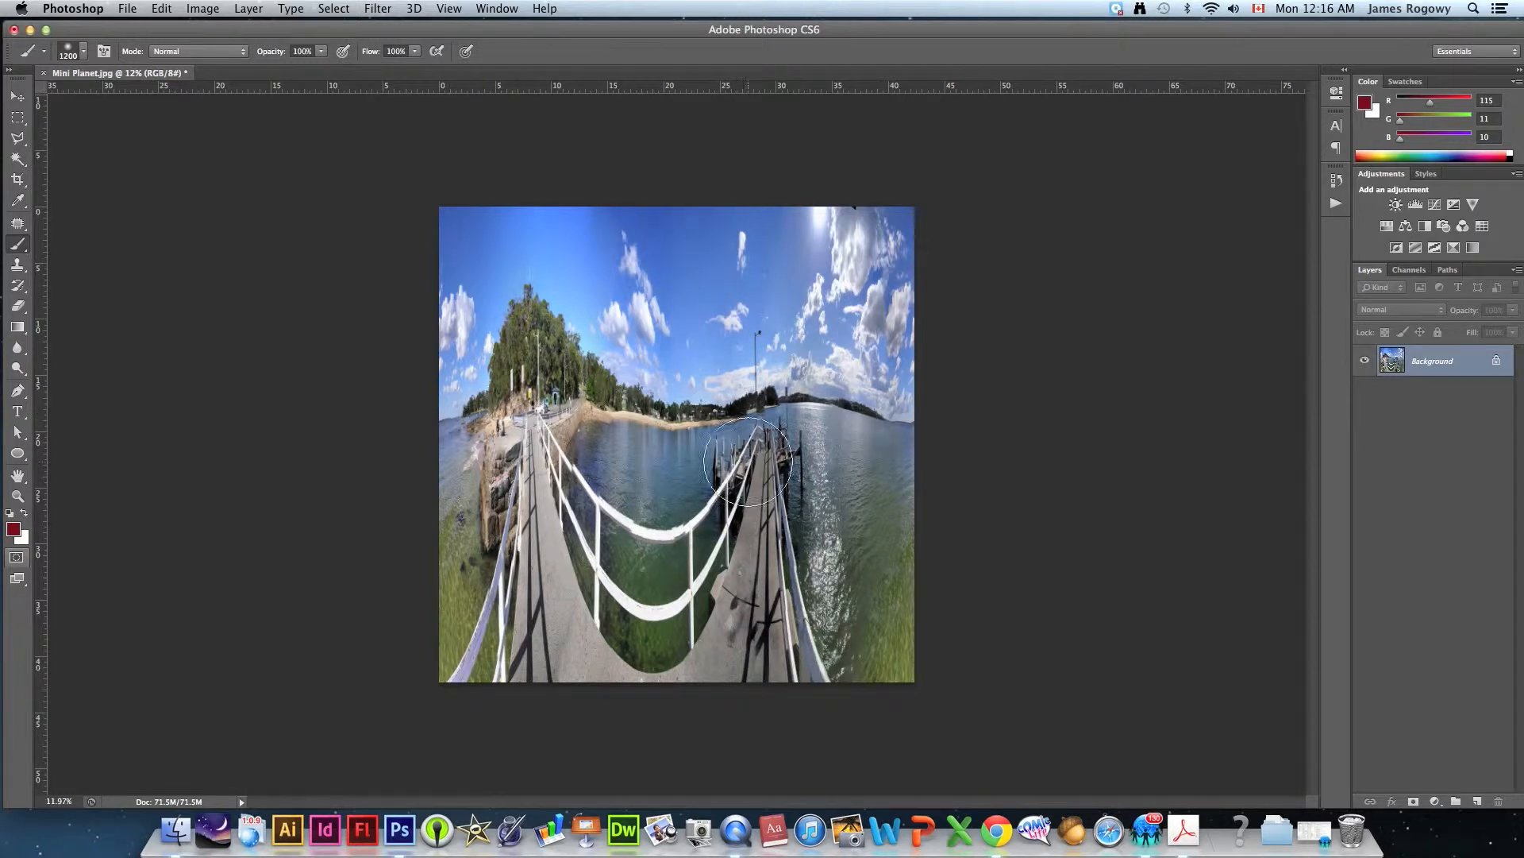
mouse_move(689, 448)
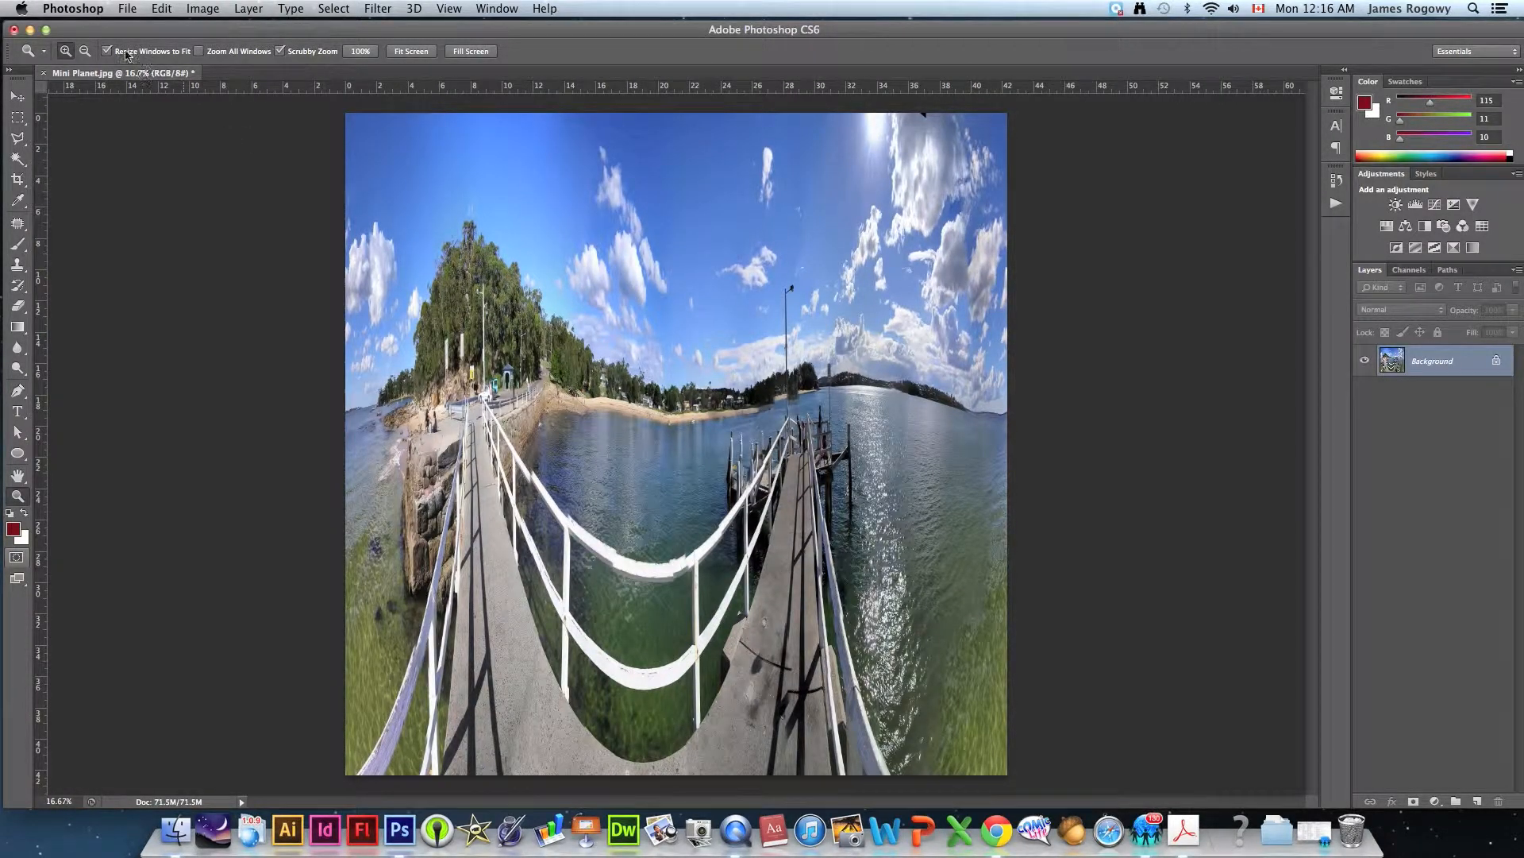
Bring up the Image Rotation choices for the squared pier image.
left_click(203, 8)
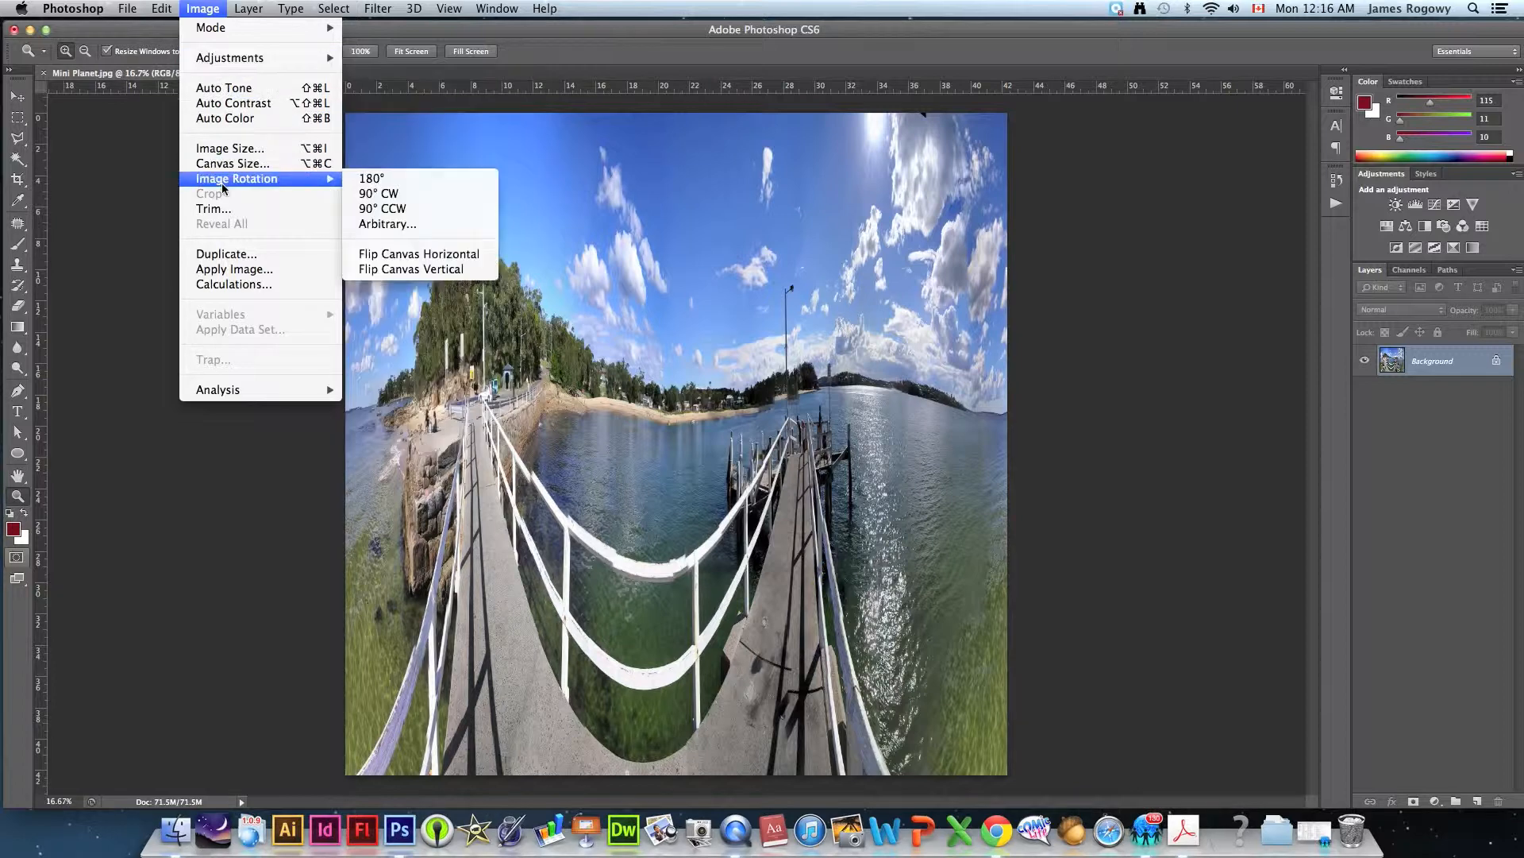
mouse_move(371, 178)
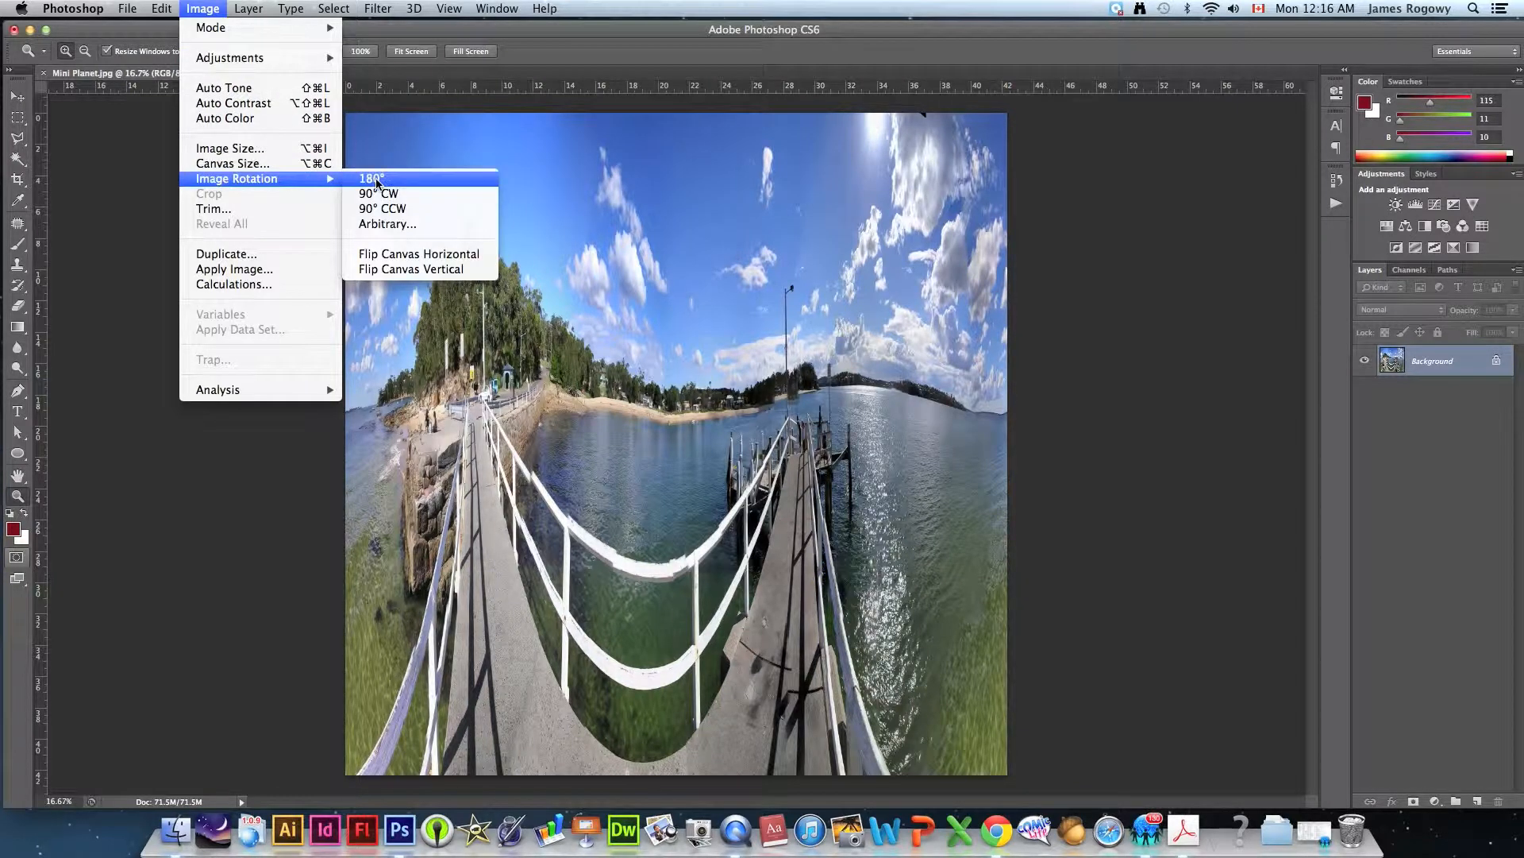
Rotate the squared pier image 180° so the sky sits at the bottom.
left_click(372, 178)
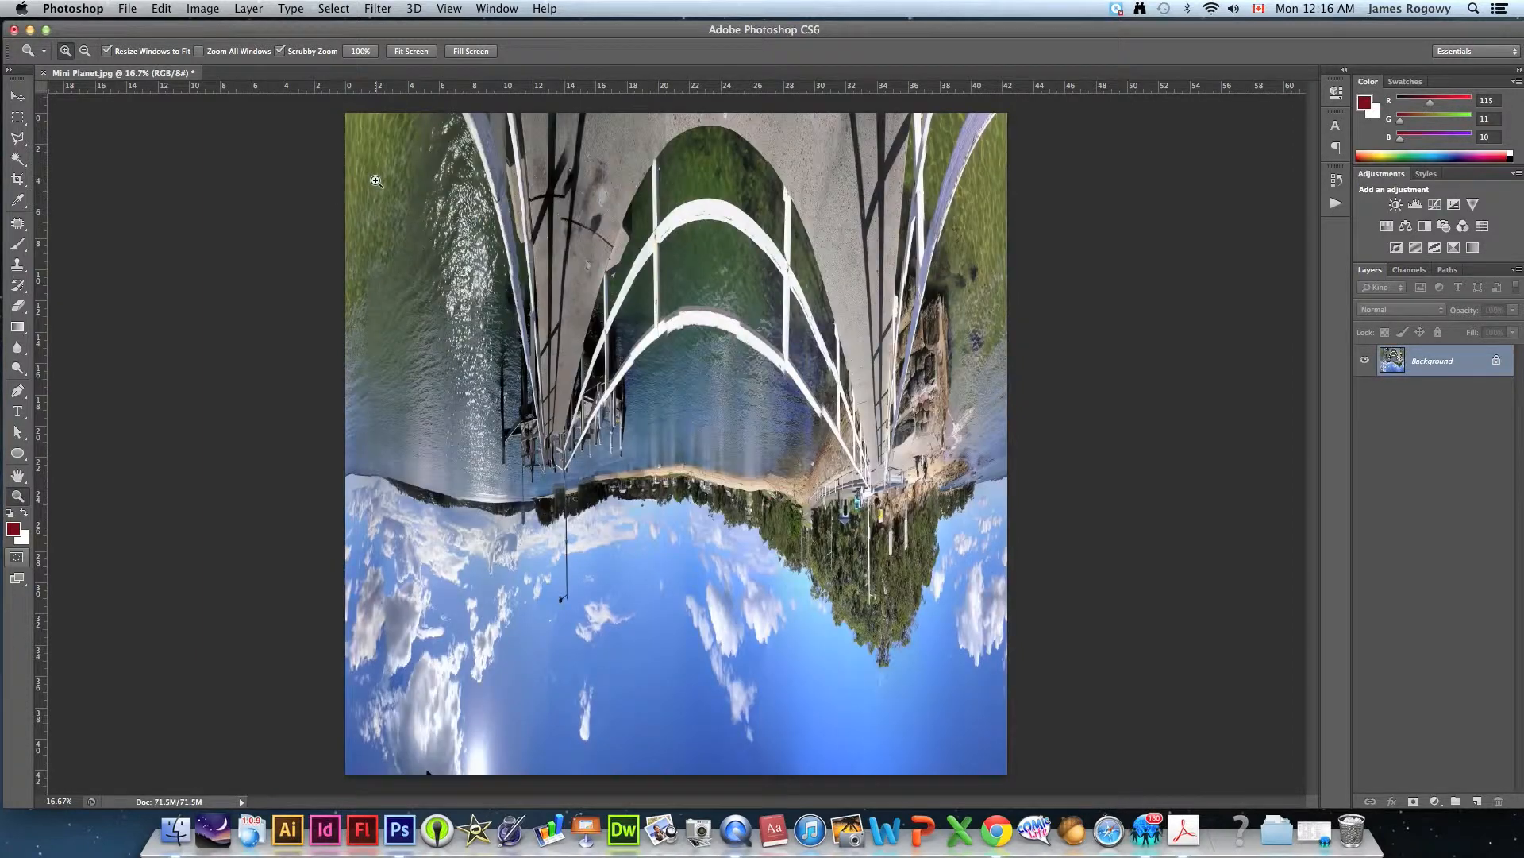
mouse_move(363, 192)
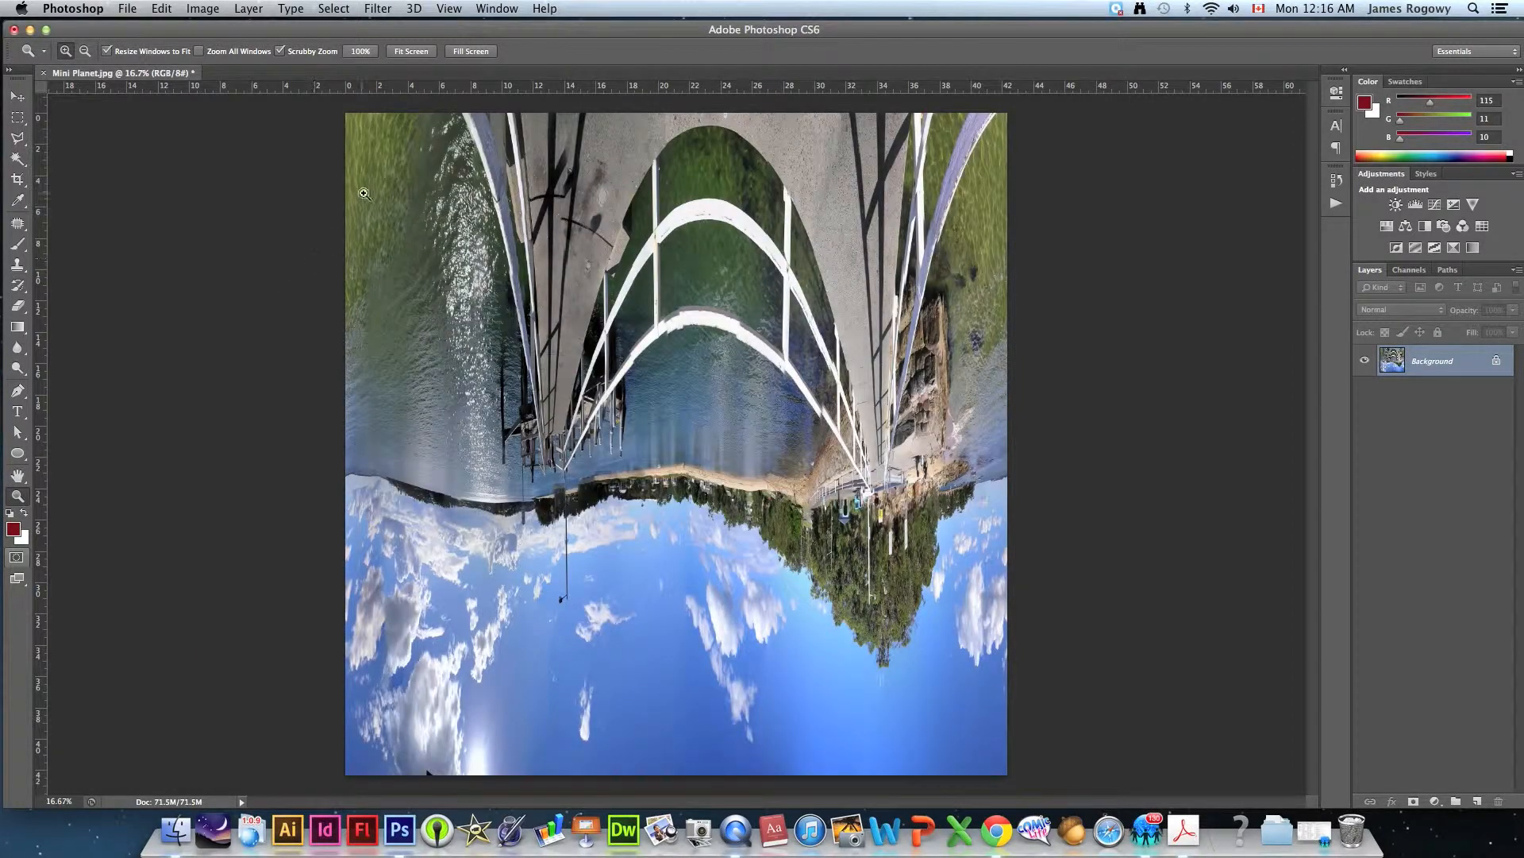
mouse_move(819, 286)
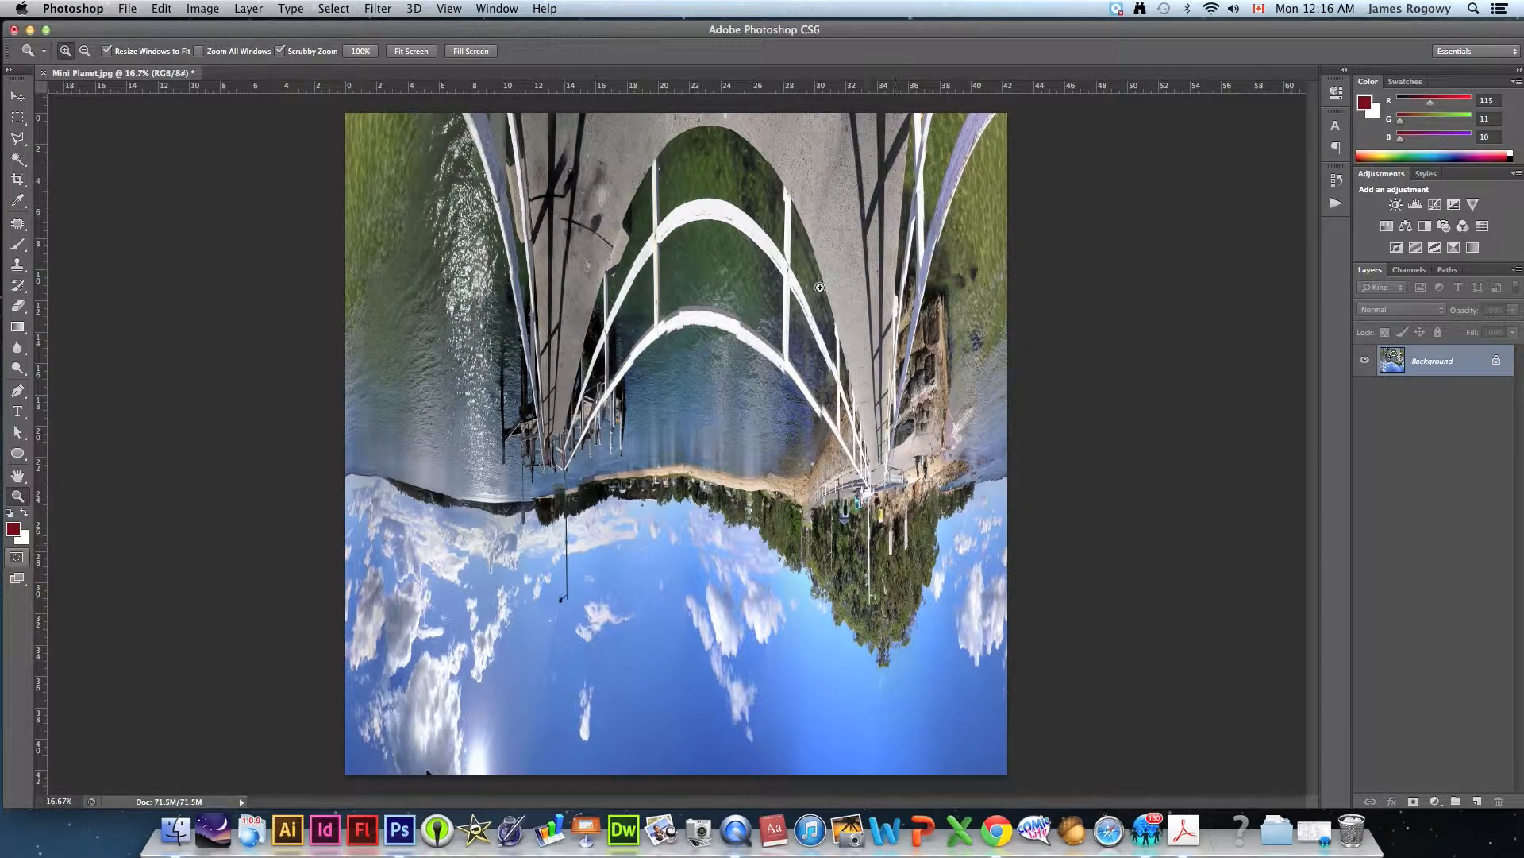
mouse_move(626, 516)
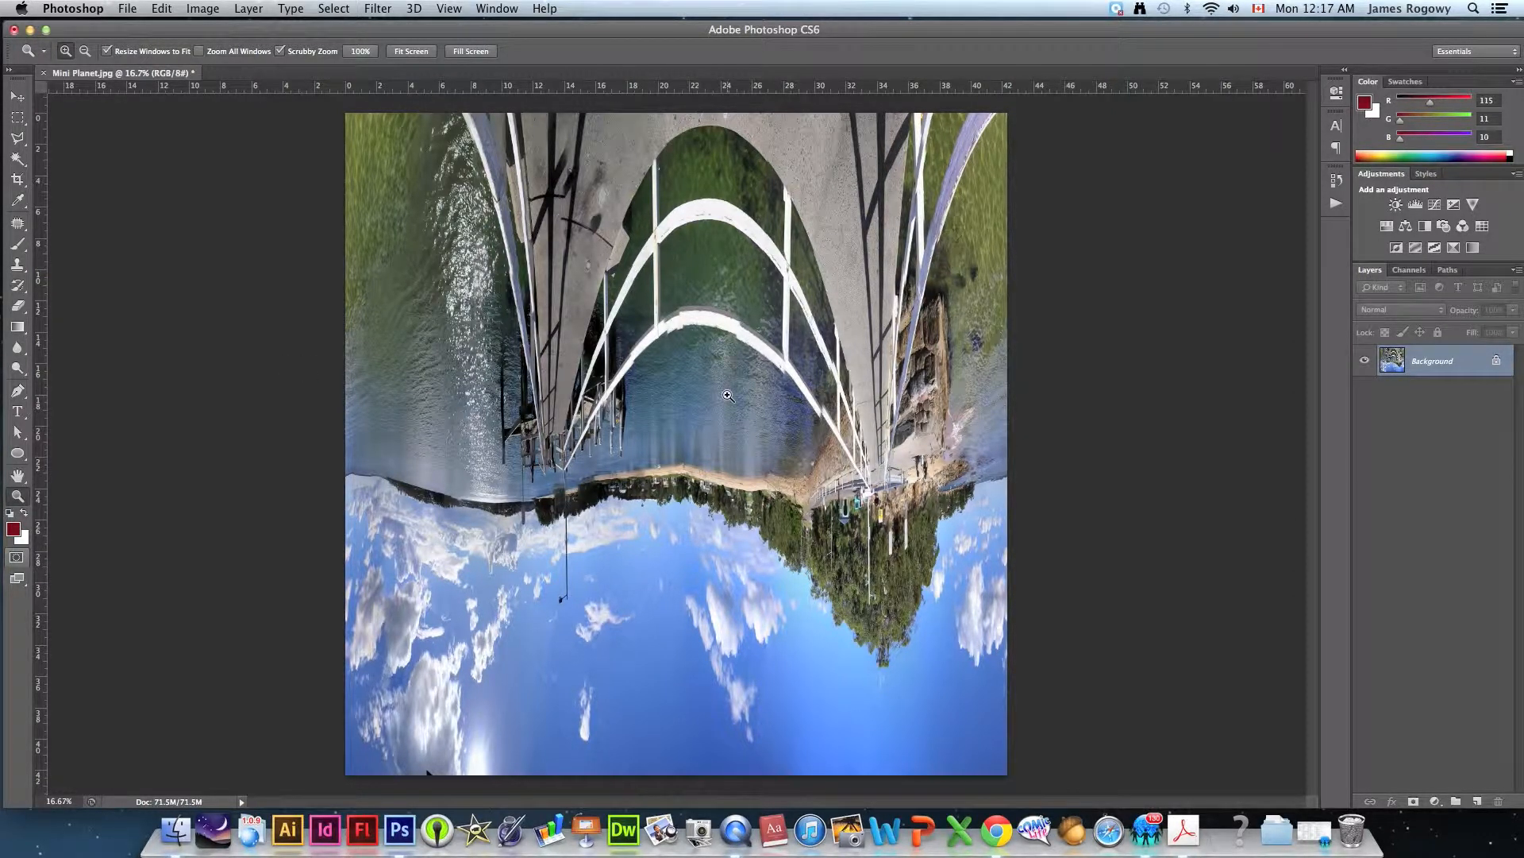
mouse_move(702, 423)
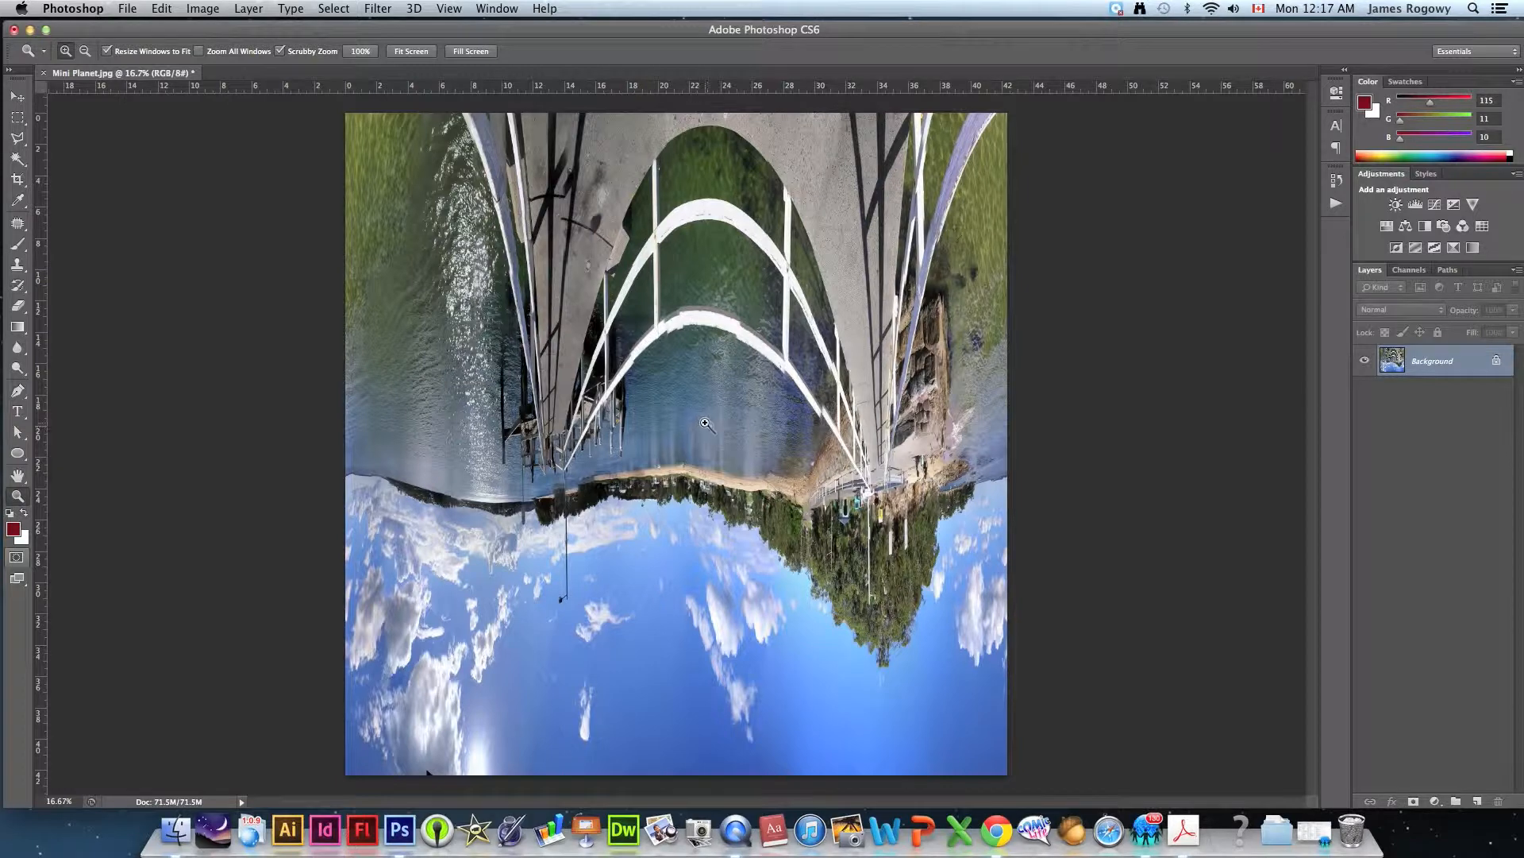
mouse_move(565, 400)
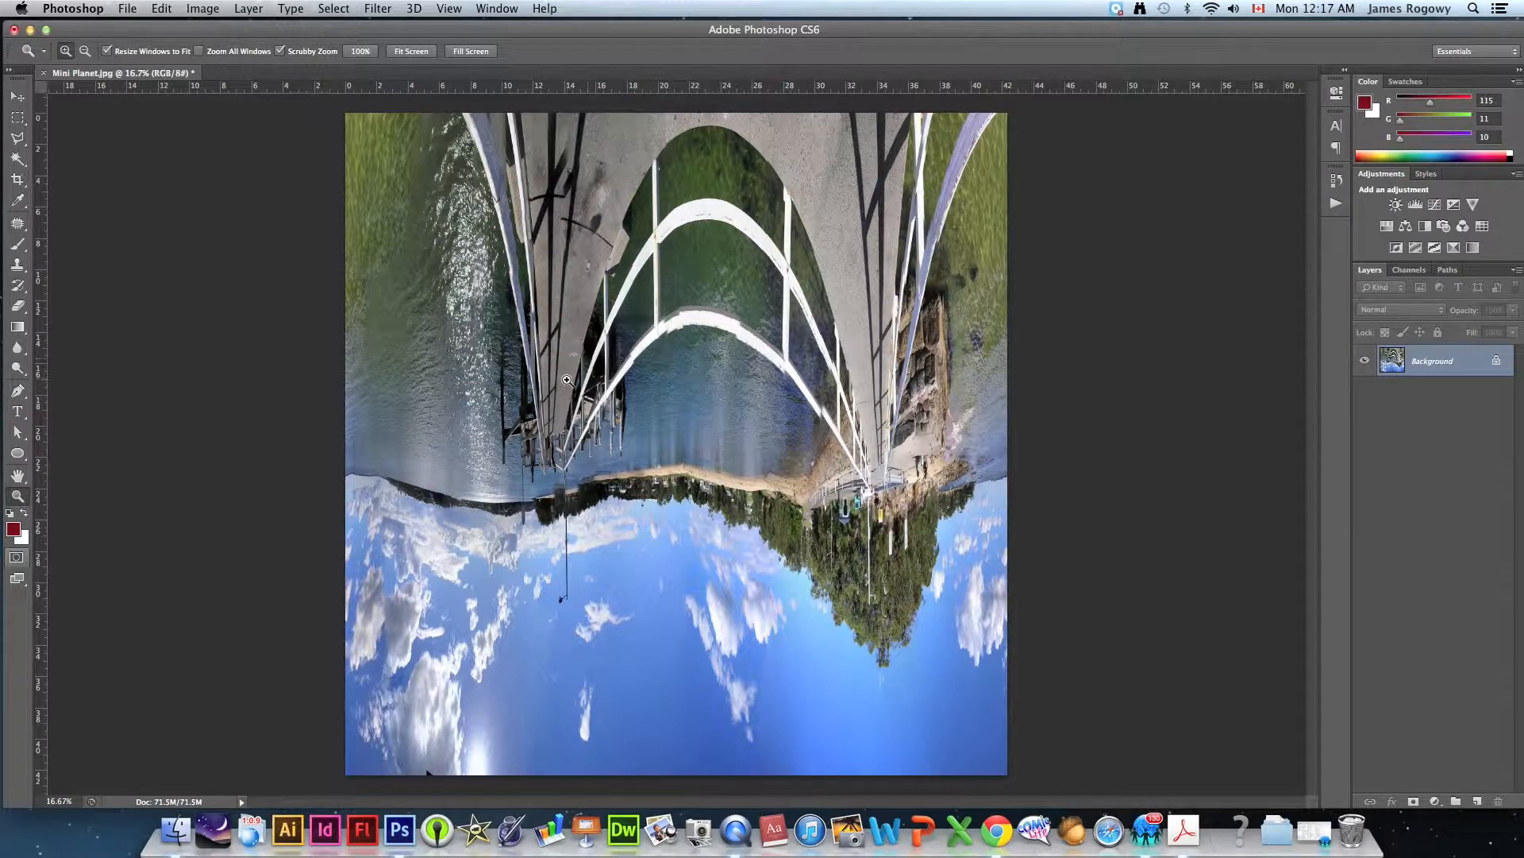
Apply Polar Coordinates, Rectangular to Polar, curling the panorama into a tiny planet.
left_click(378, 8)
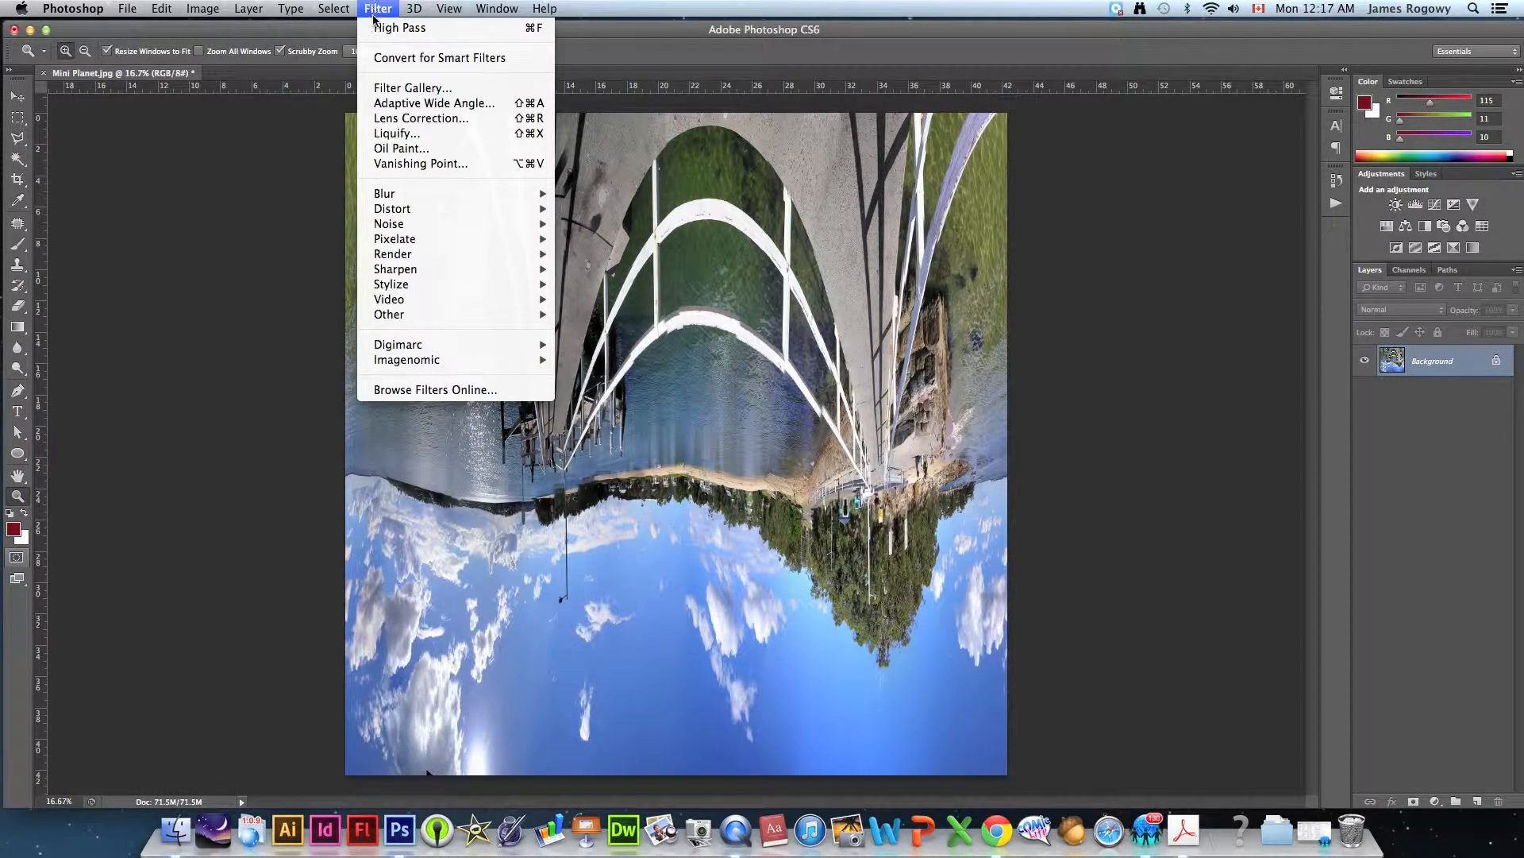
mouse_move(392, 210)
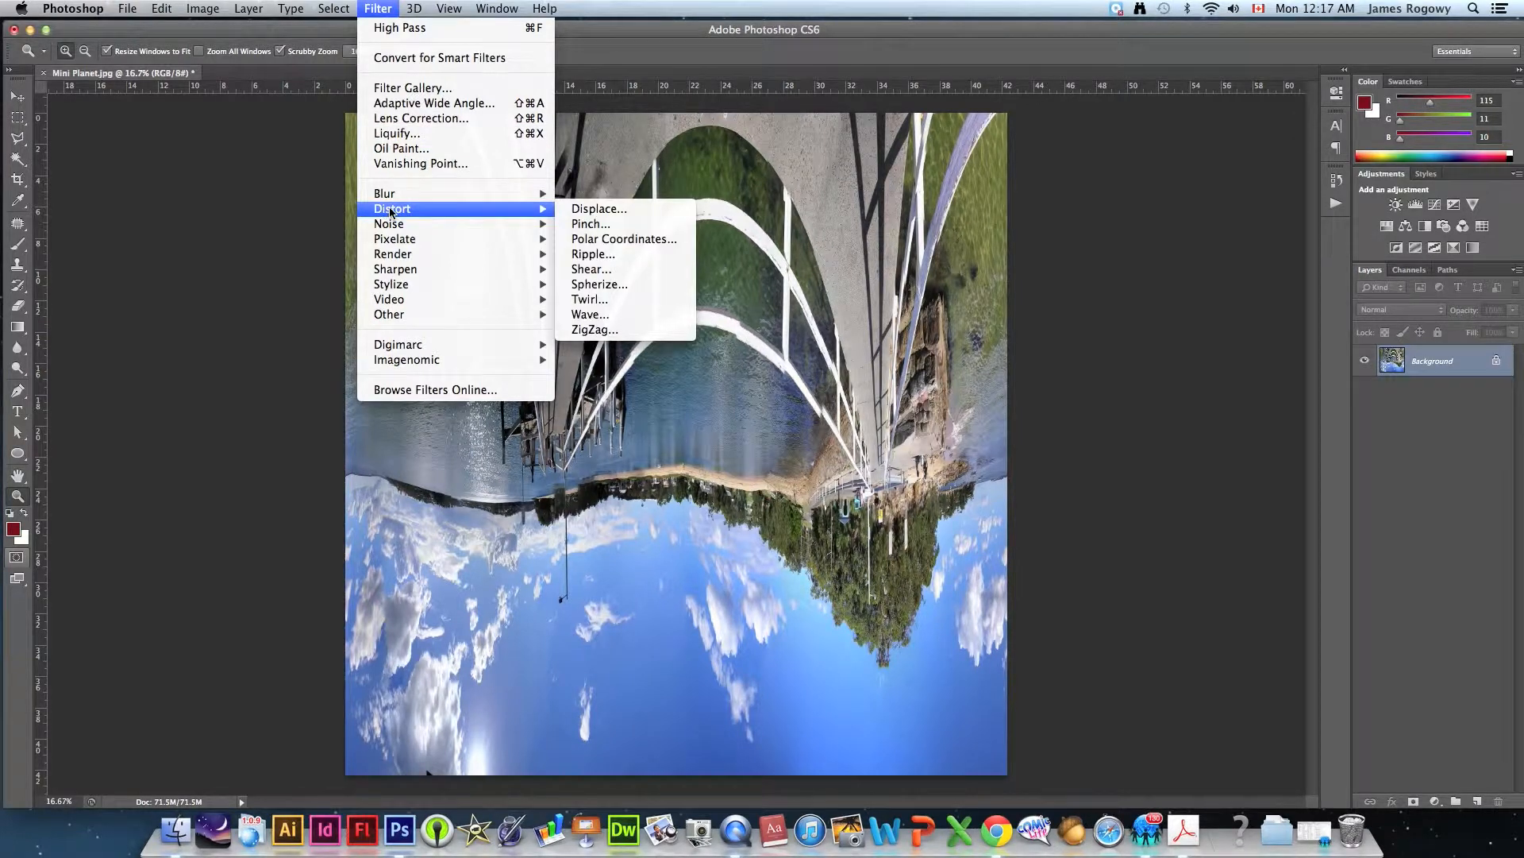
mouse_move(633, 243)
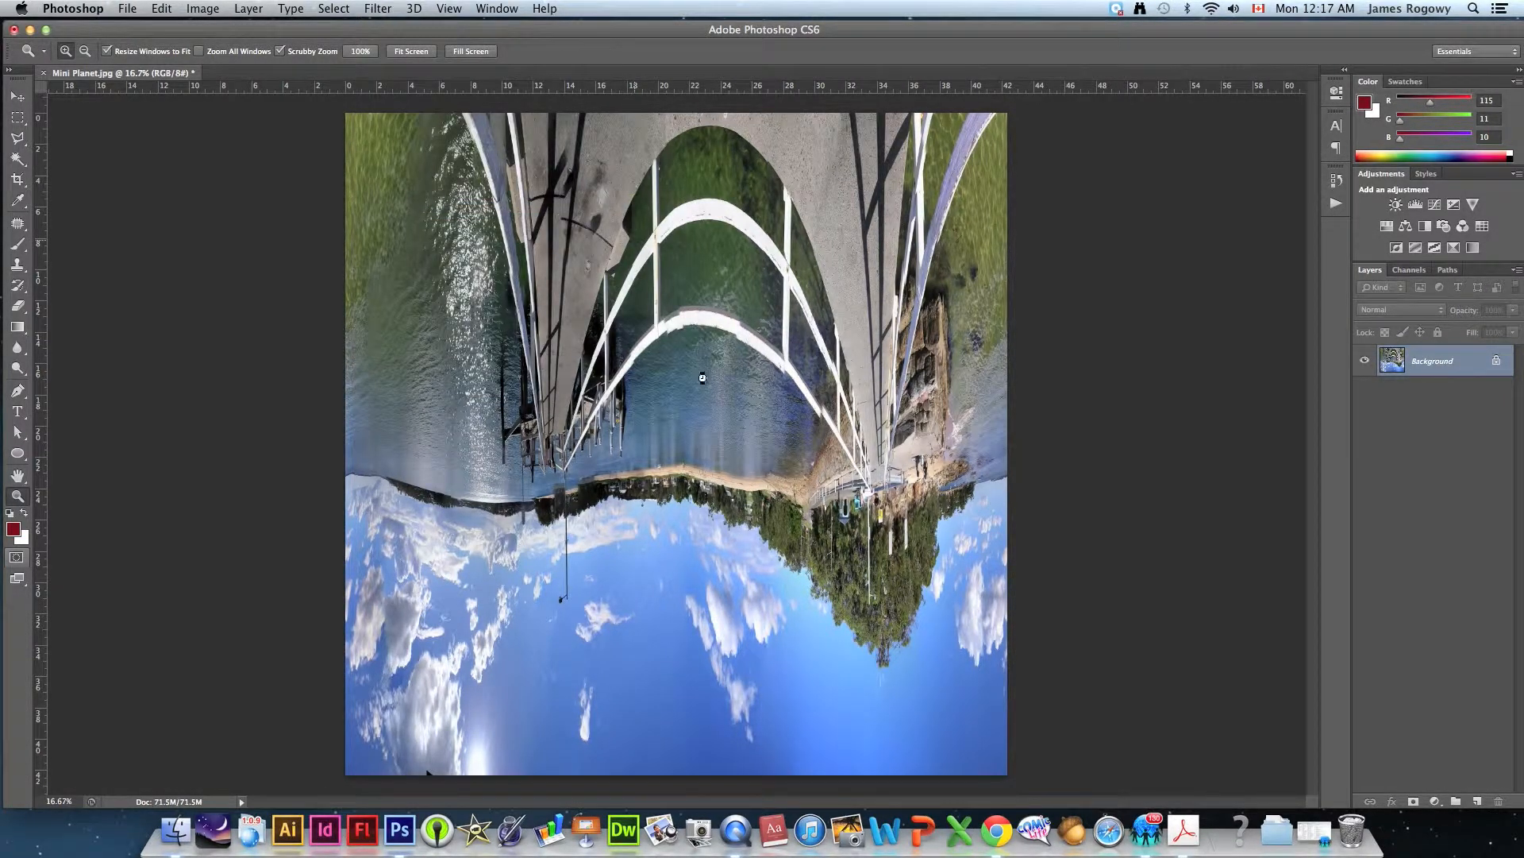
left_click(378, 8)
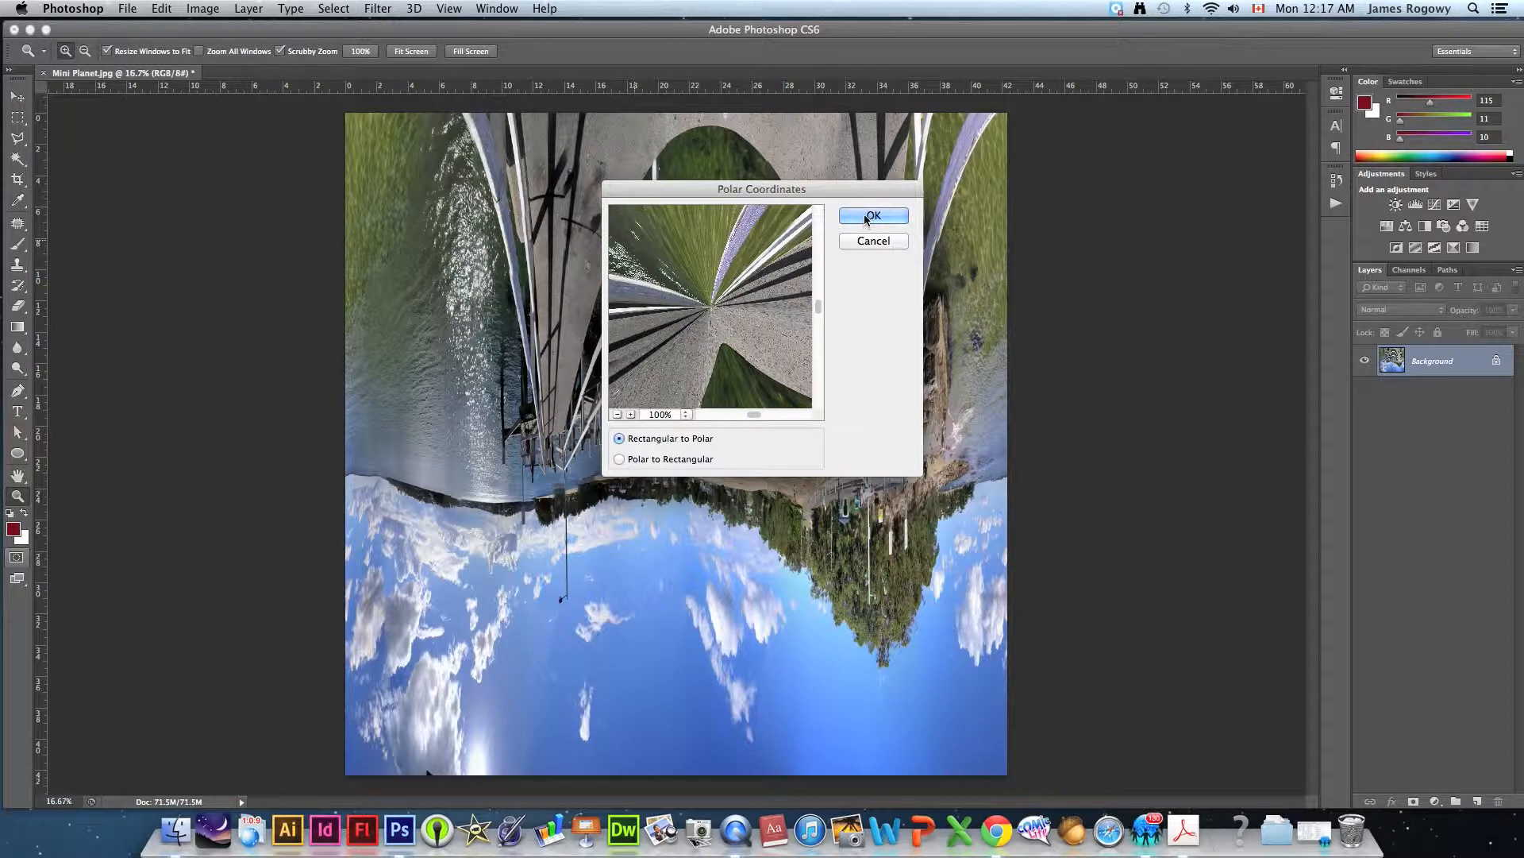
left_click(873, 216)
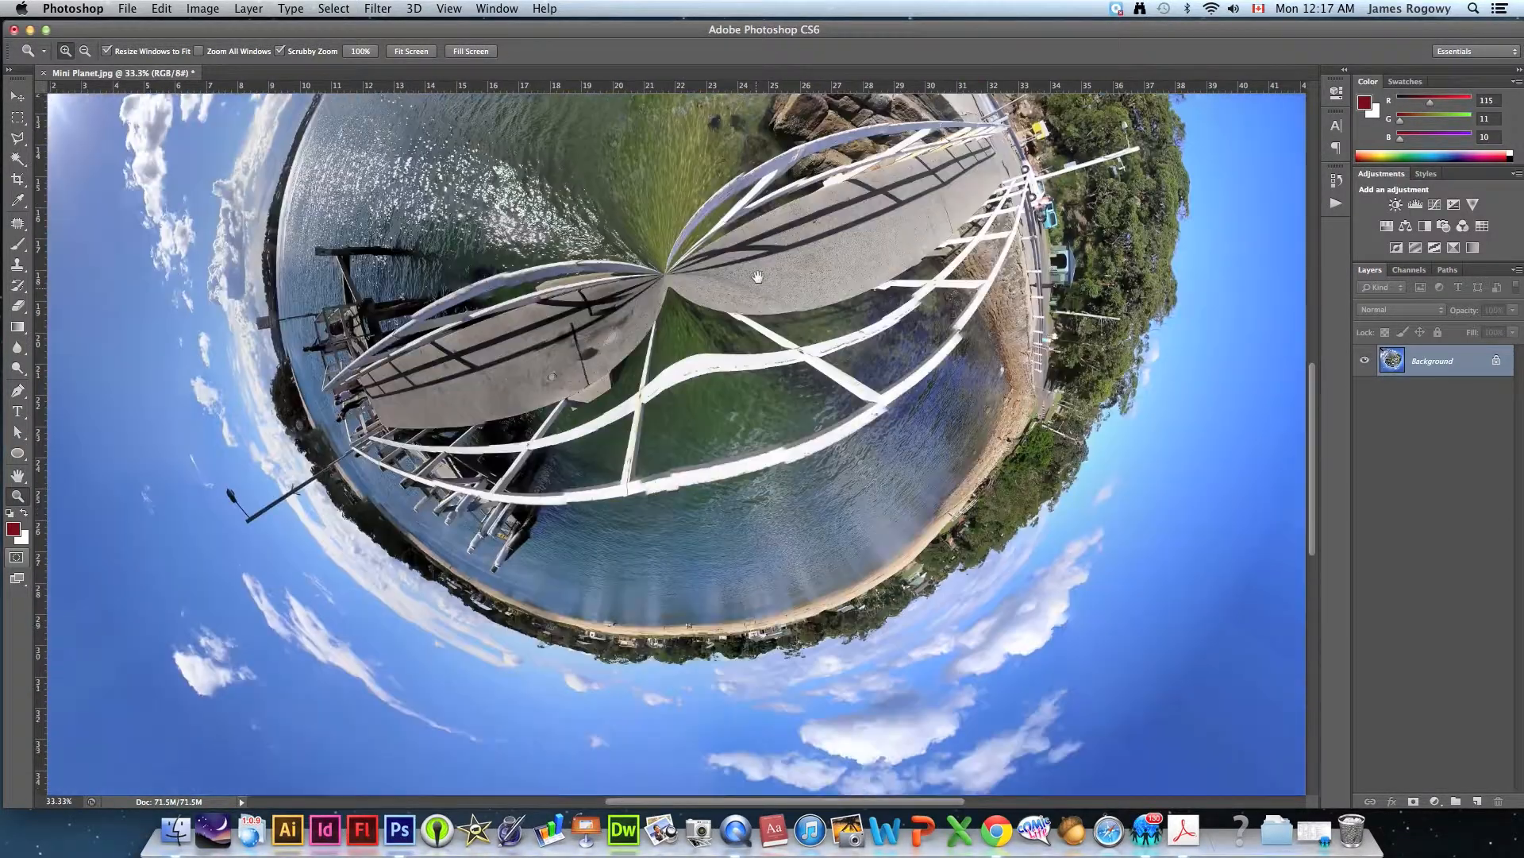
left_click_drag(758, 277, 744, 435)
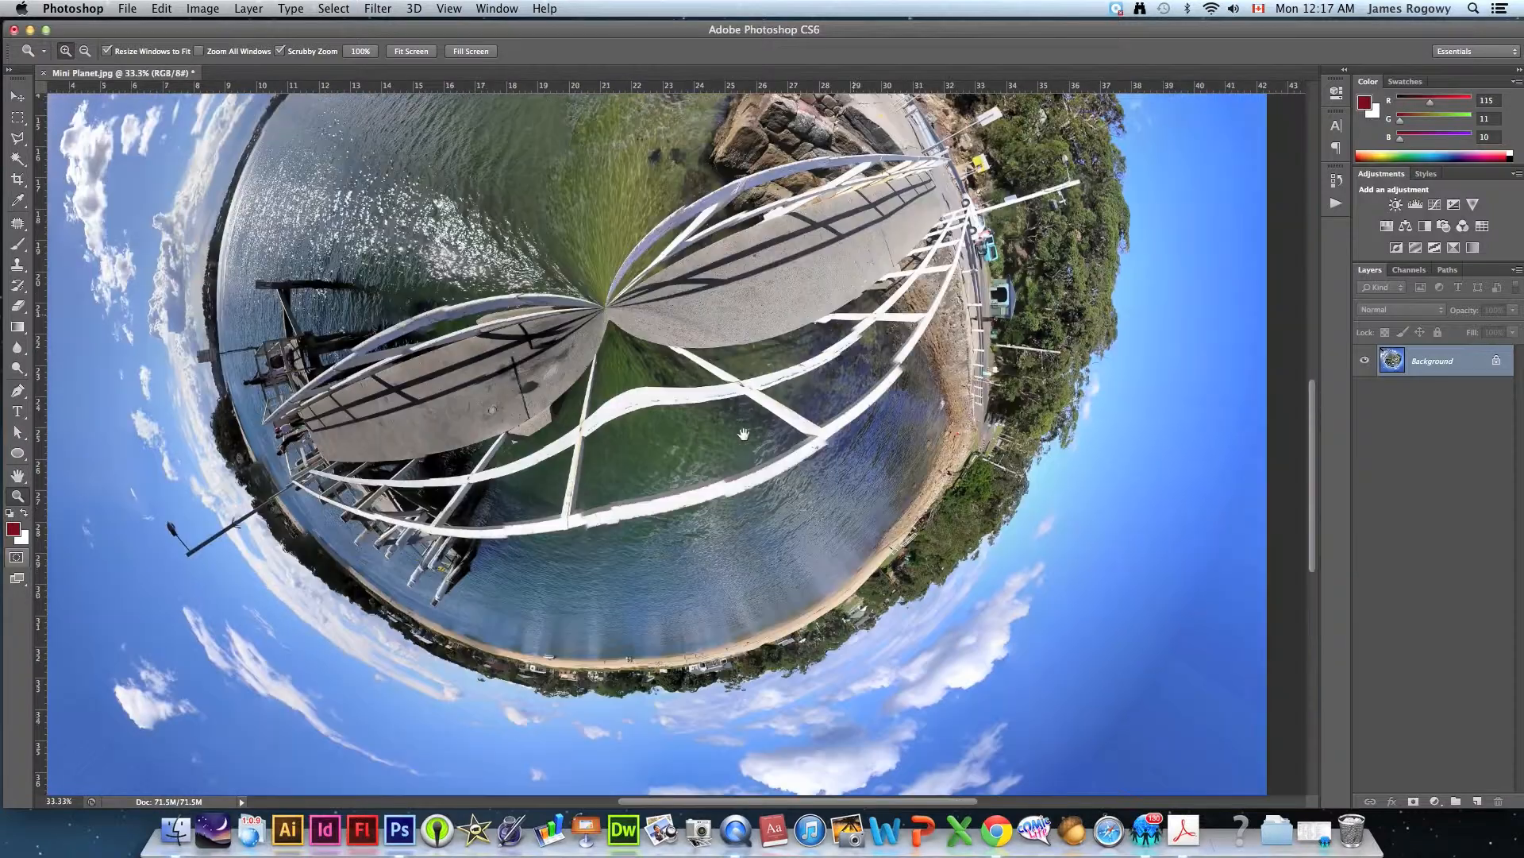
left_click_drag(744, 434, 781, 402)
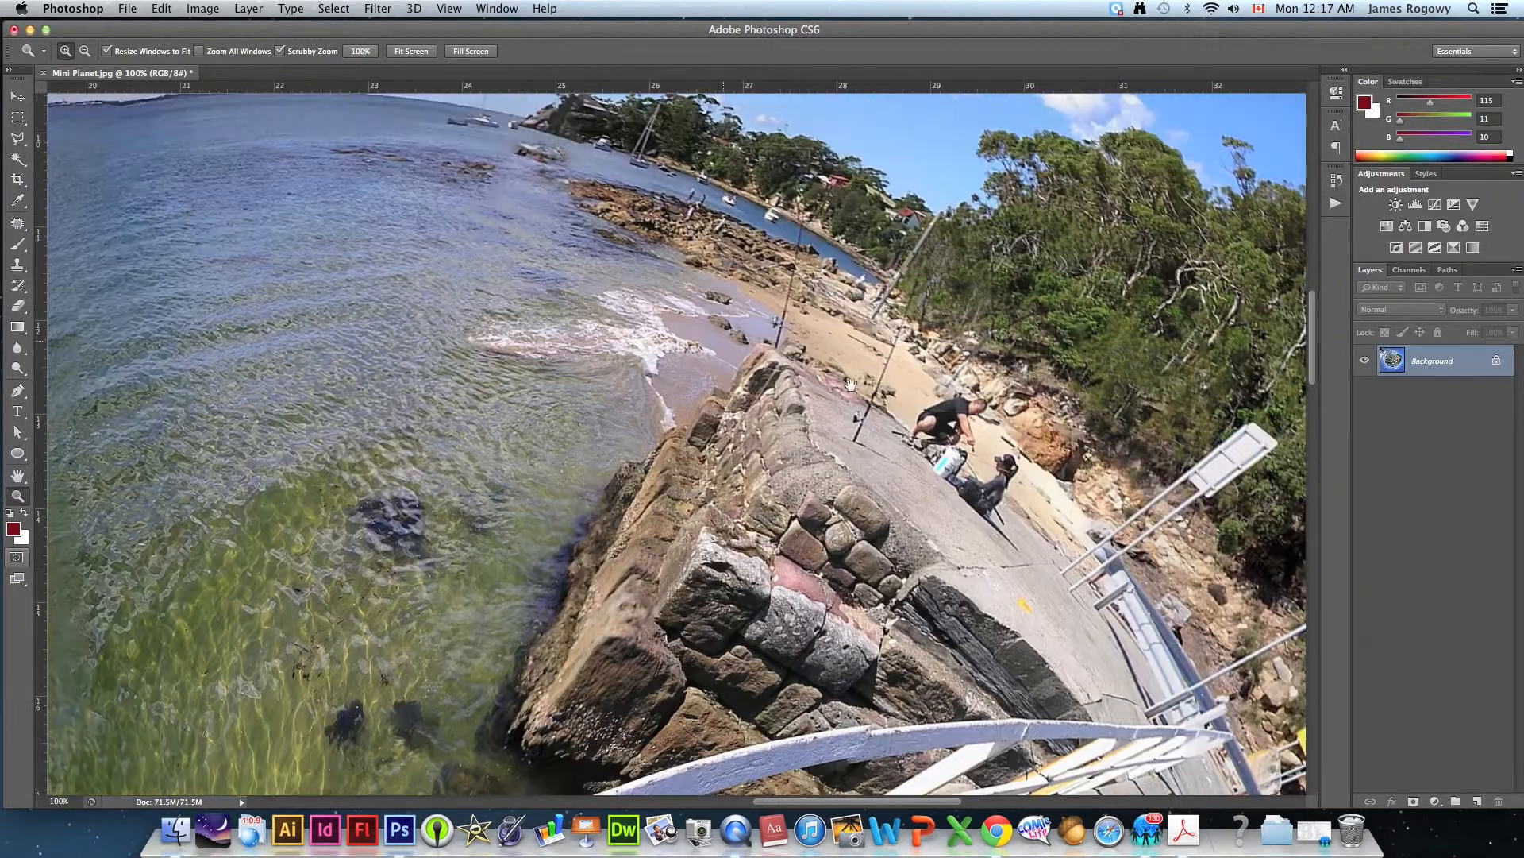
left_click_drag(848, 383, 570, 440)
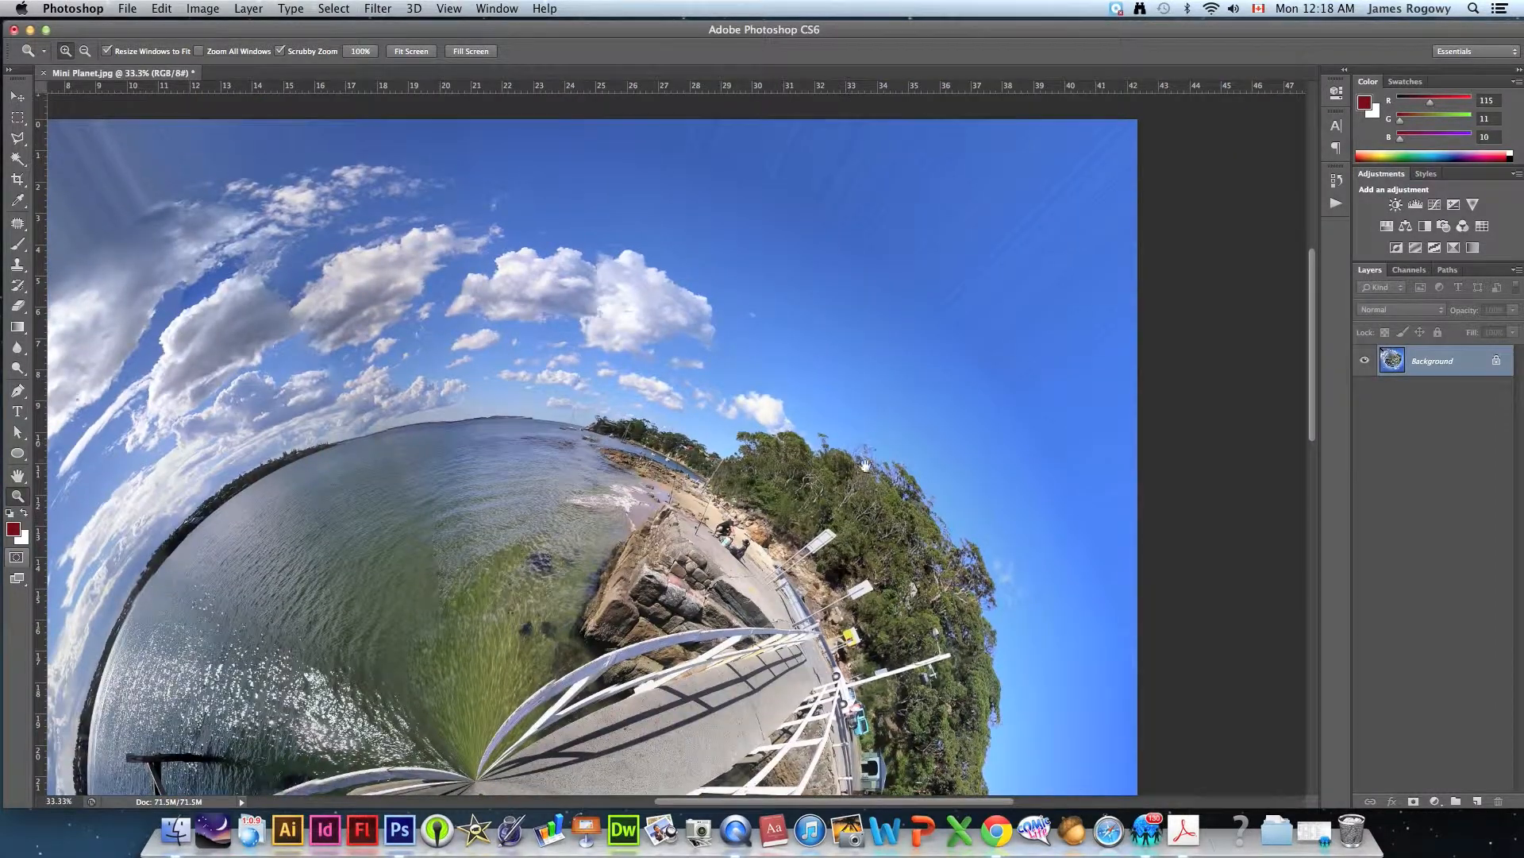
left_click_drag(866, 465, 875, 266)
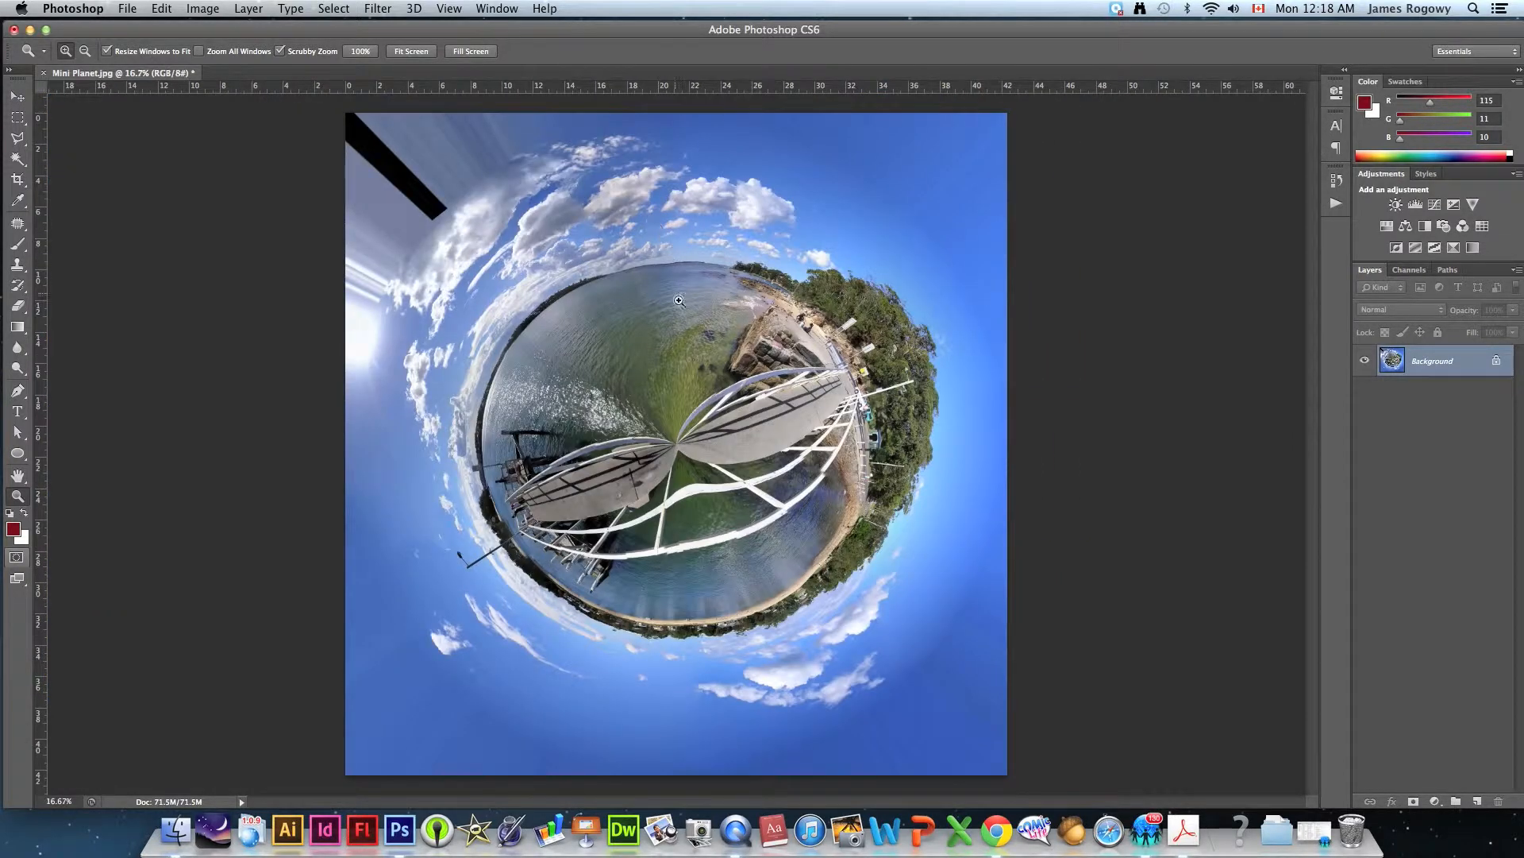
mouse_move(864, 212)
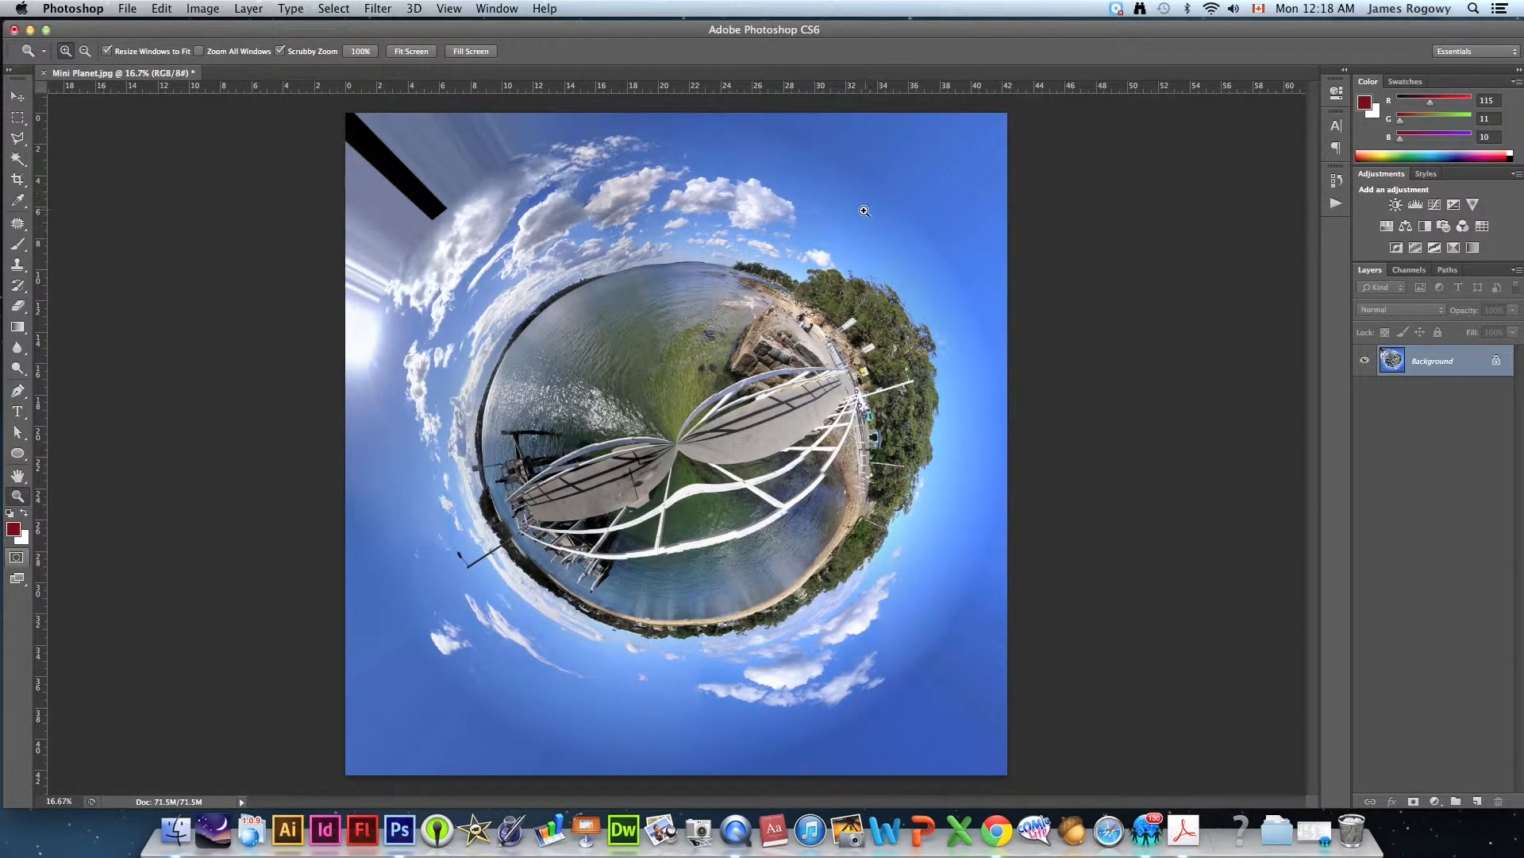
mouse_move(434, 216)
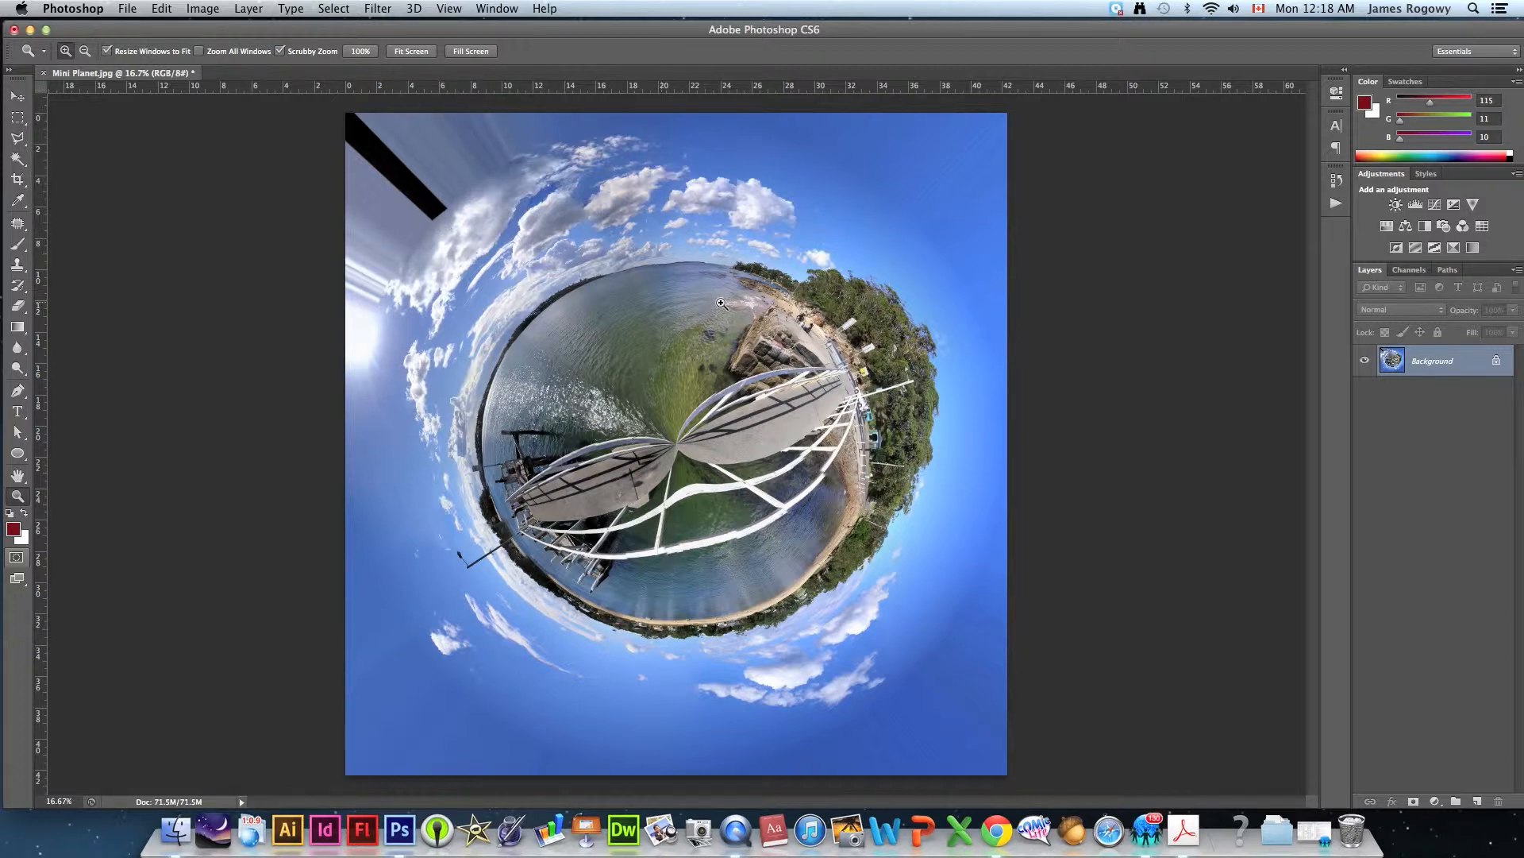
mouse_move(799, 473)
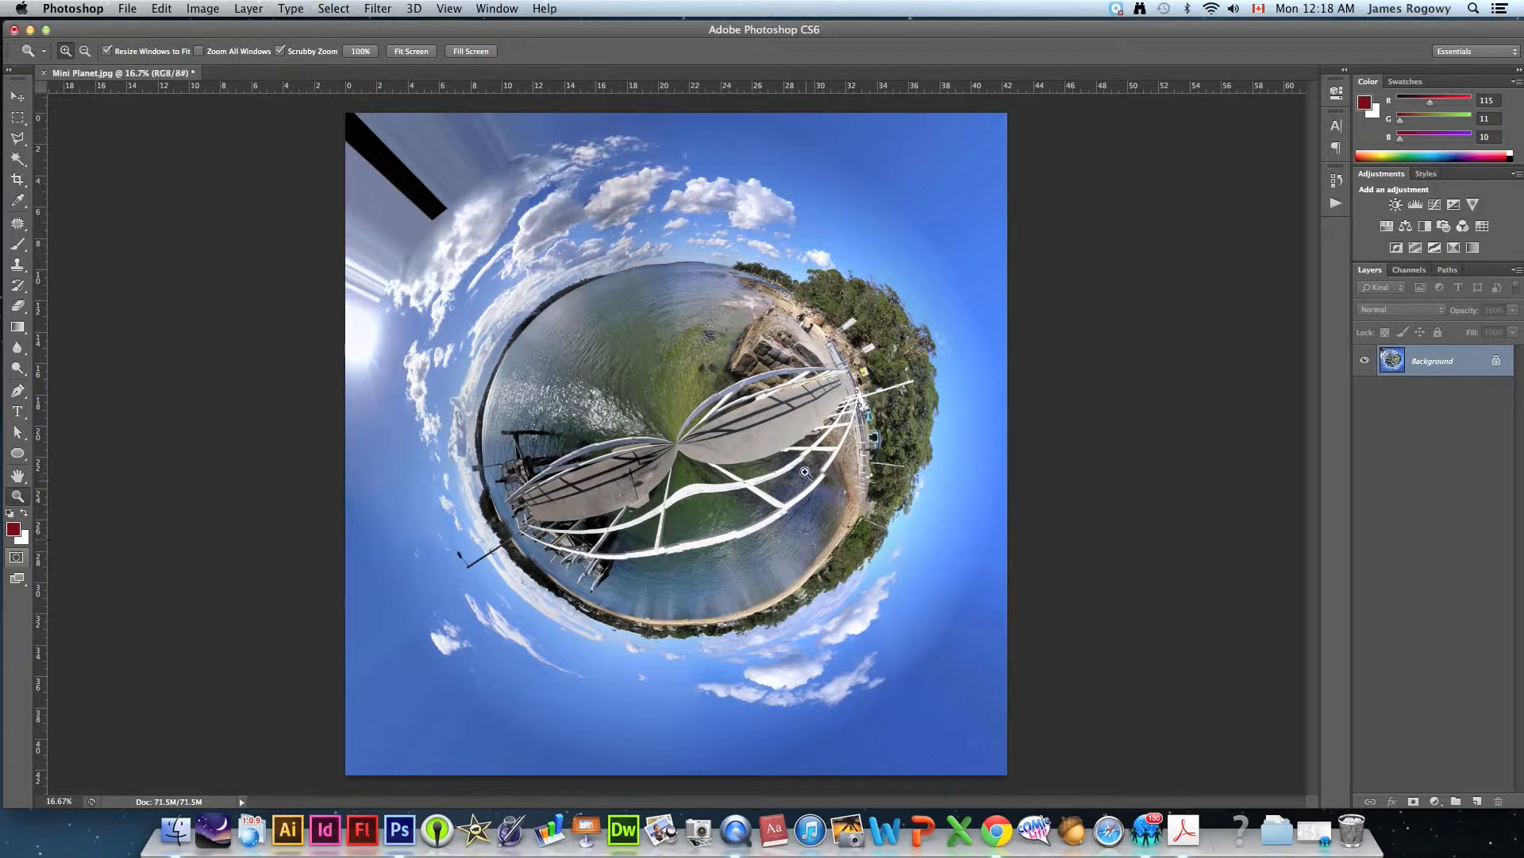
mouse_move(547, 245)
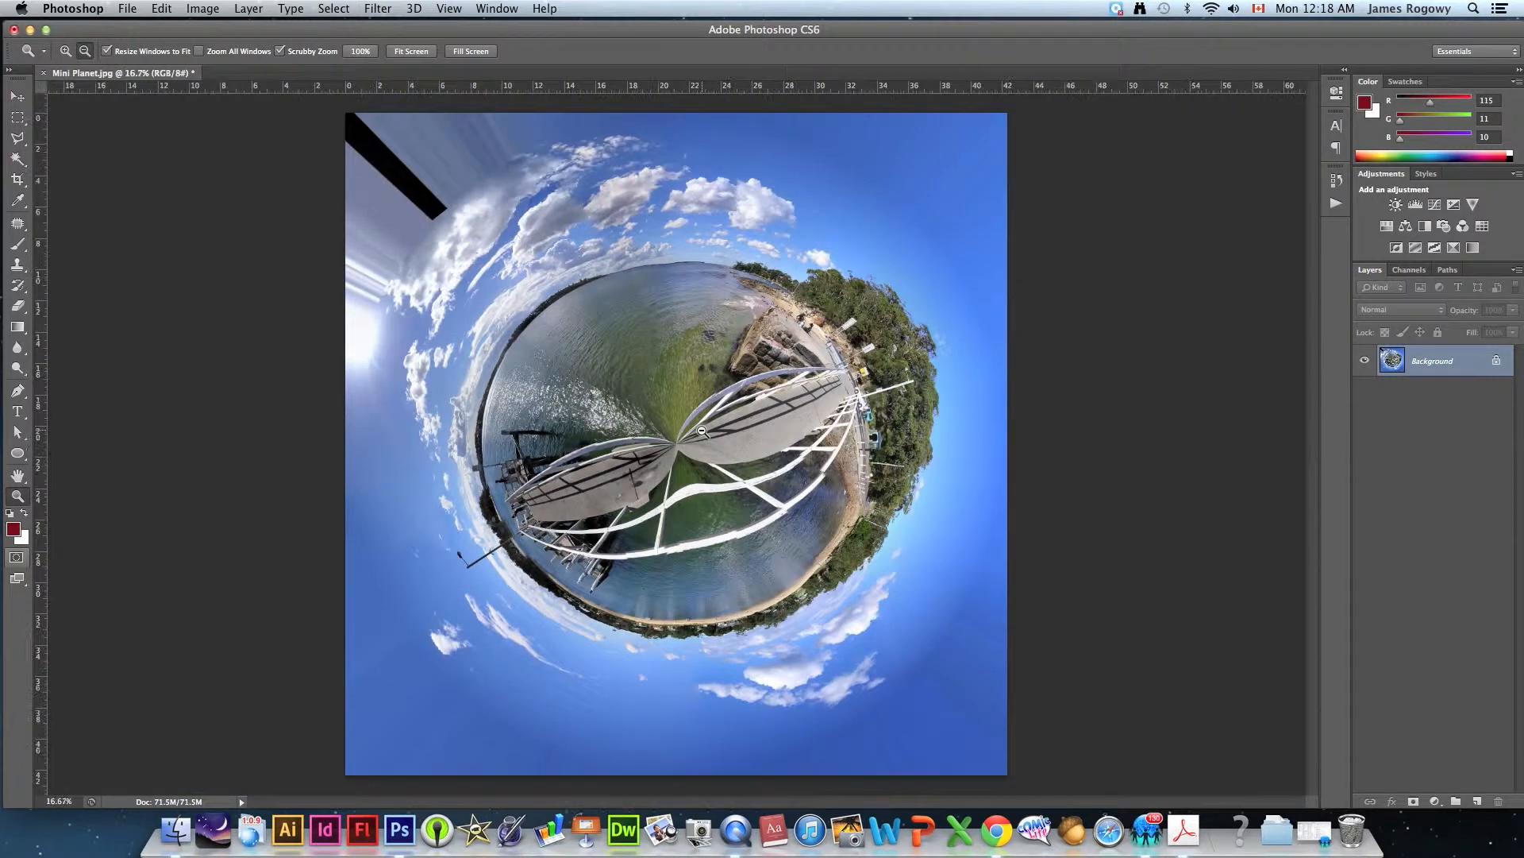
Select the Crop tool on the mini planet image.
left_click(15, 178)
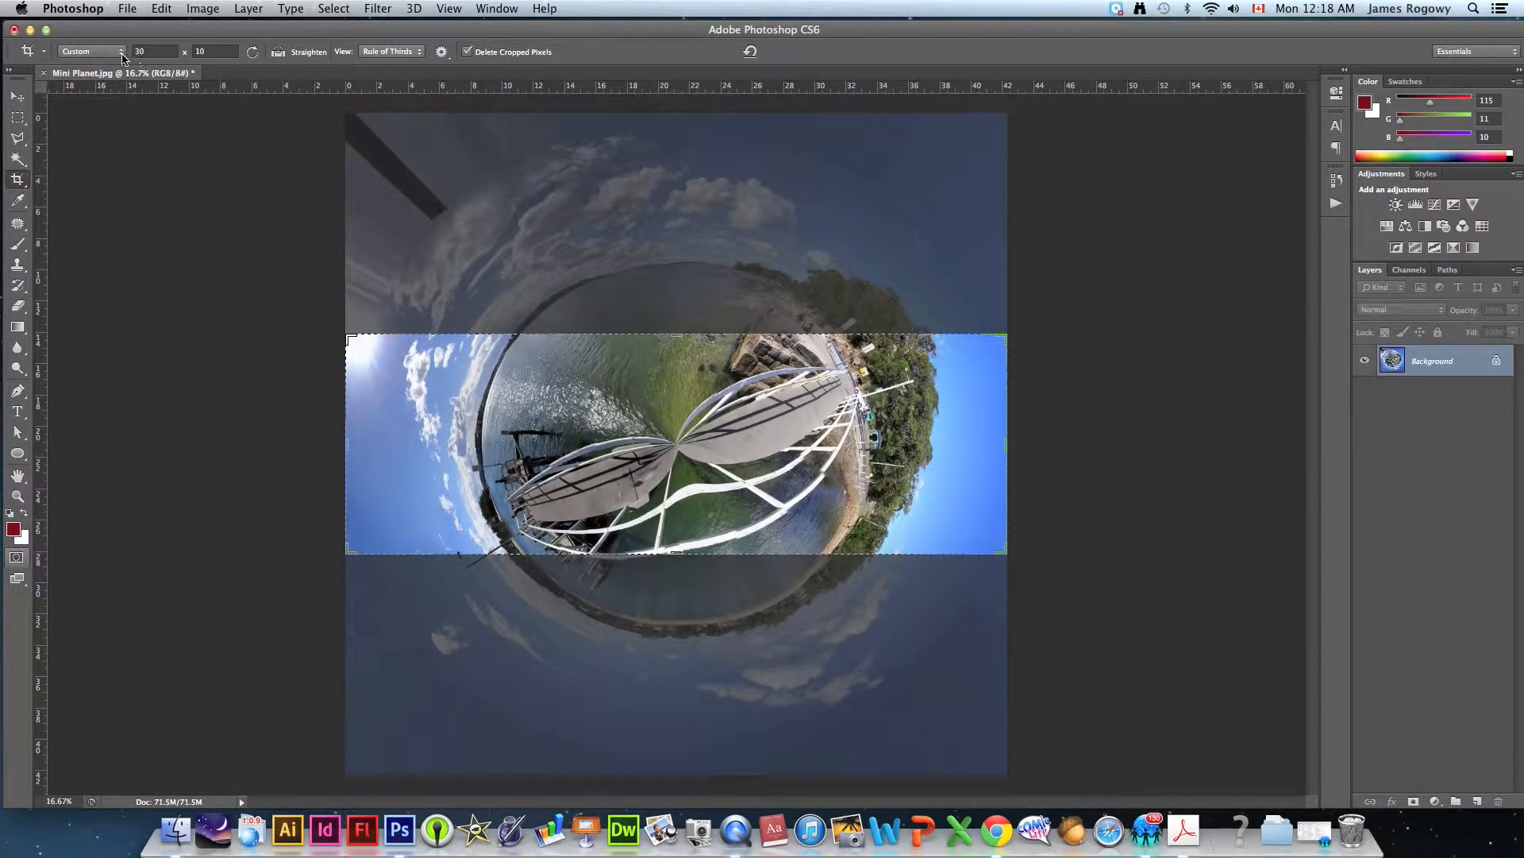
Crop with Unconstrained proportions to a tight near-square frame around the planet.
left_click(95, 51)
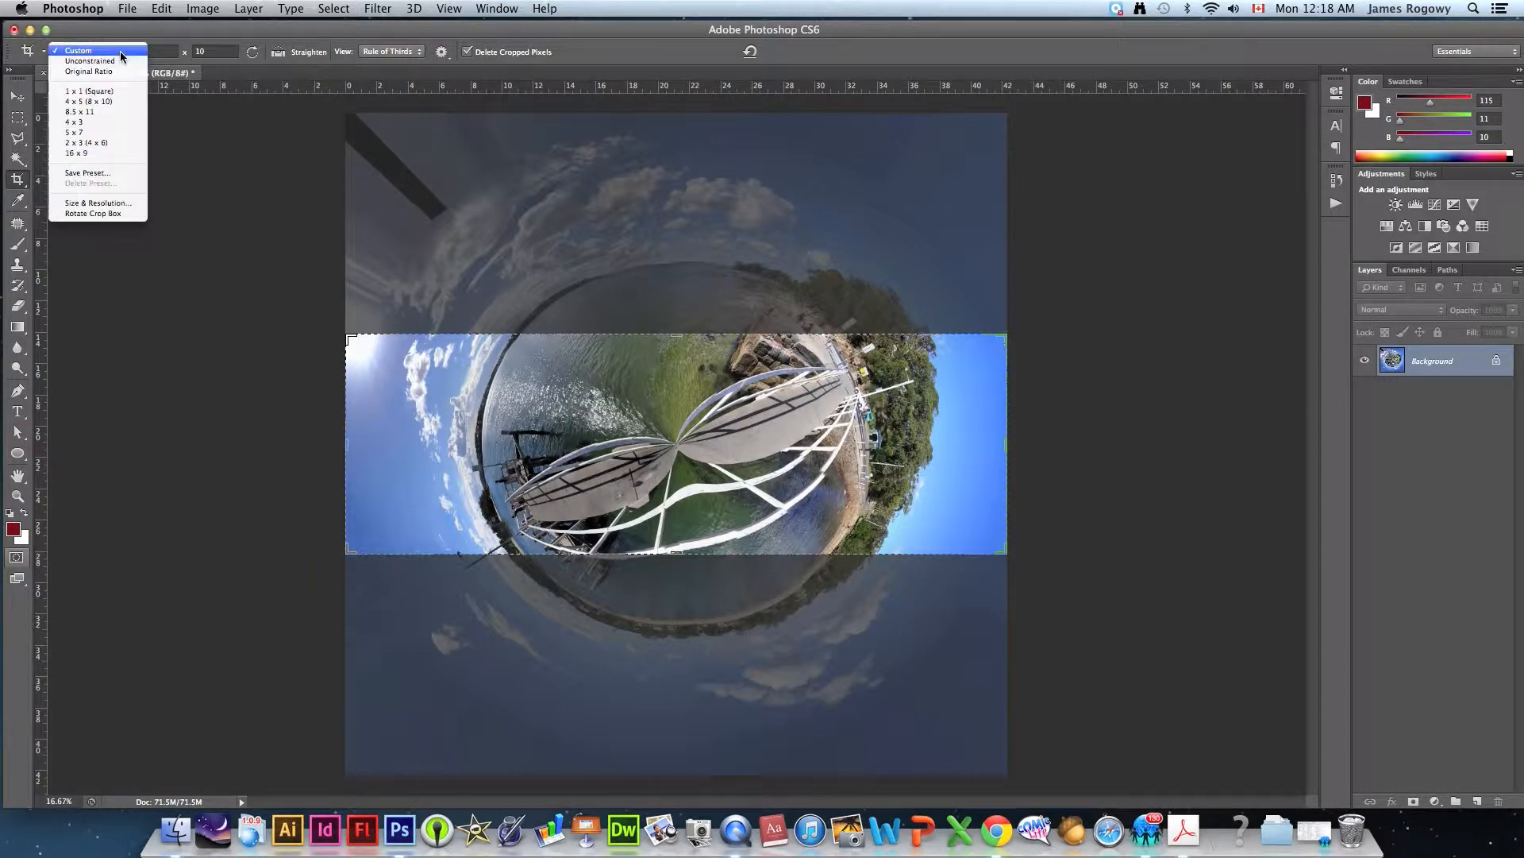
left_click(85, 73)
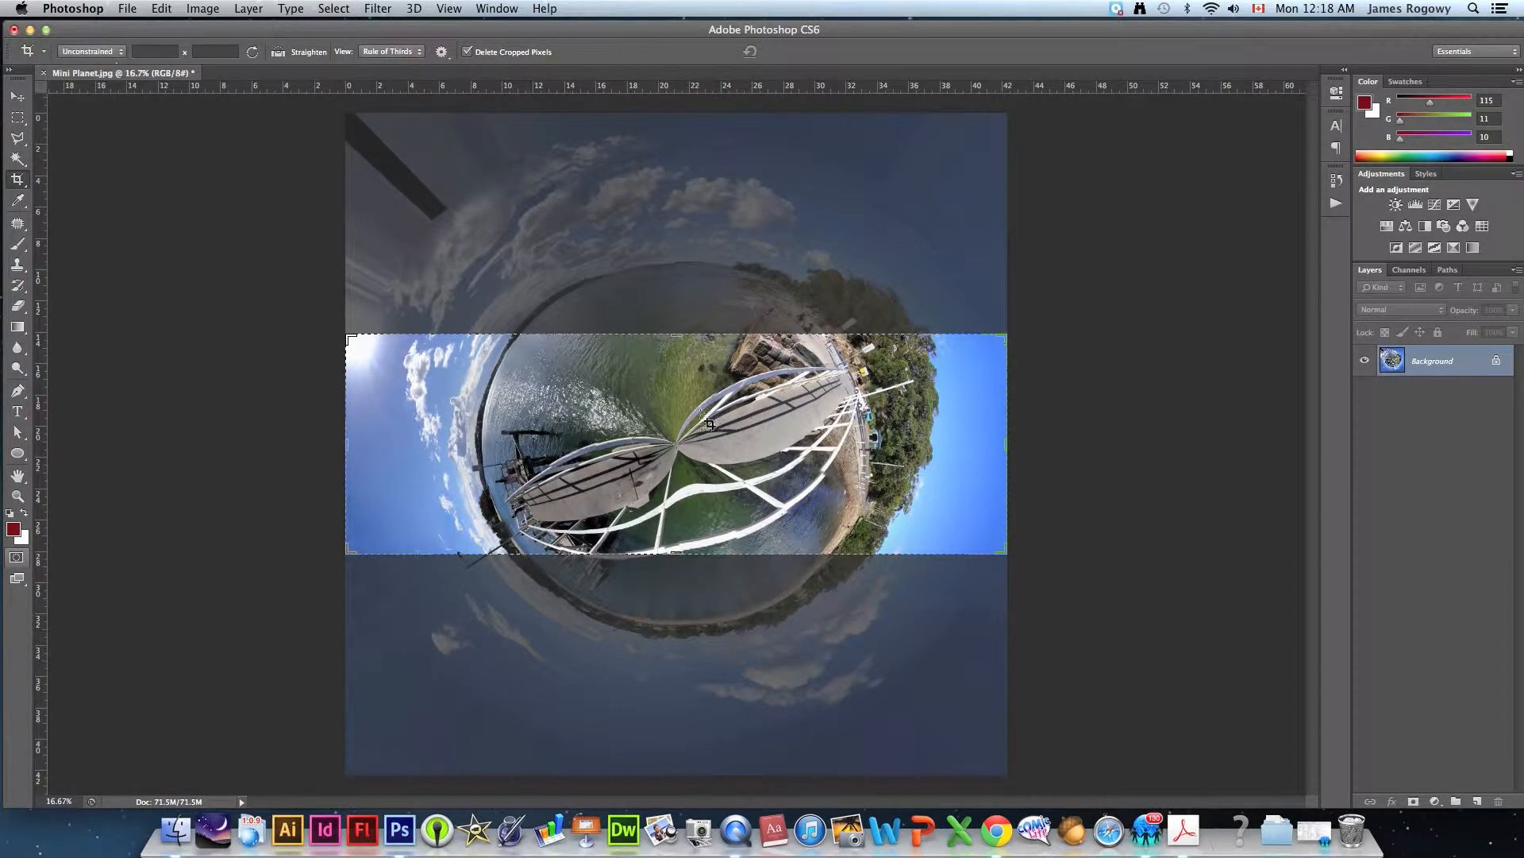
left_click_drag(677, 338, 663, 227)
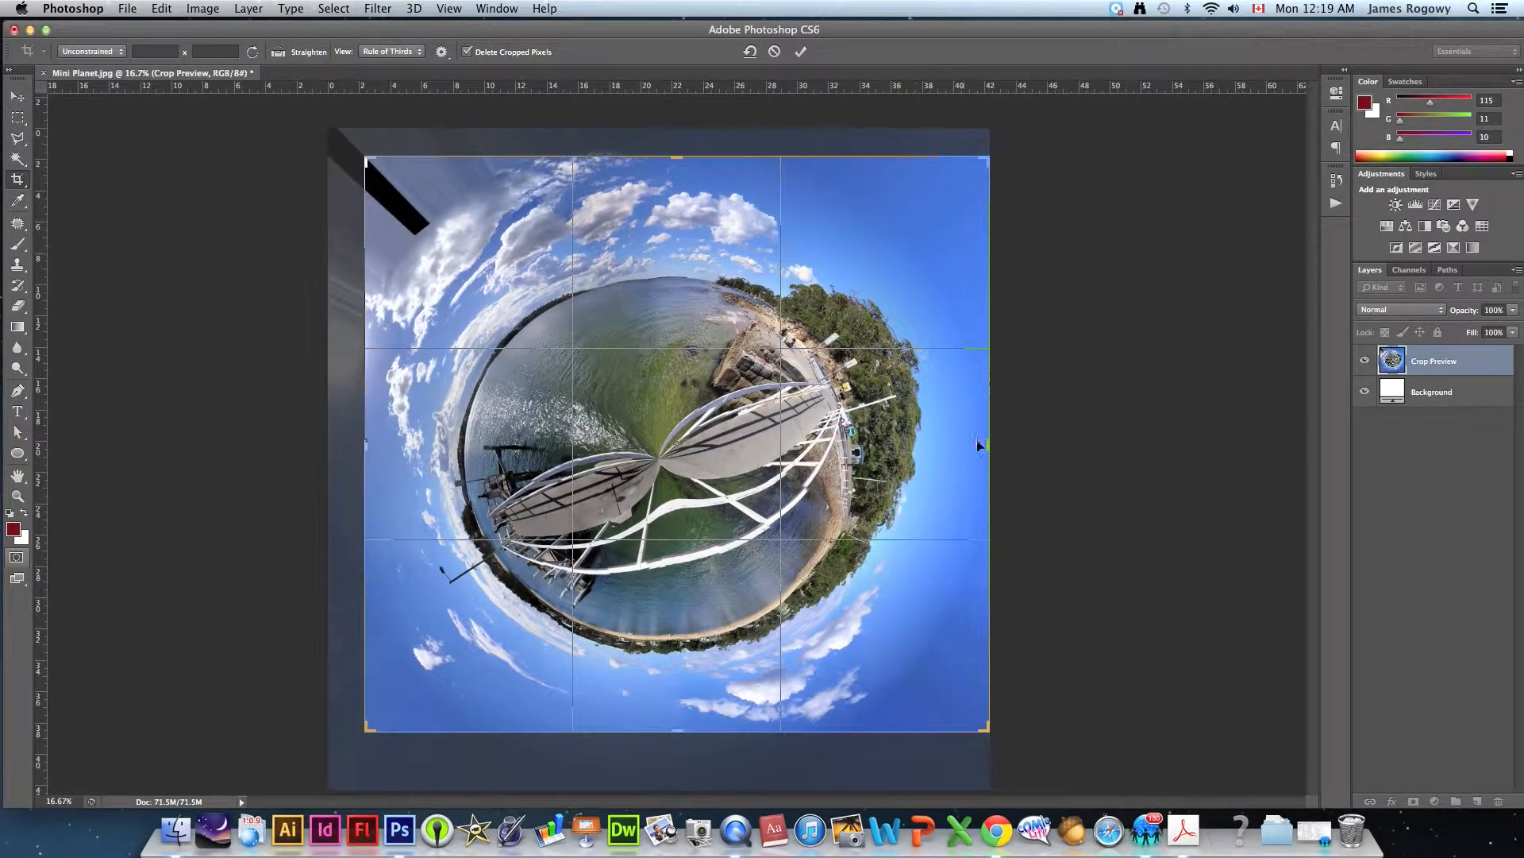
left_click_drag(985, 444, 967, 438)
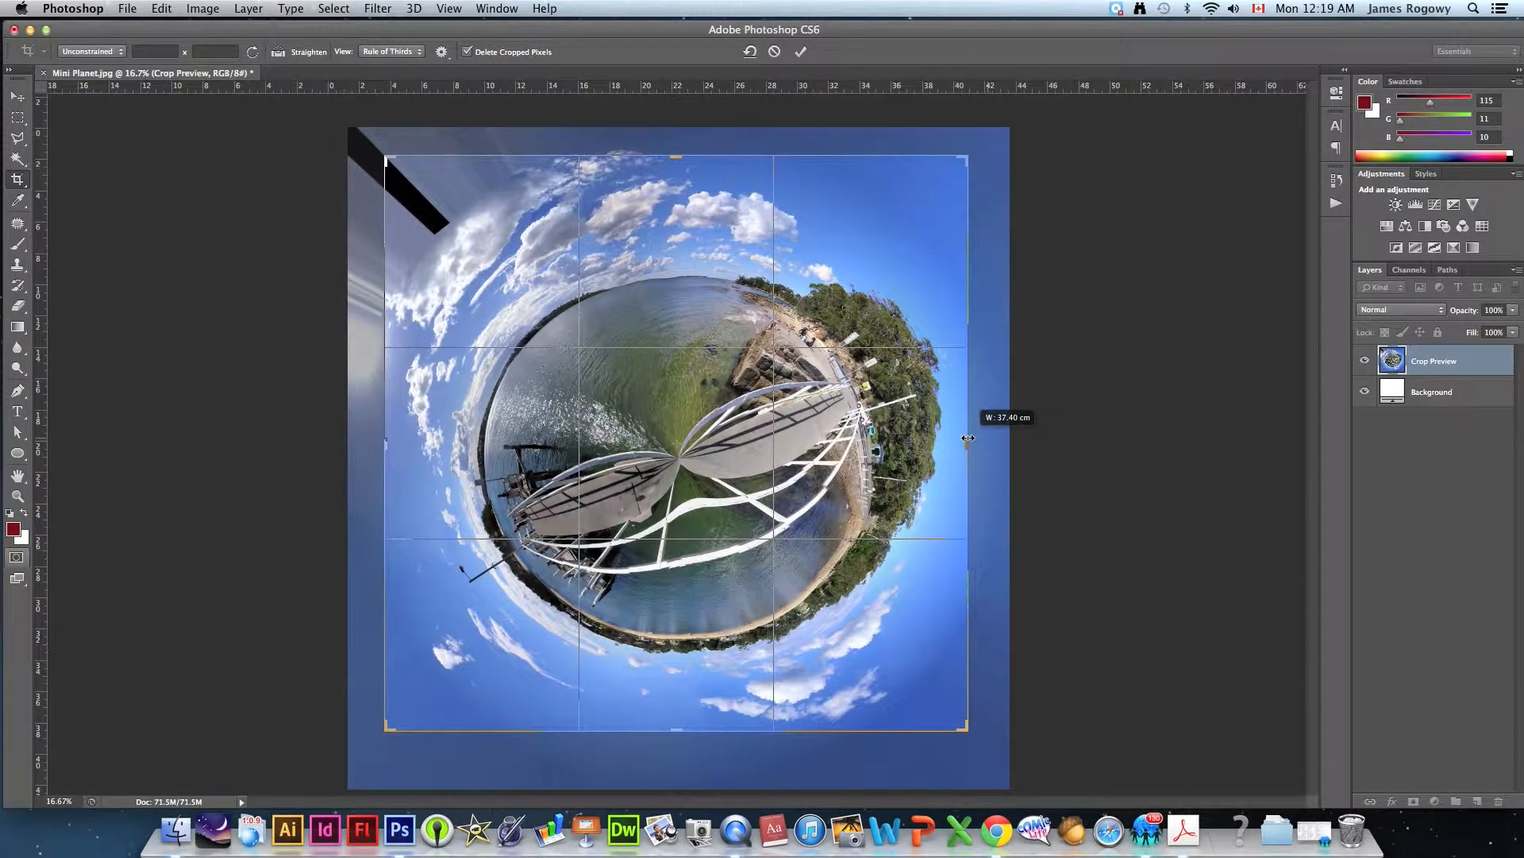
left_click(800, 51)
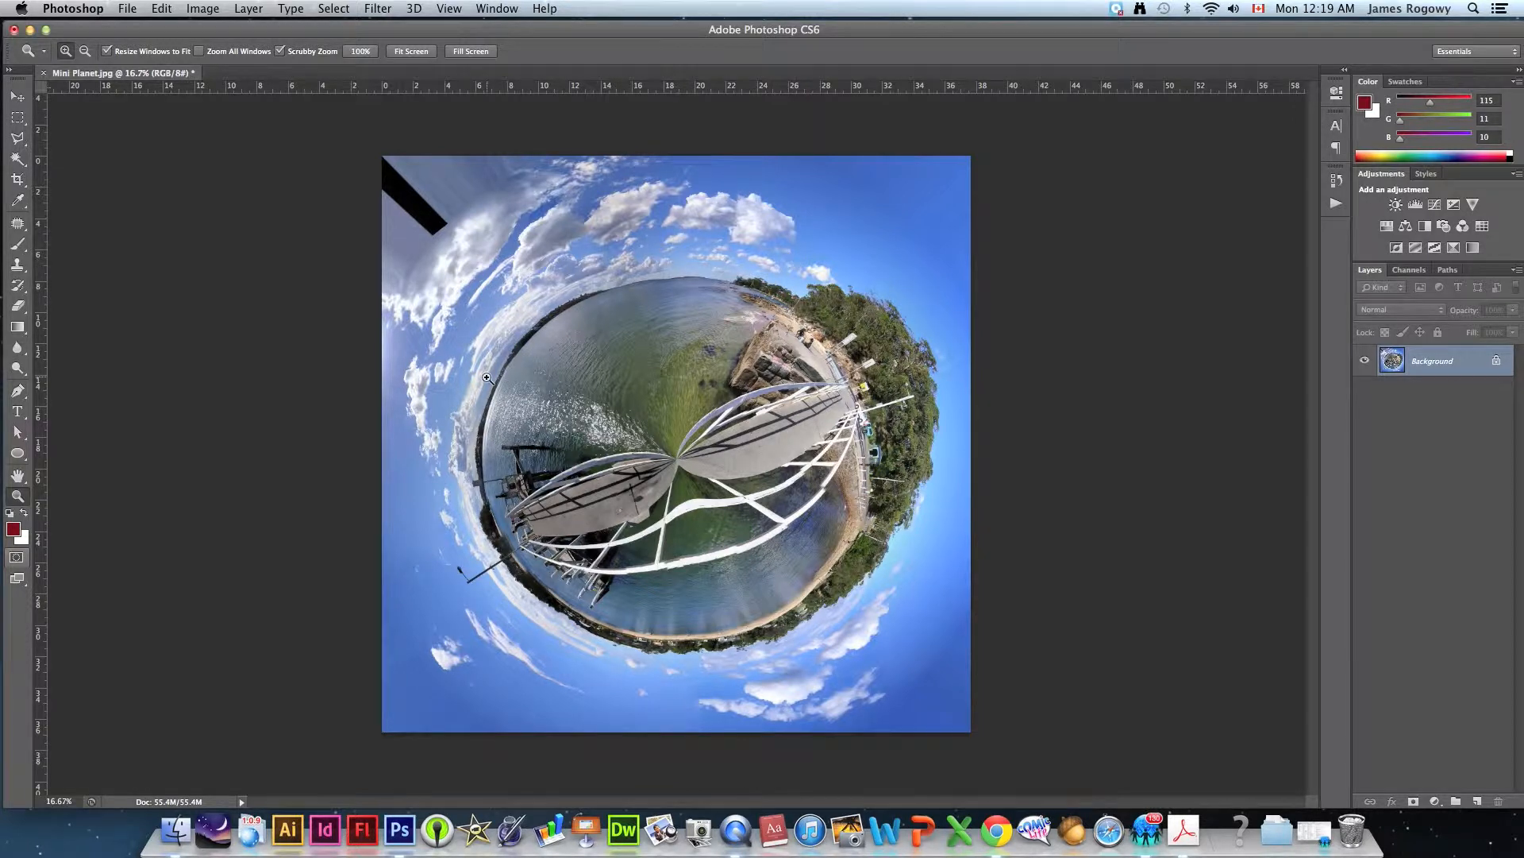
mouse_move(710, 632)
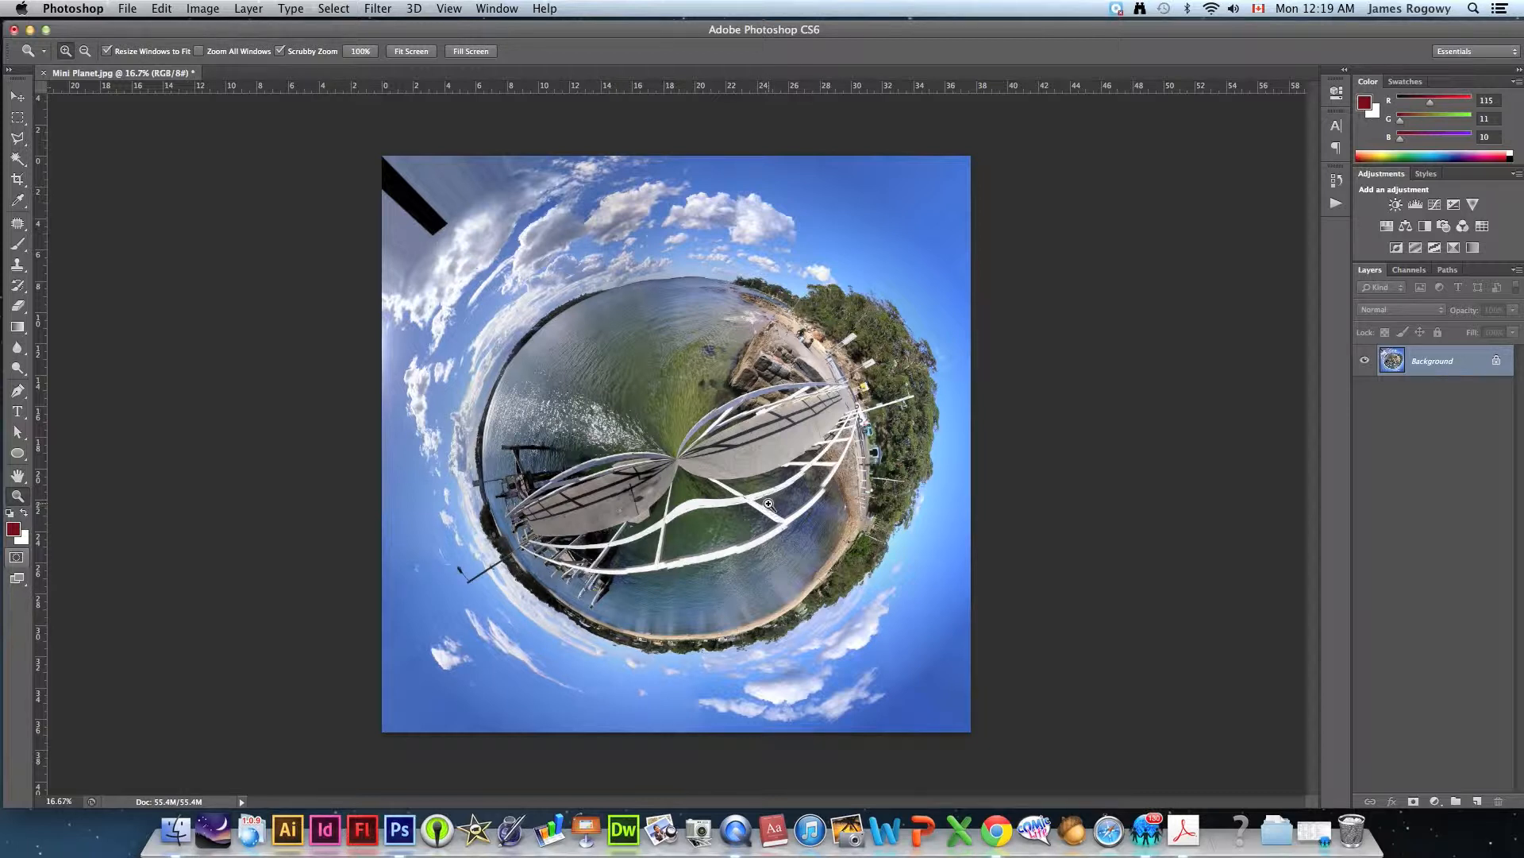
mouse_move(769, 523)
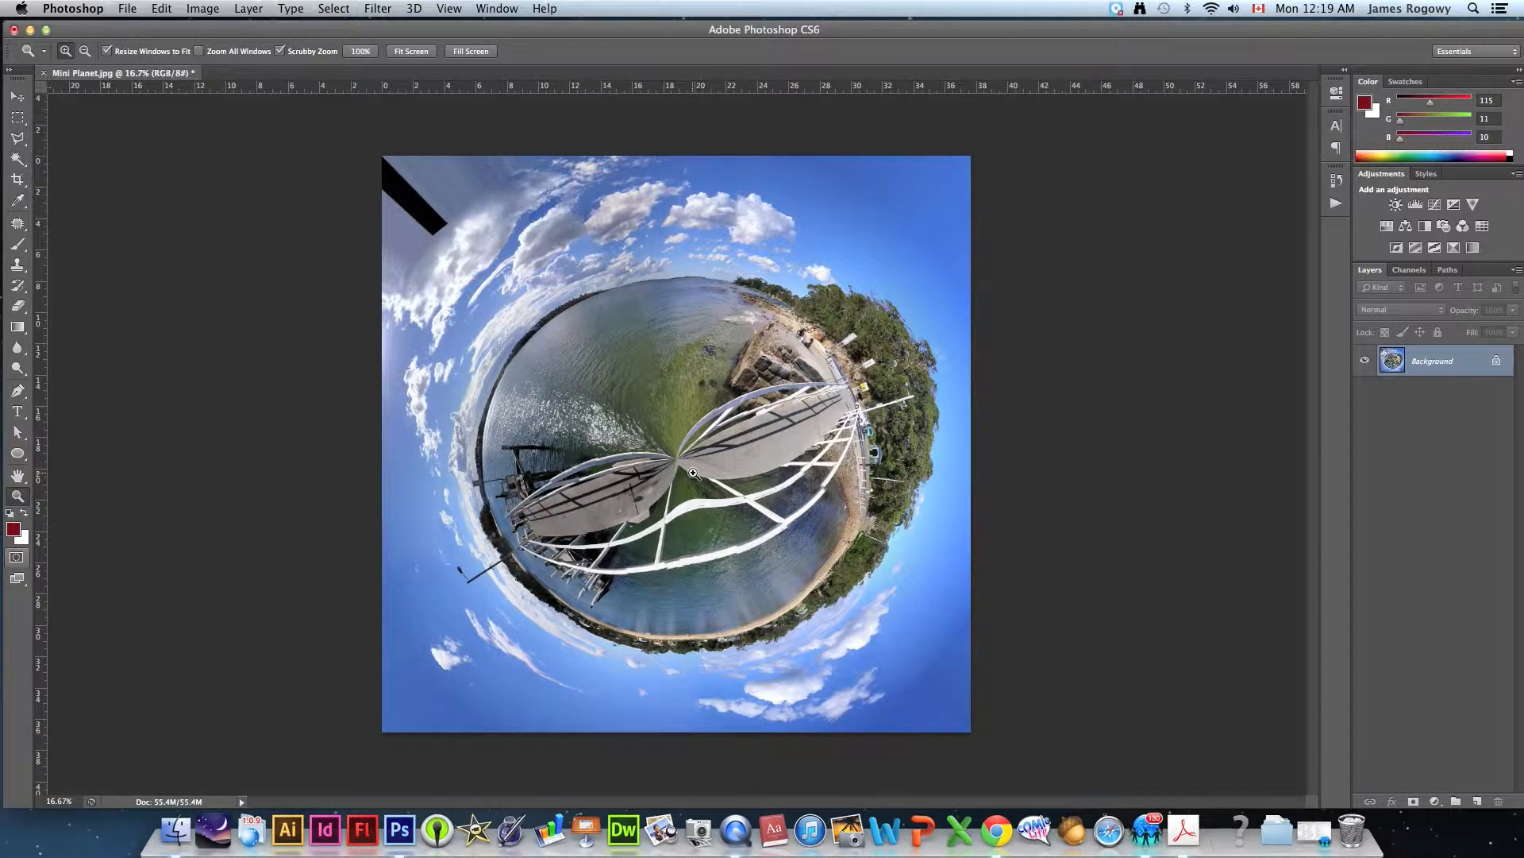
Bring up the File menu over the finished planet image.
left_click(130, 7)
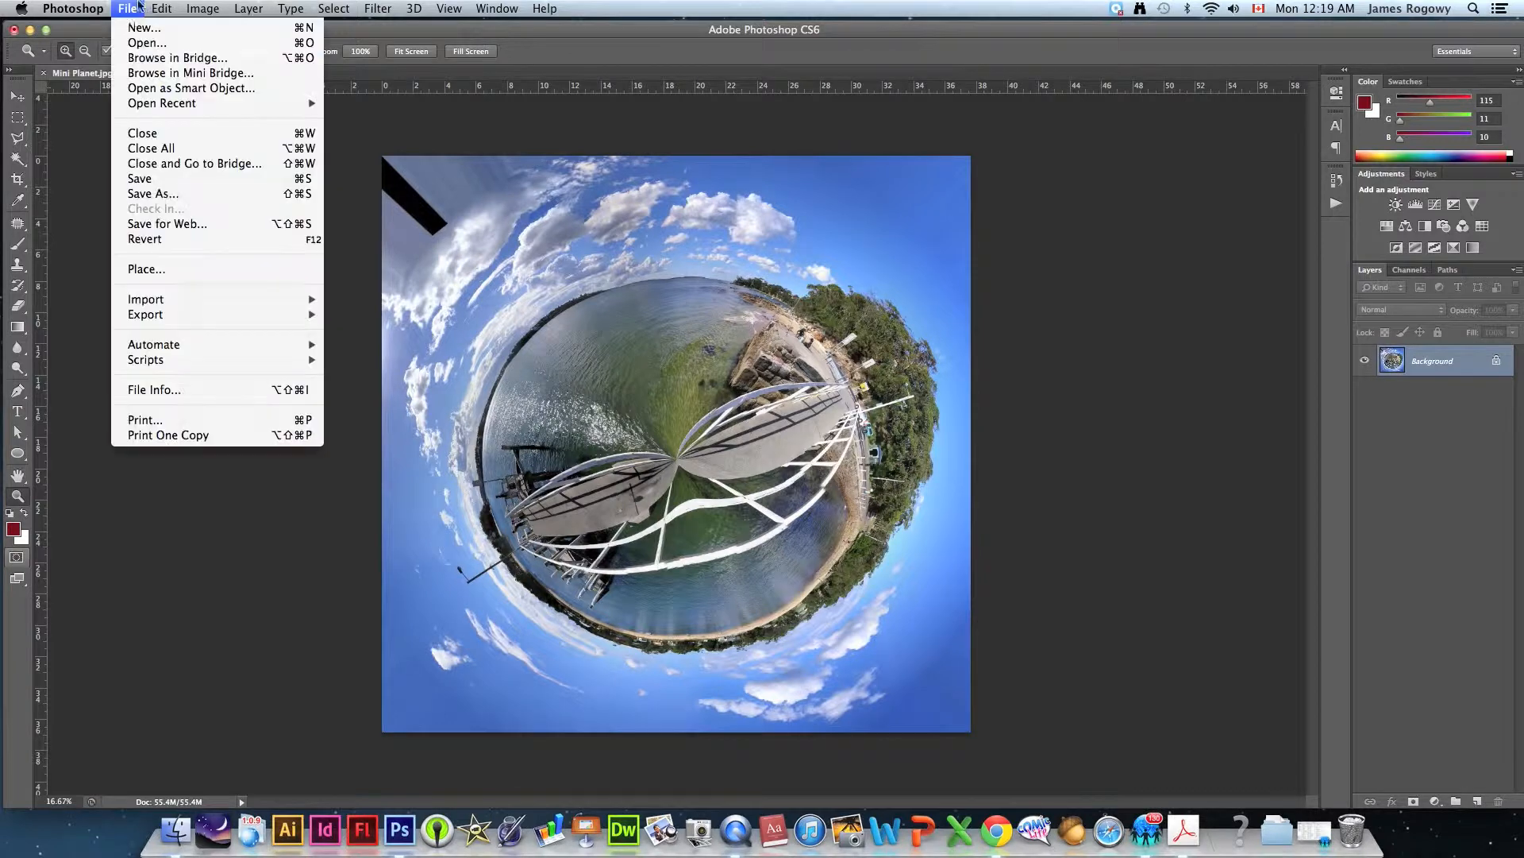
Save As Mini Planet.jpg on the Desktop as a JPEG at quality 10.
left_click(152, 194)
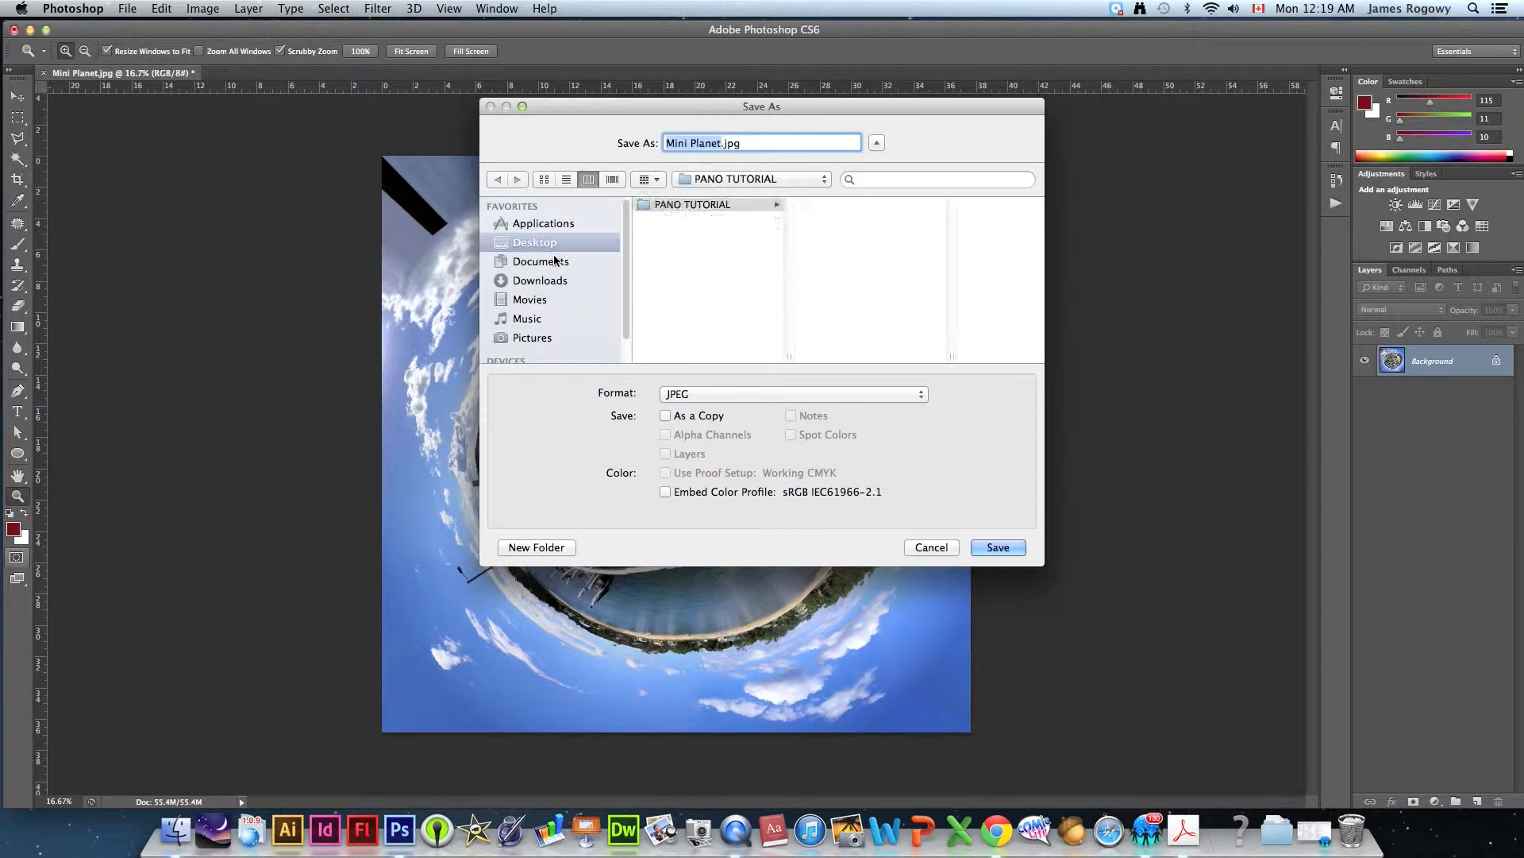
left_click(534, 241)
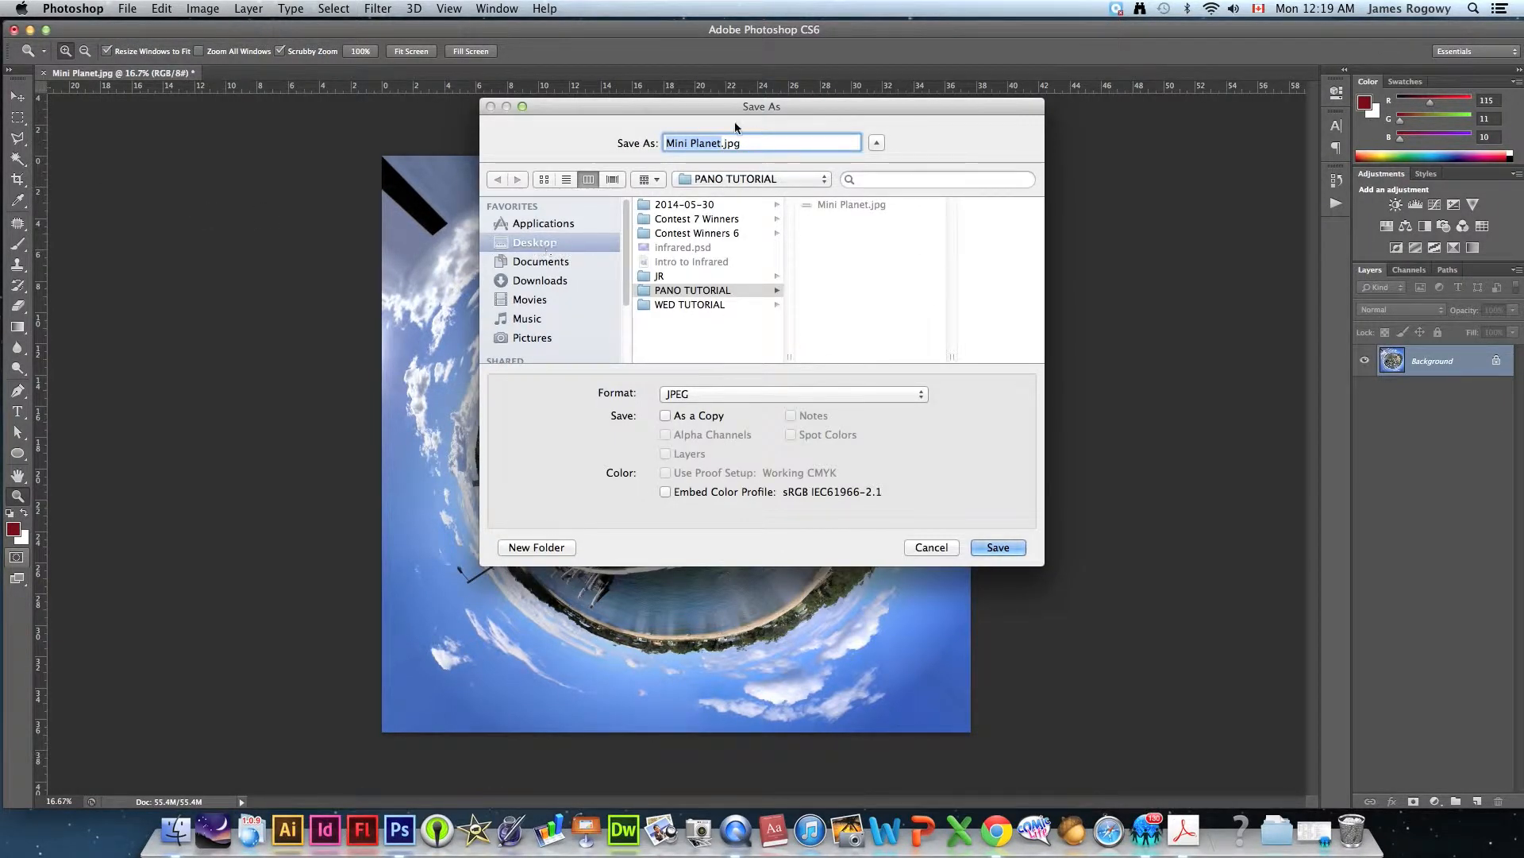
left_click(997, 546)
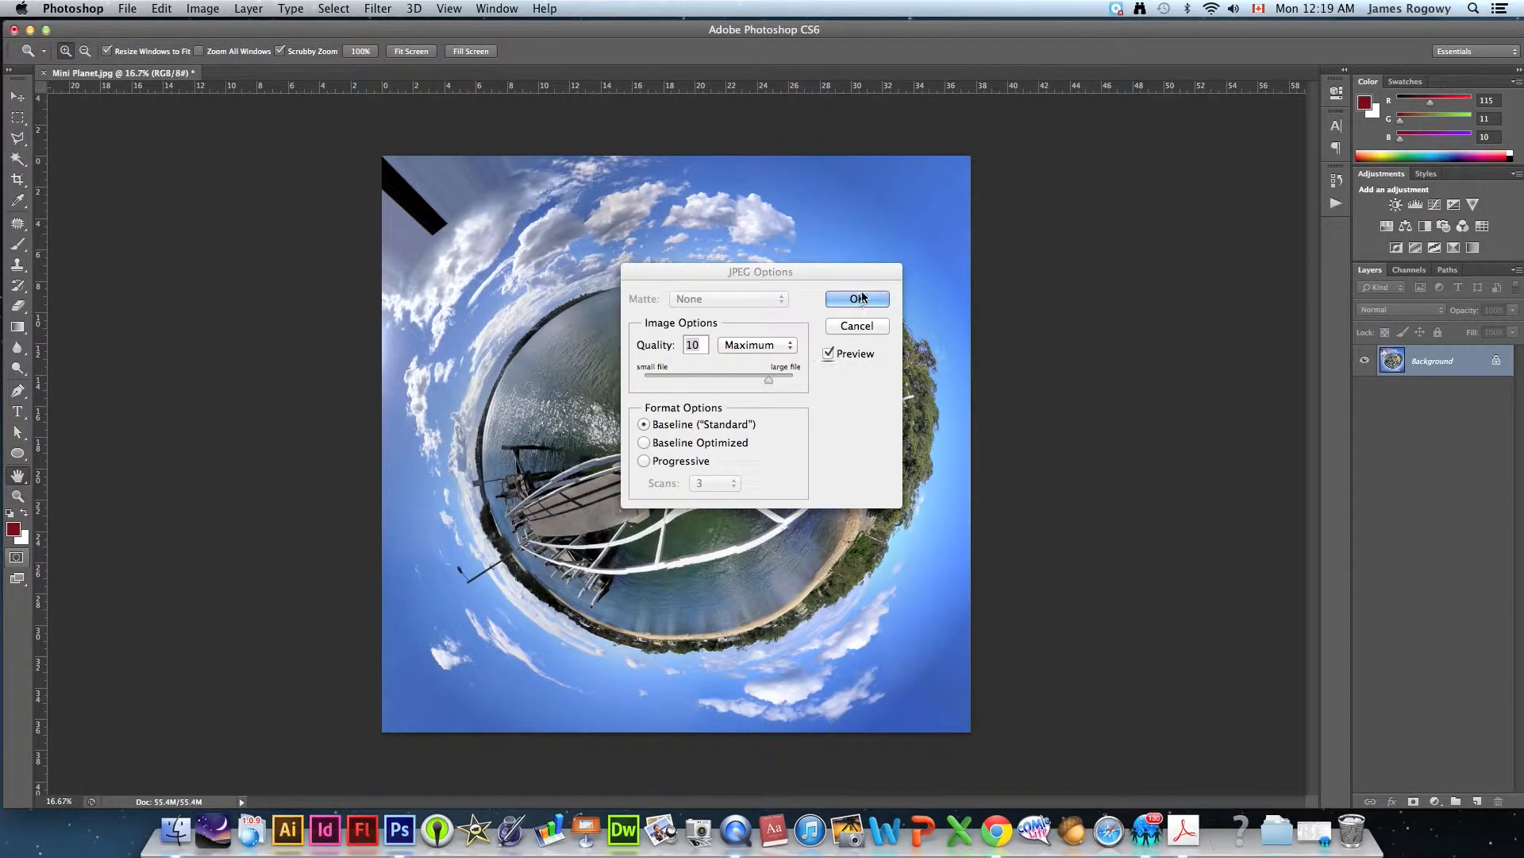
left_click(858, 299)
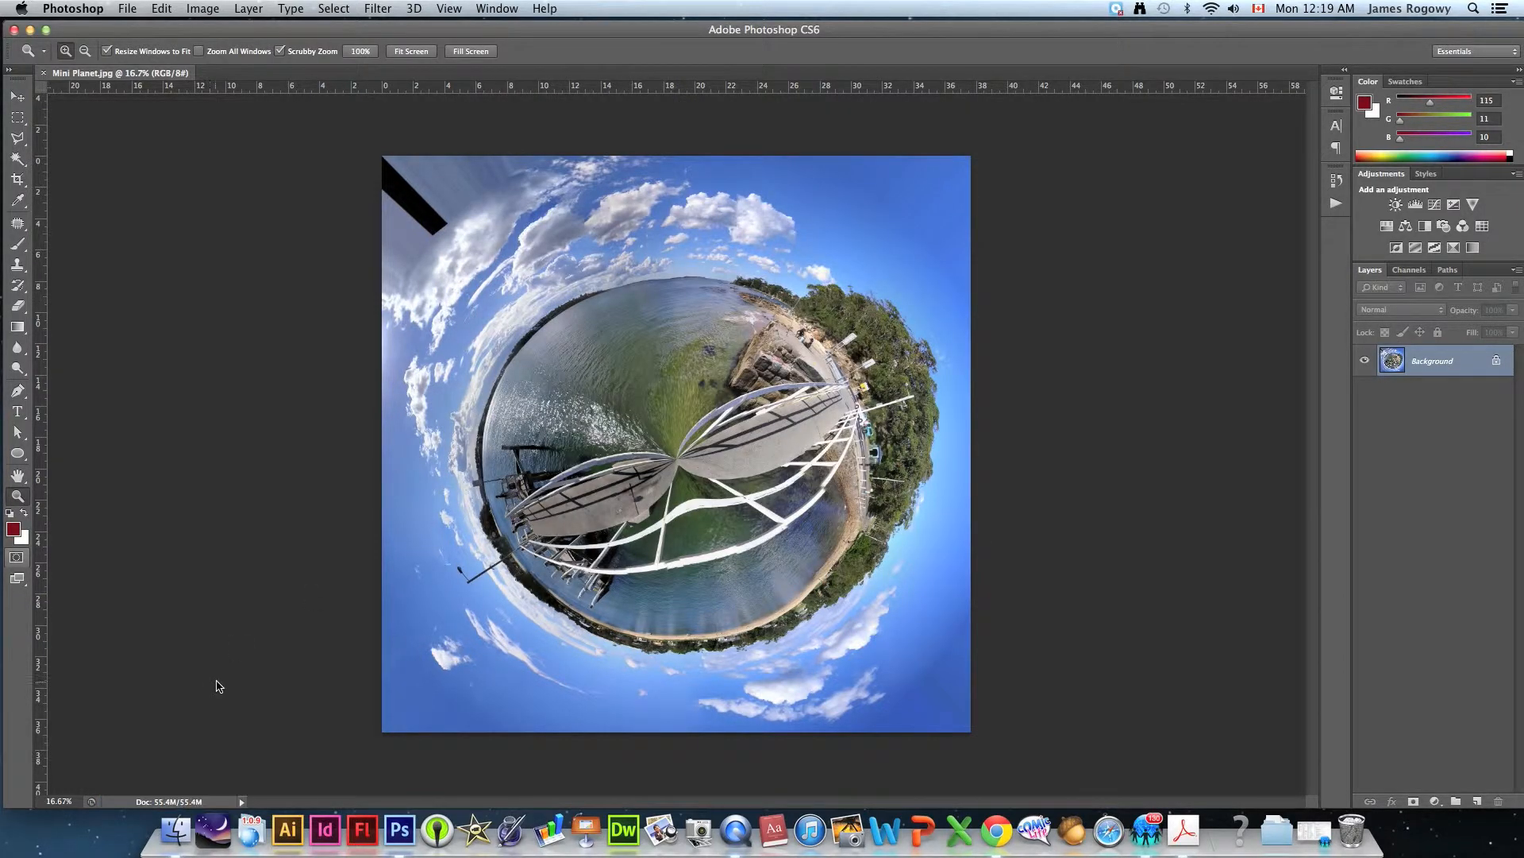
mouse_move(748, 416)
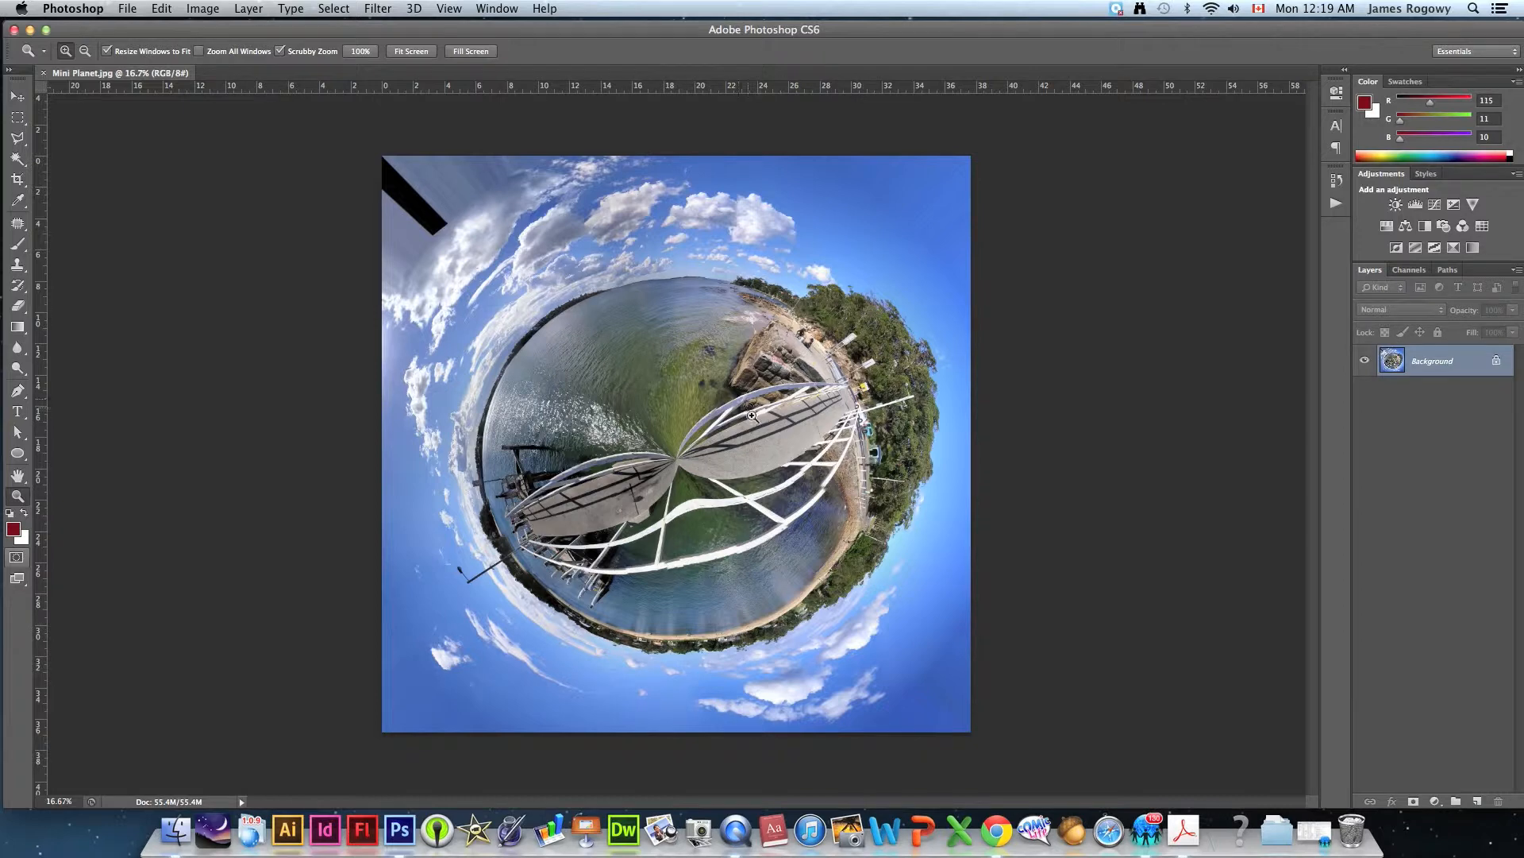
mouse_move(832, 486)
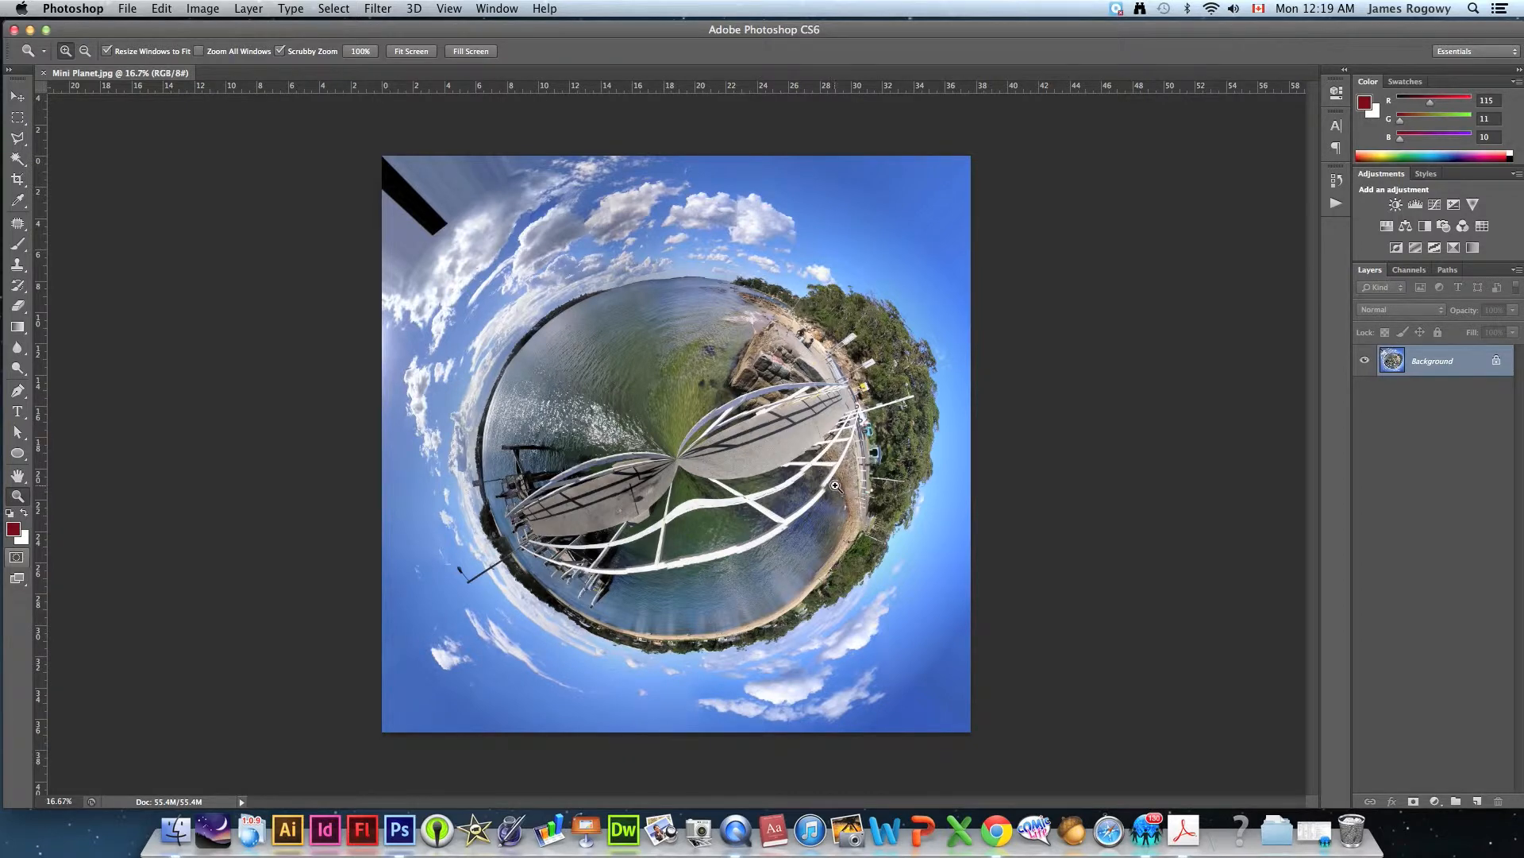